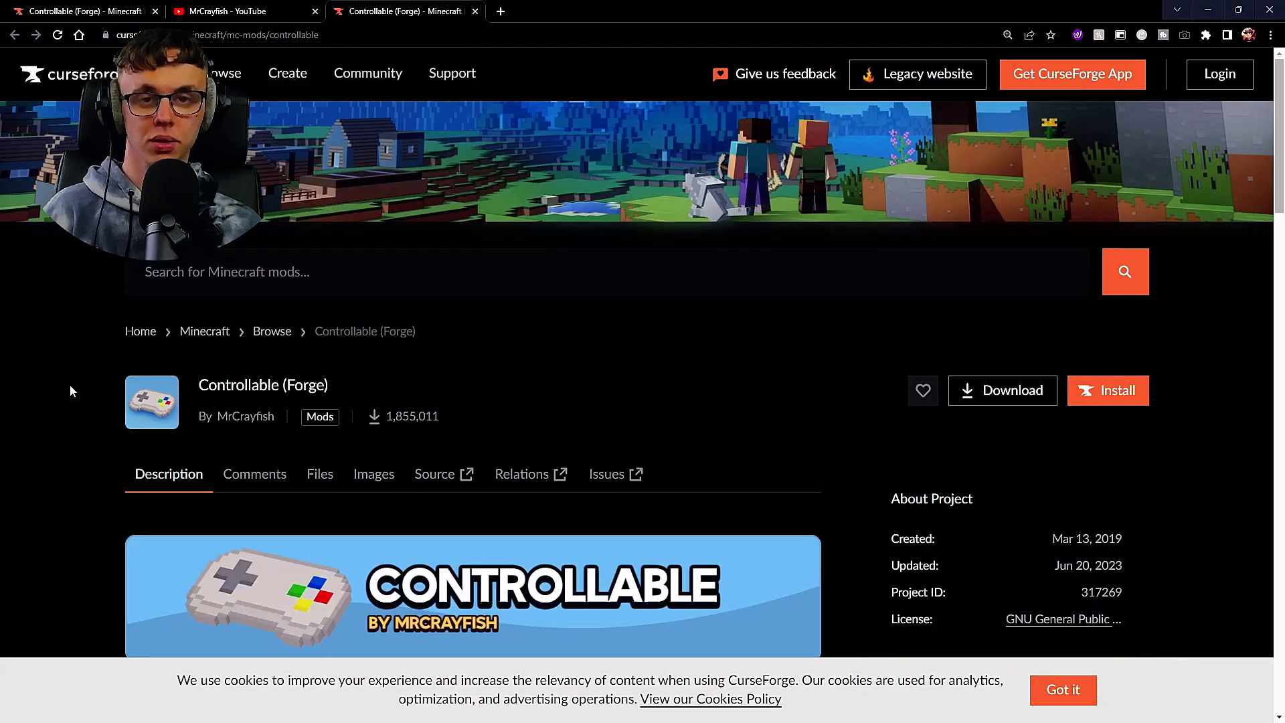
# Step: Scroll through the rows of mod videos on MrCrayfish's YouTube Videos tab
pyautogui.scroll(-3)
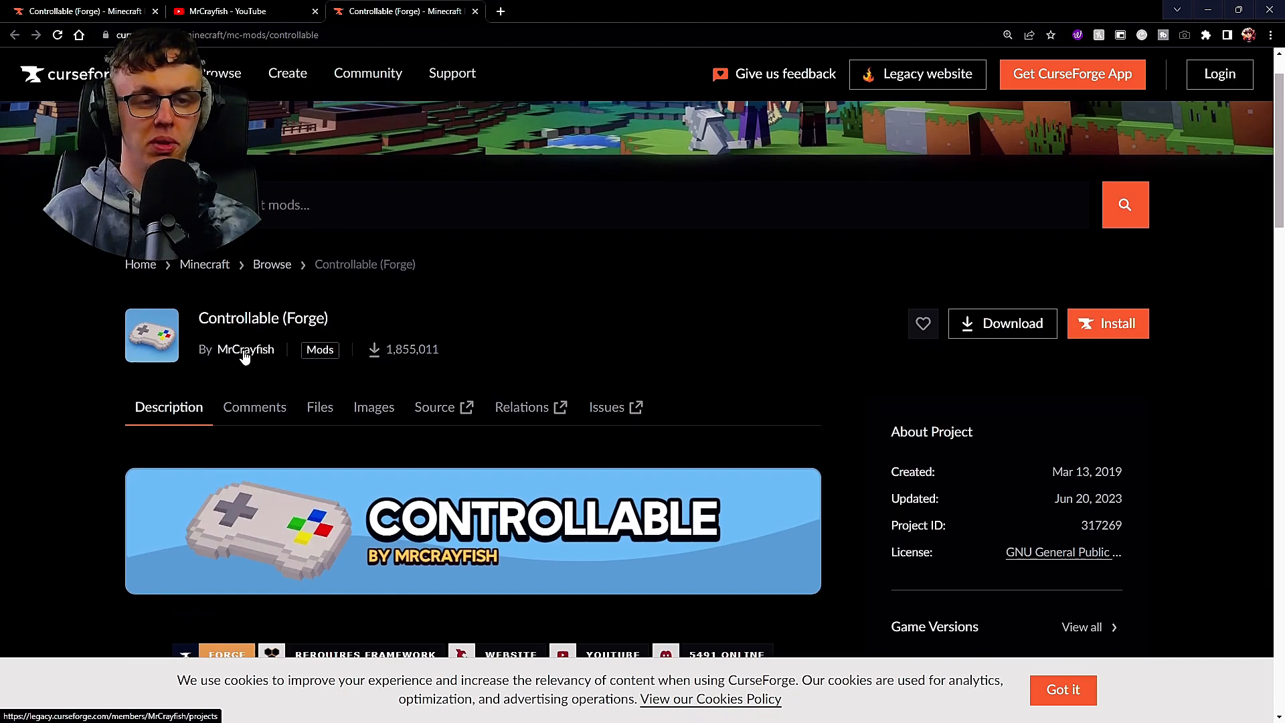
pyautogui.moveTo(219, 368)
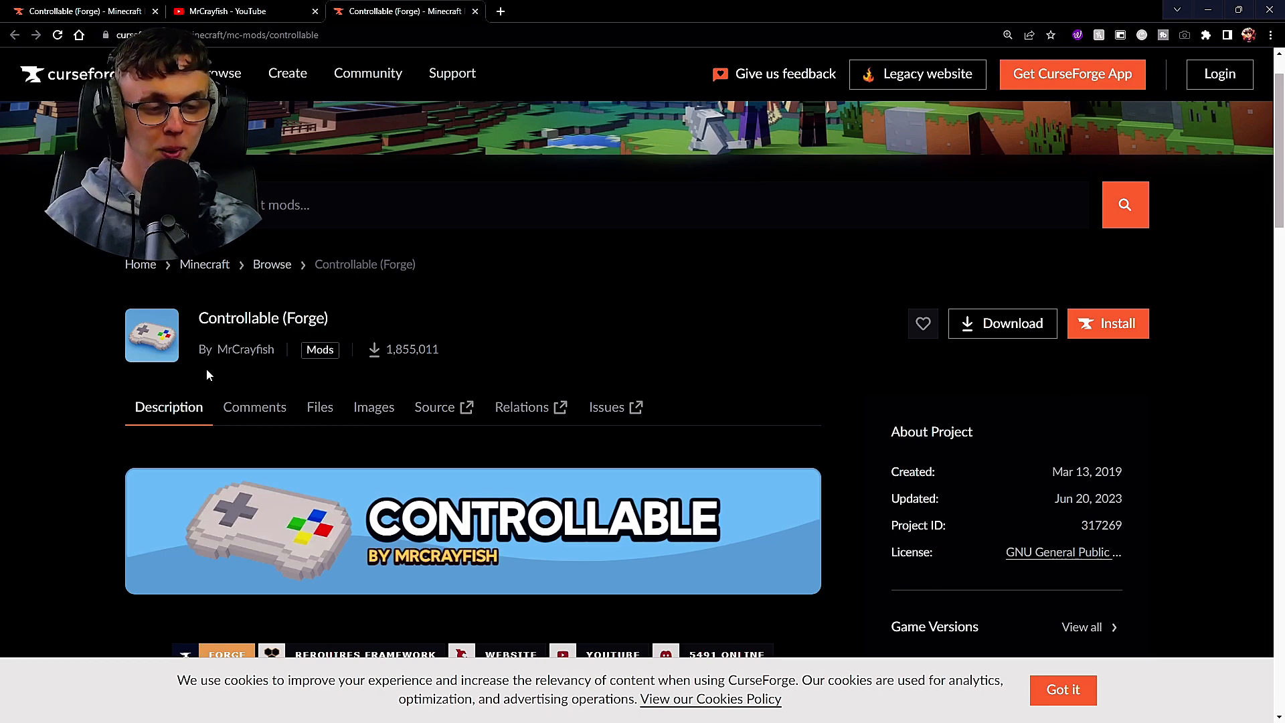
pyautogui.scroll(-3)
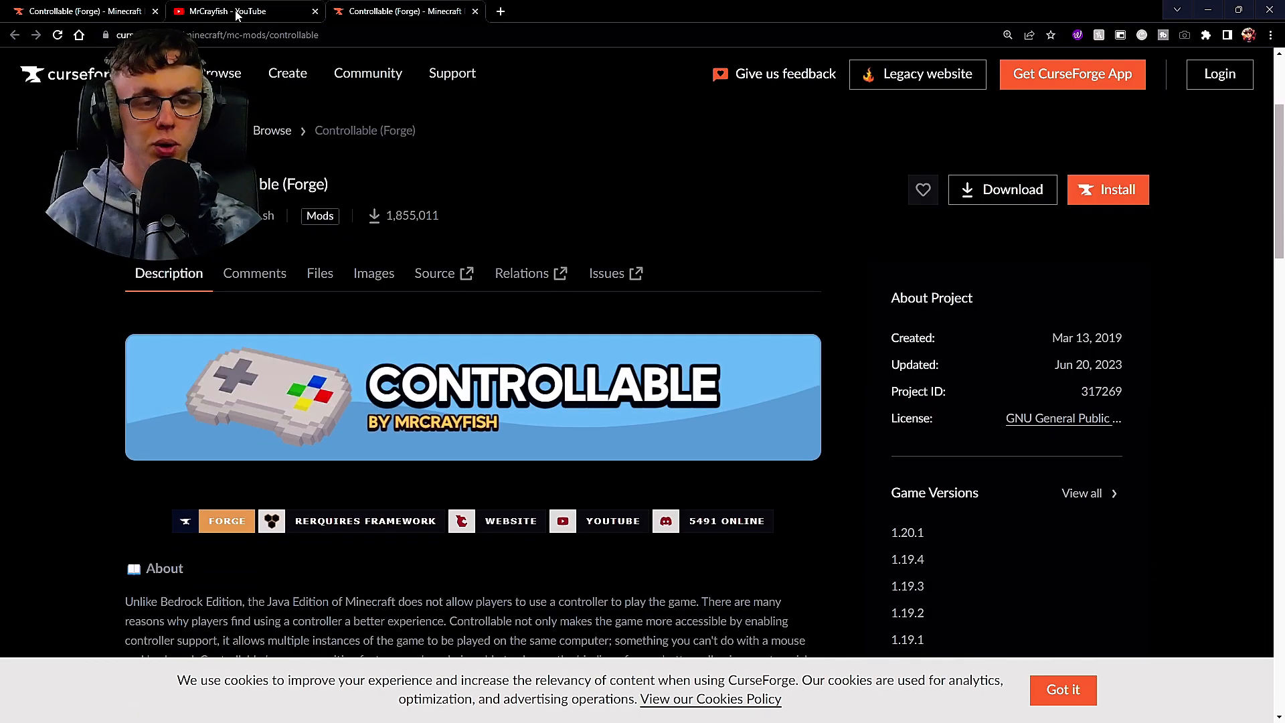
pyautogui.click(238, 11)
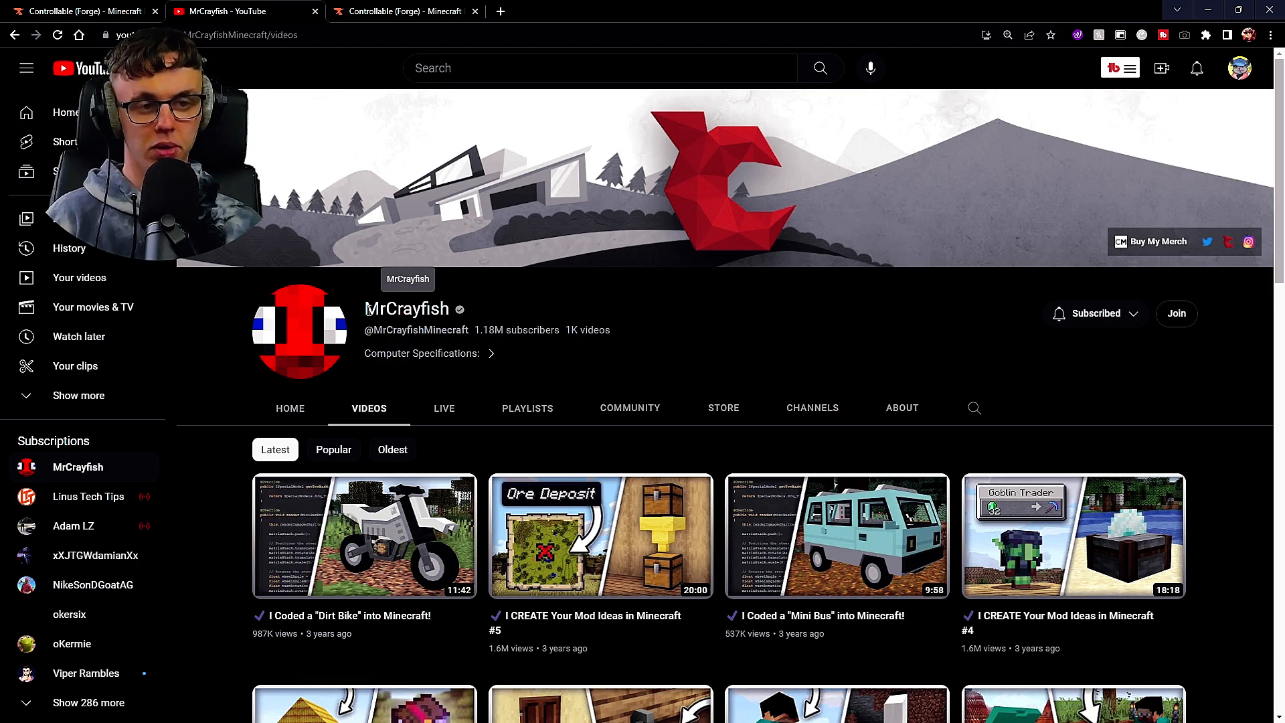
pyautogui.scroll(-3)
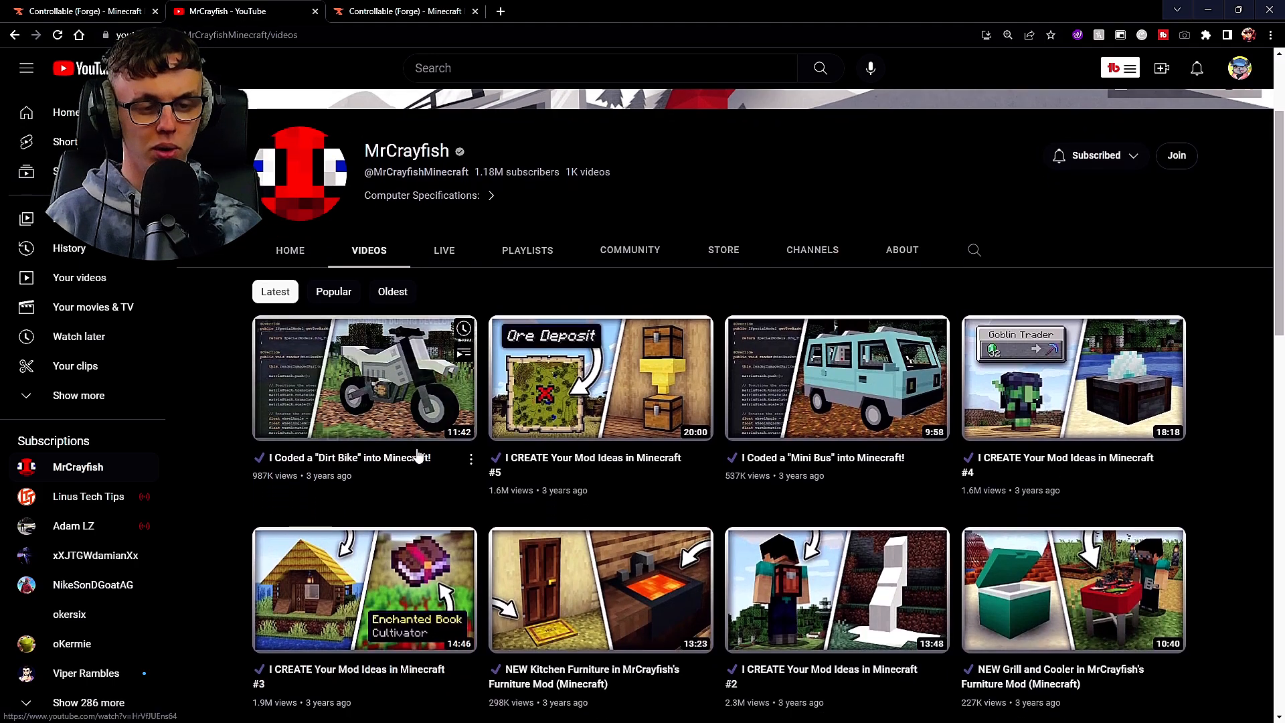
pyautogui.scroll(-3)
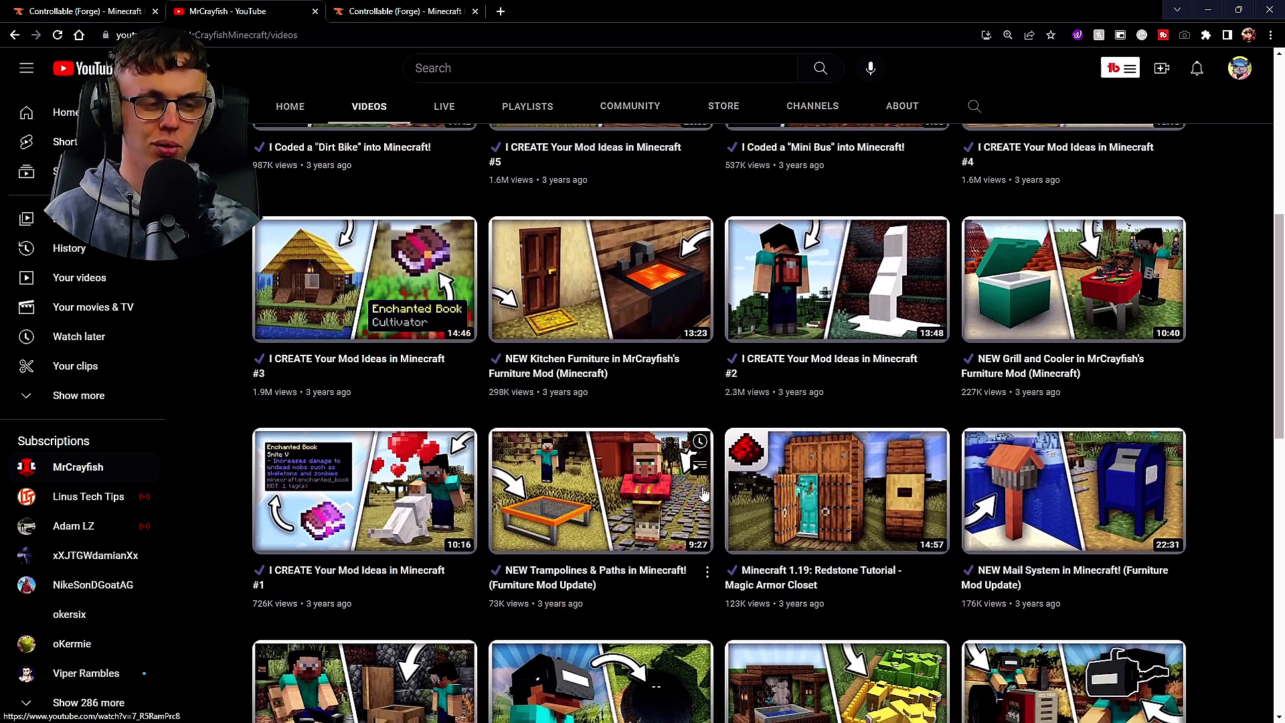
pyautogui.scroll(-3)
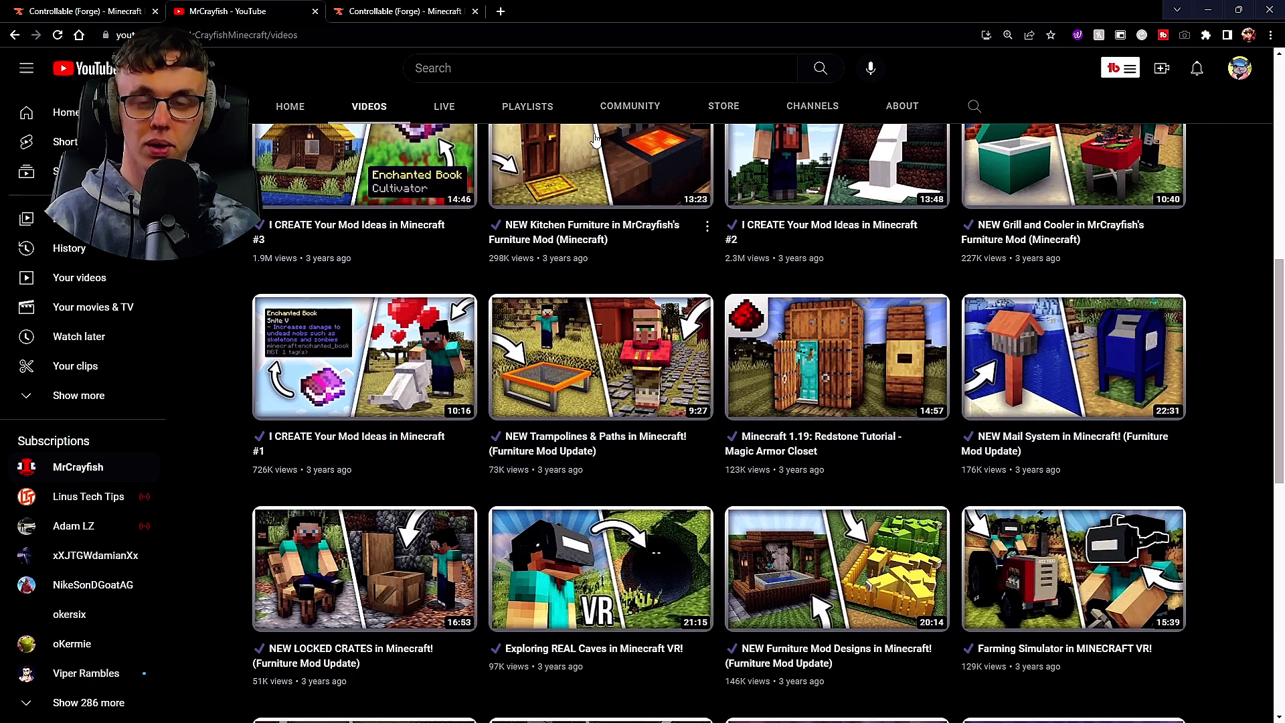
# Step: From Controllable's page, open the Forge downloads and Framework mod pages, then return
pyautogui.click(401, 11)
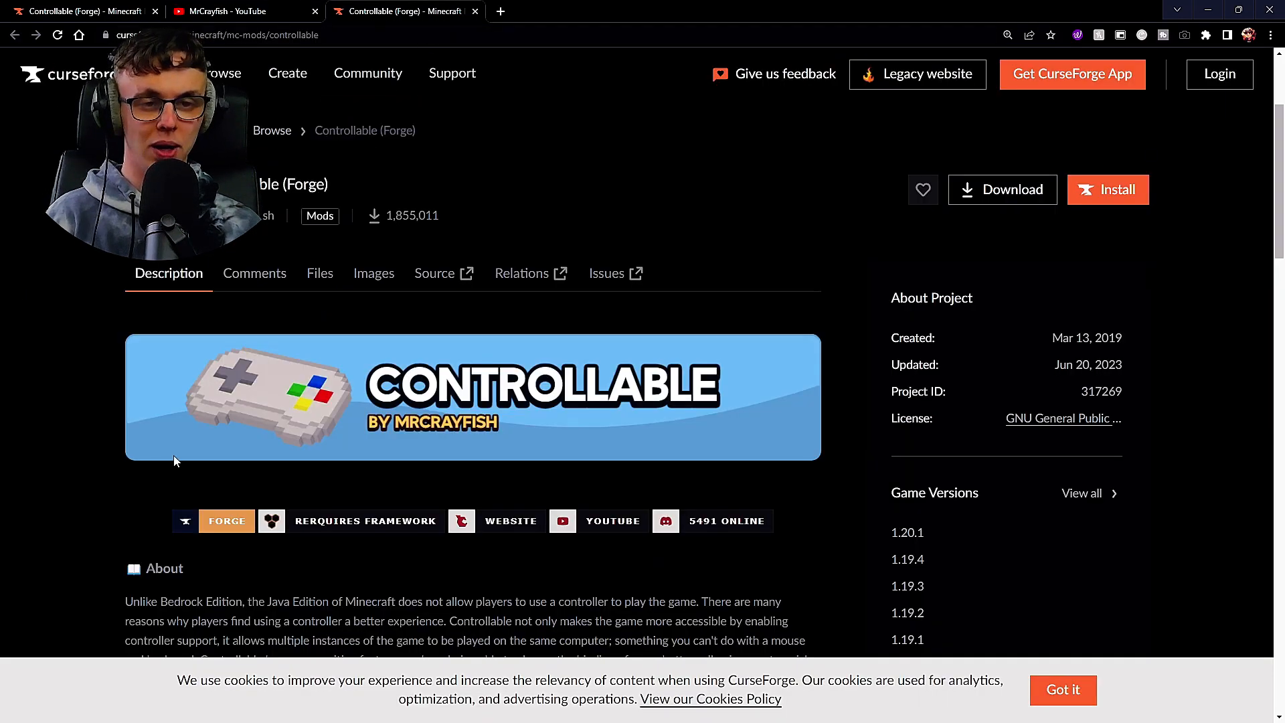
pyautogui.scroll(-3)
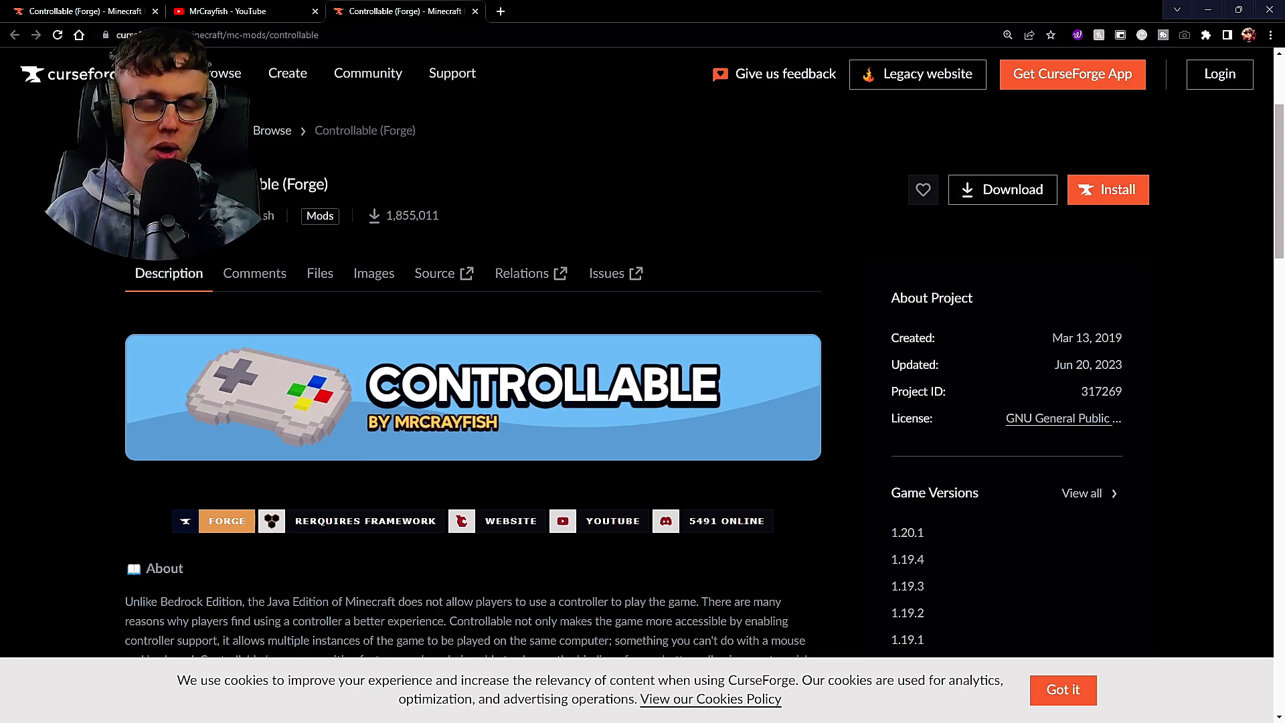
pyautogui.scroll(-3)
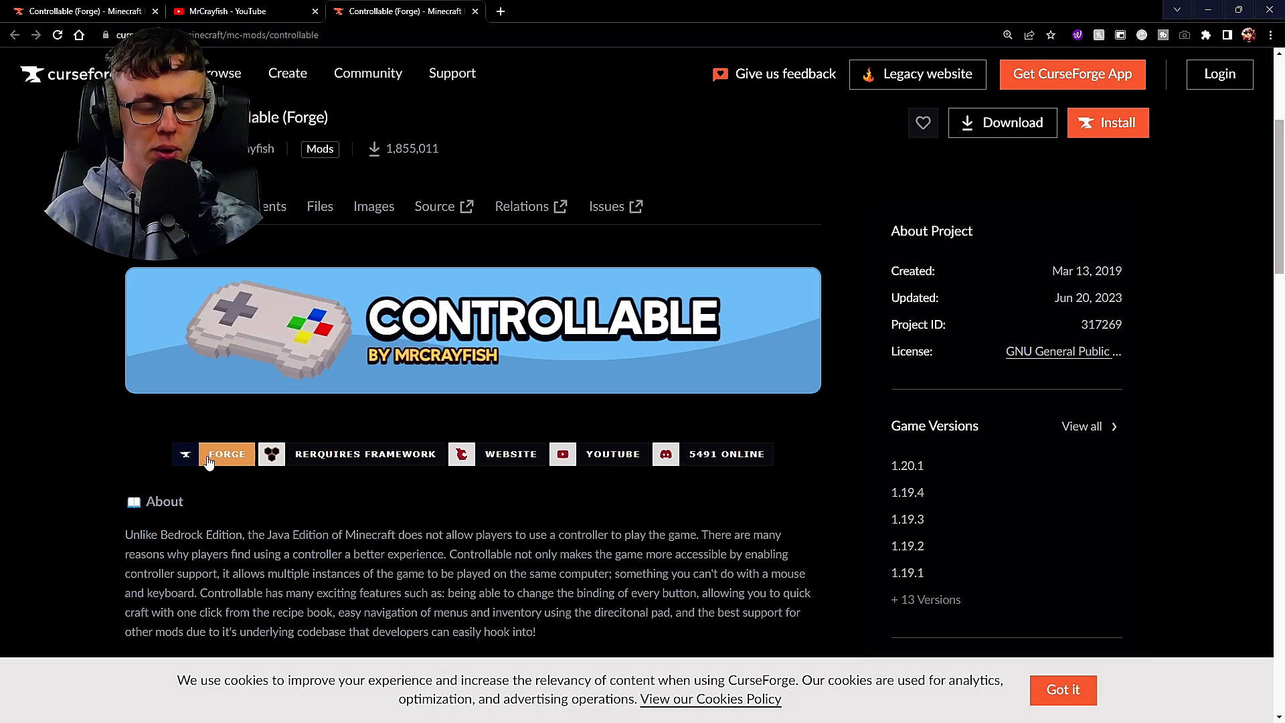
pyautogui.moveTo(398, 453)
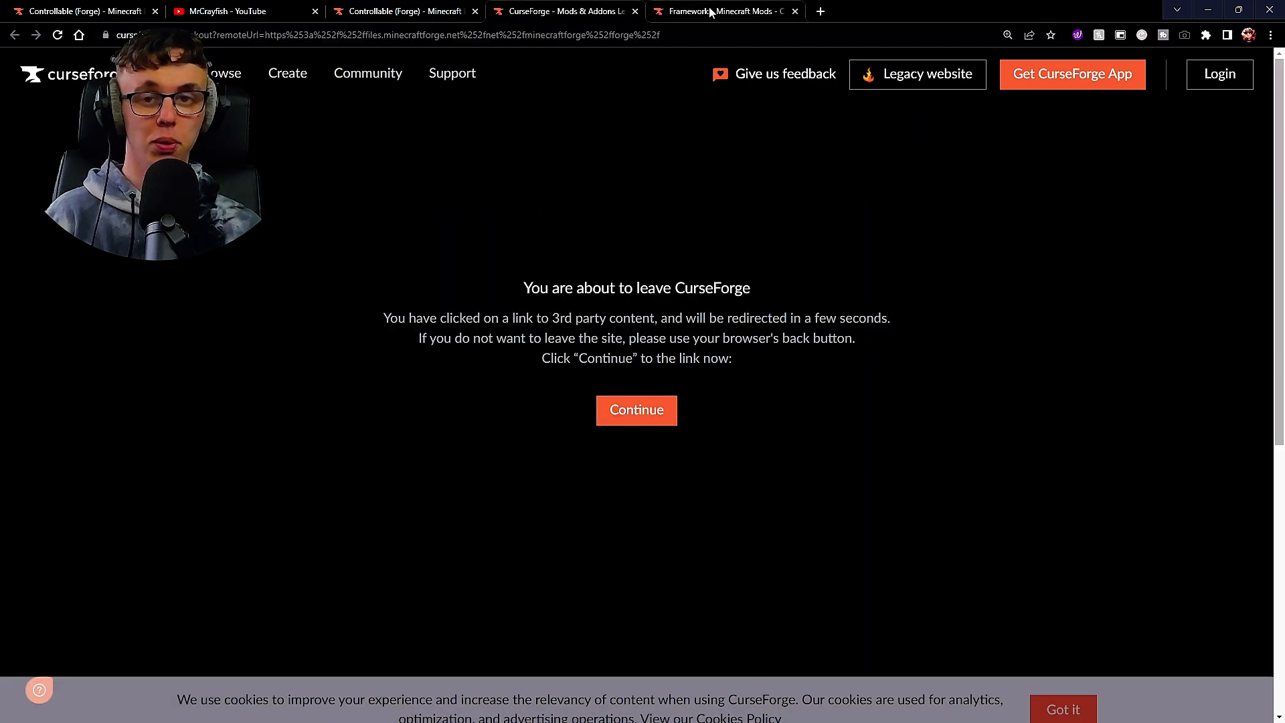
pyautogui.click(635, 409)
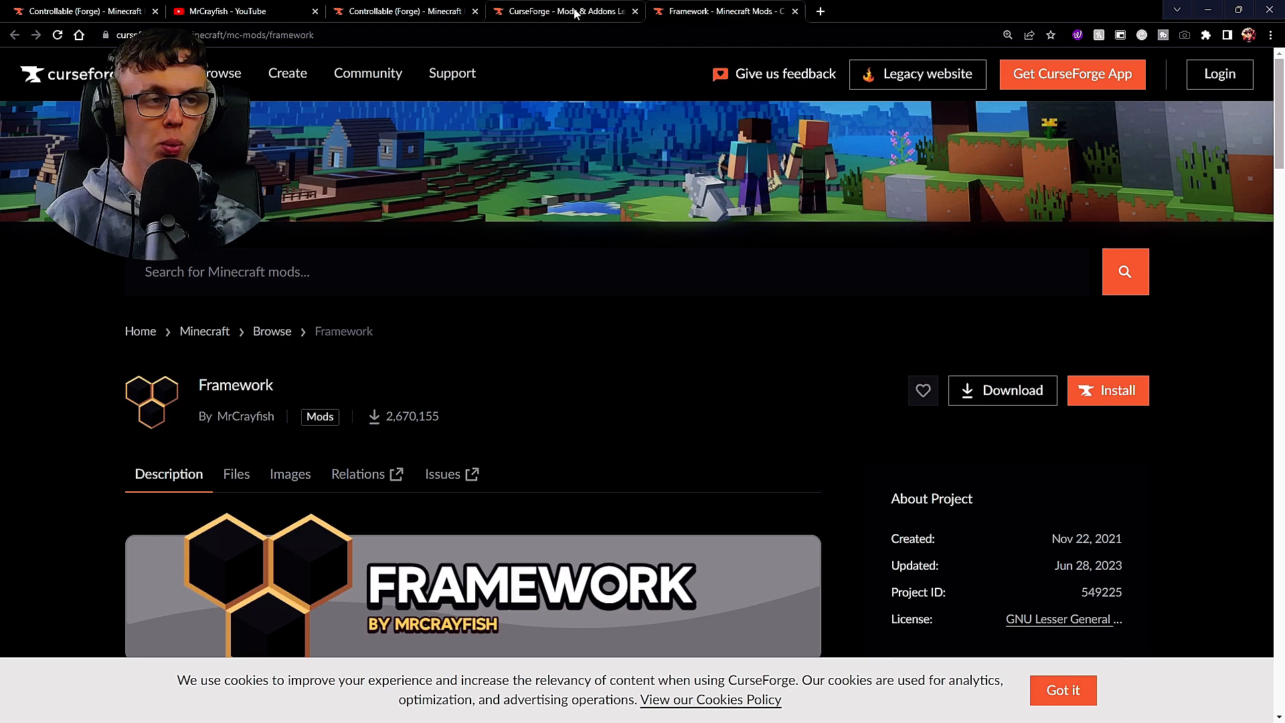
pyautogui.click(401, 11)
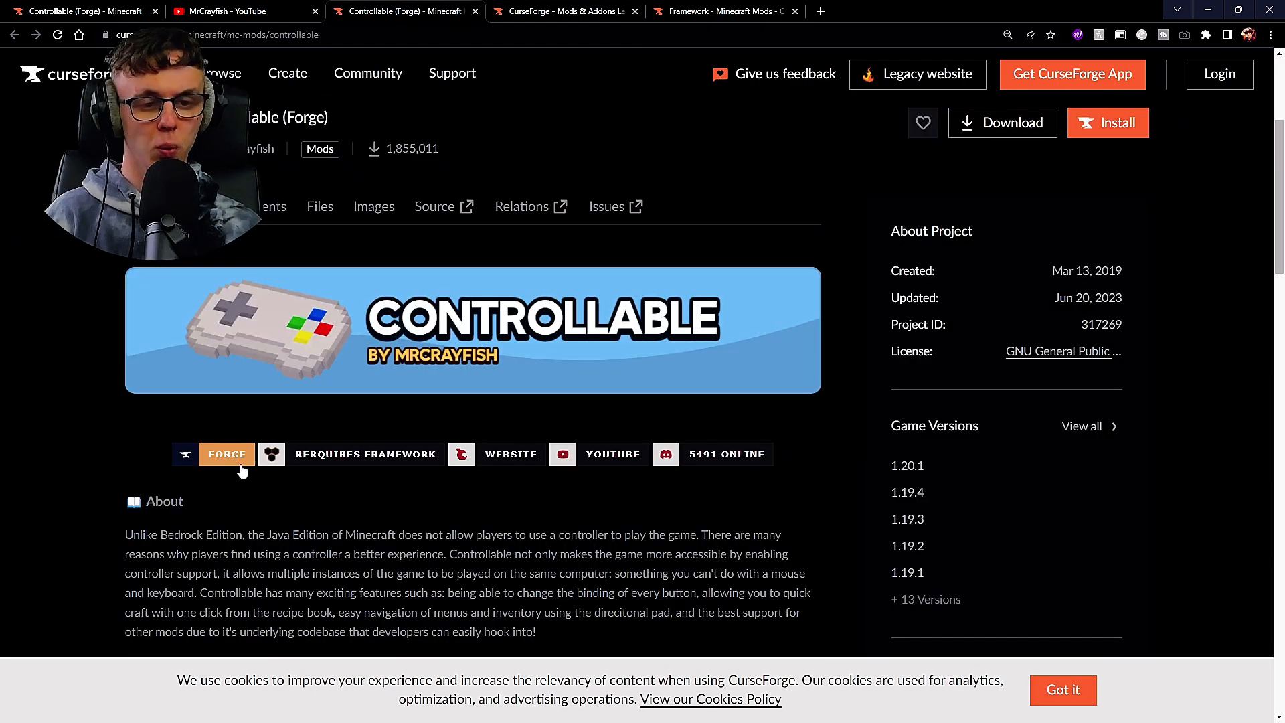
pyautogui.moveTo(227, 454)
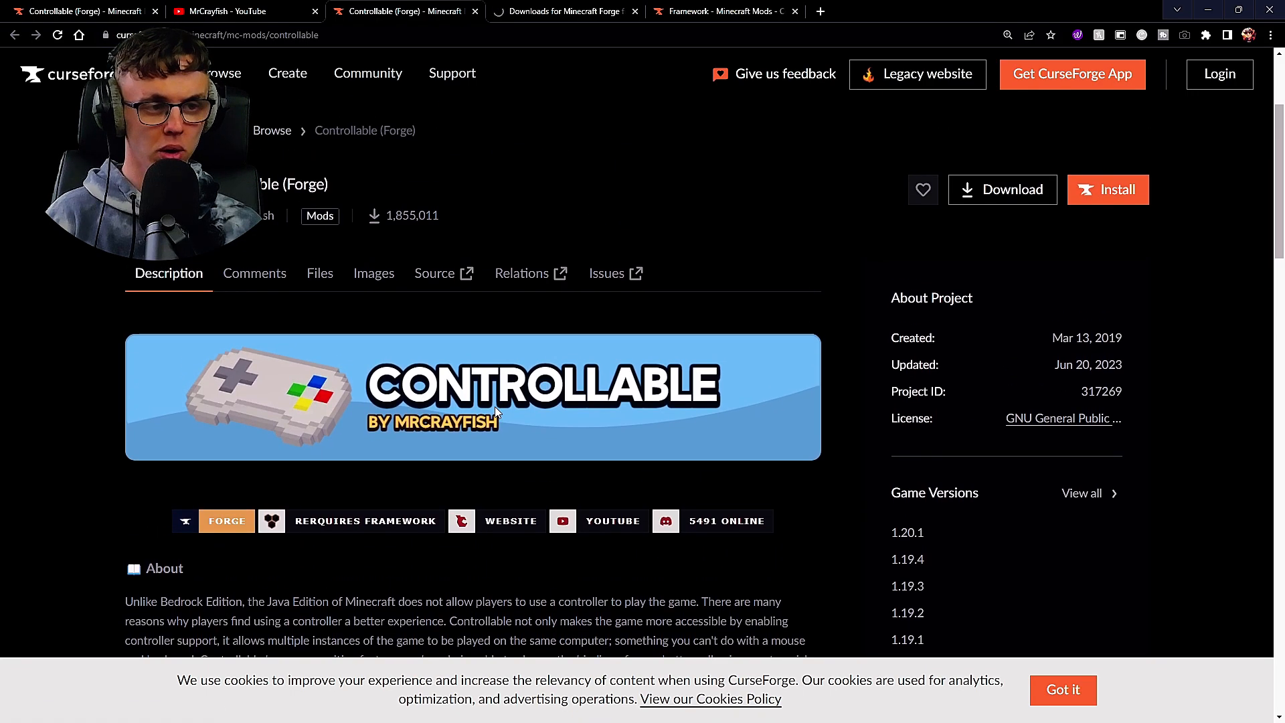
pyautogui.moveTo(625, 76)
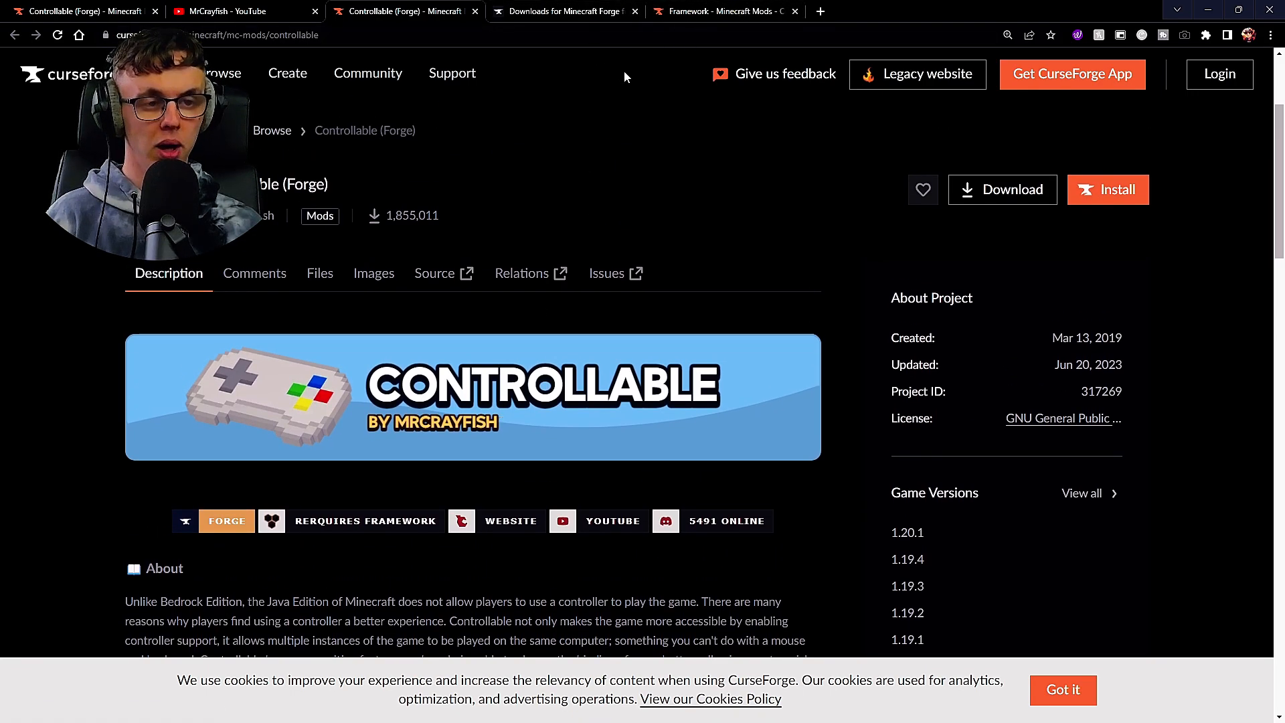
pyautogui.moveTo(1028, 196)
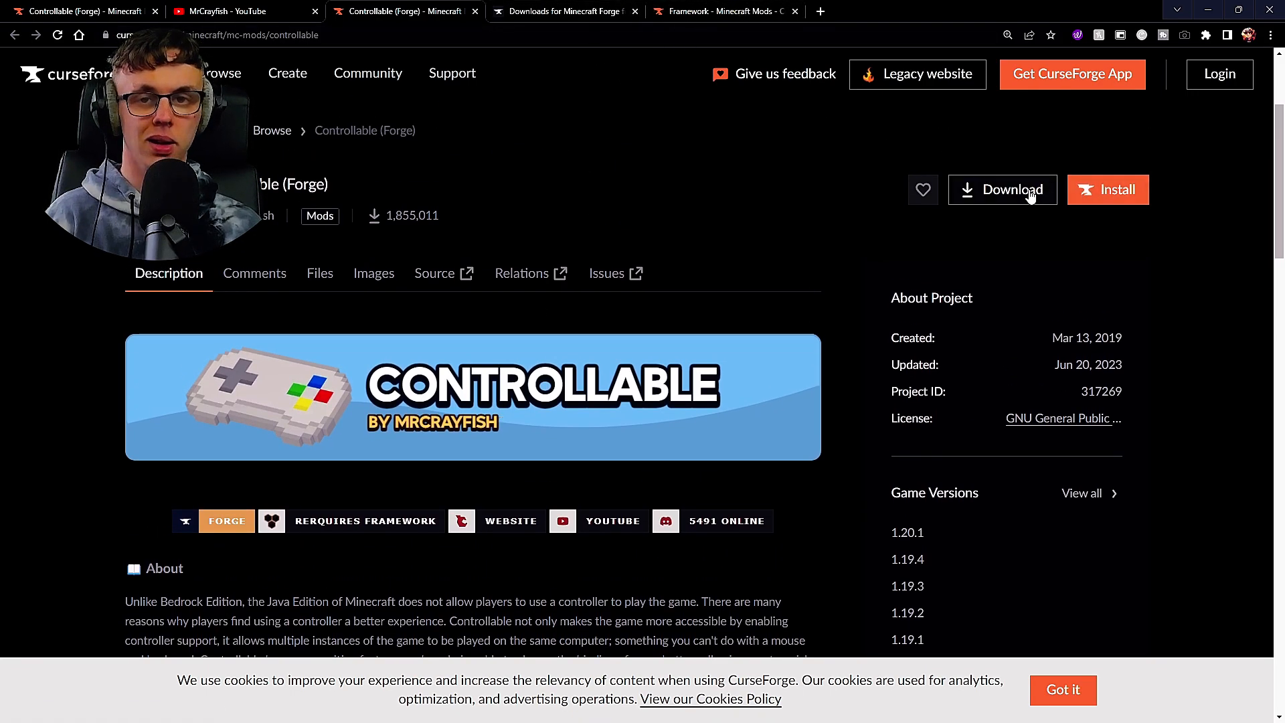
pyautogui.moveTo(326, 303)
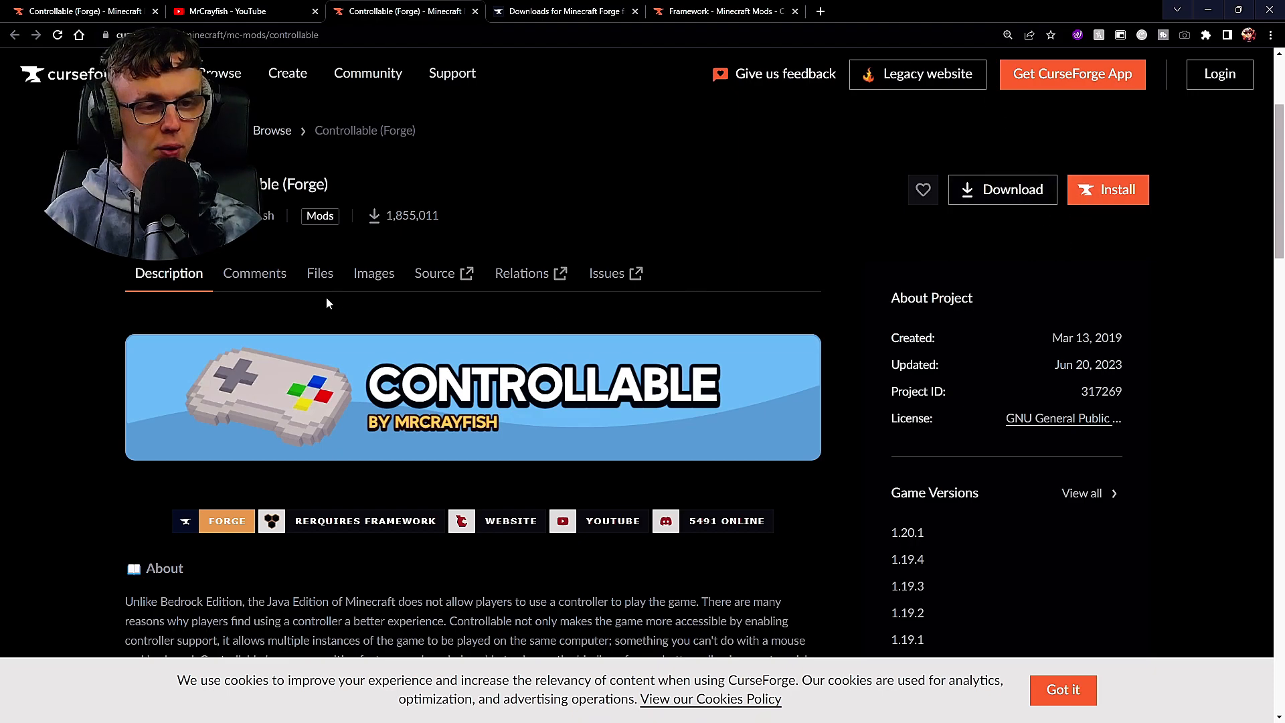
# Step: Browse Controllable (Forge) files to the oldest page and back to 0.20.3 for 1.20.1
pyautogui.click(319, 273)
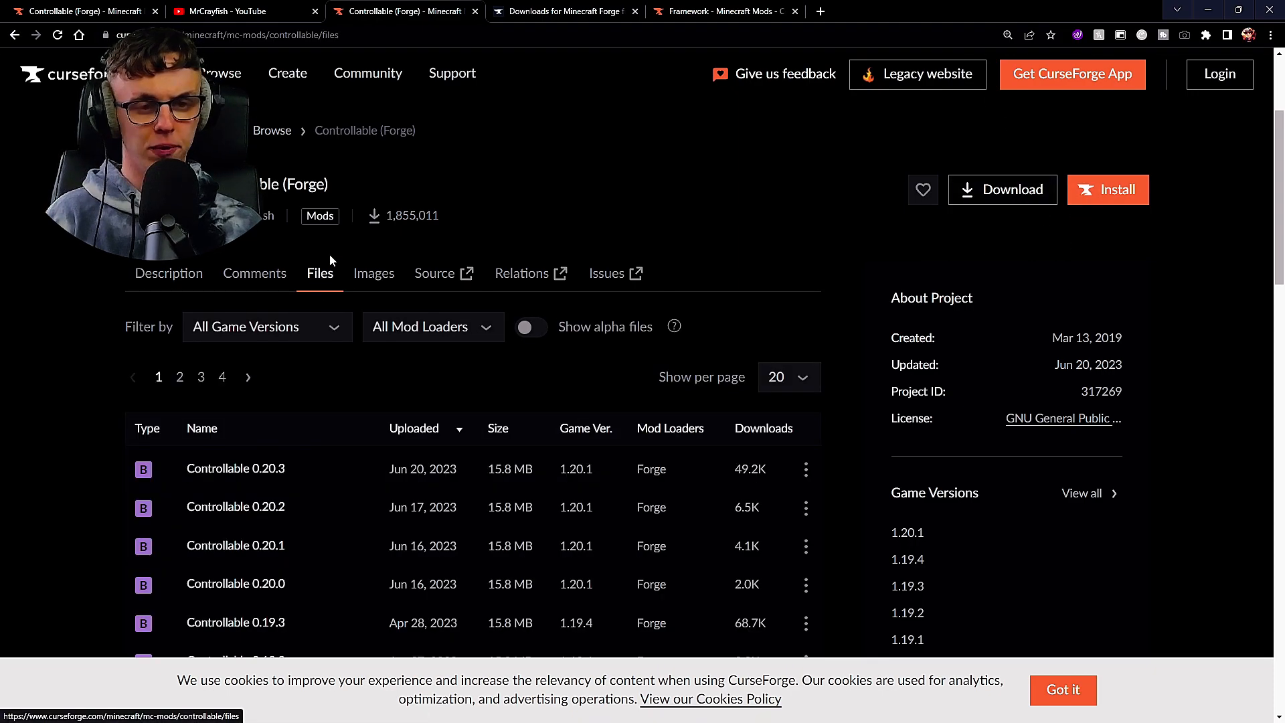
pyautogui.scroll(-3)
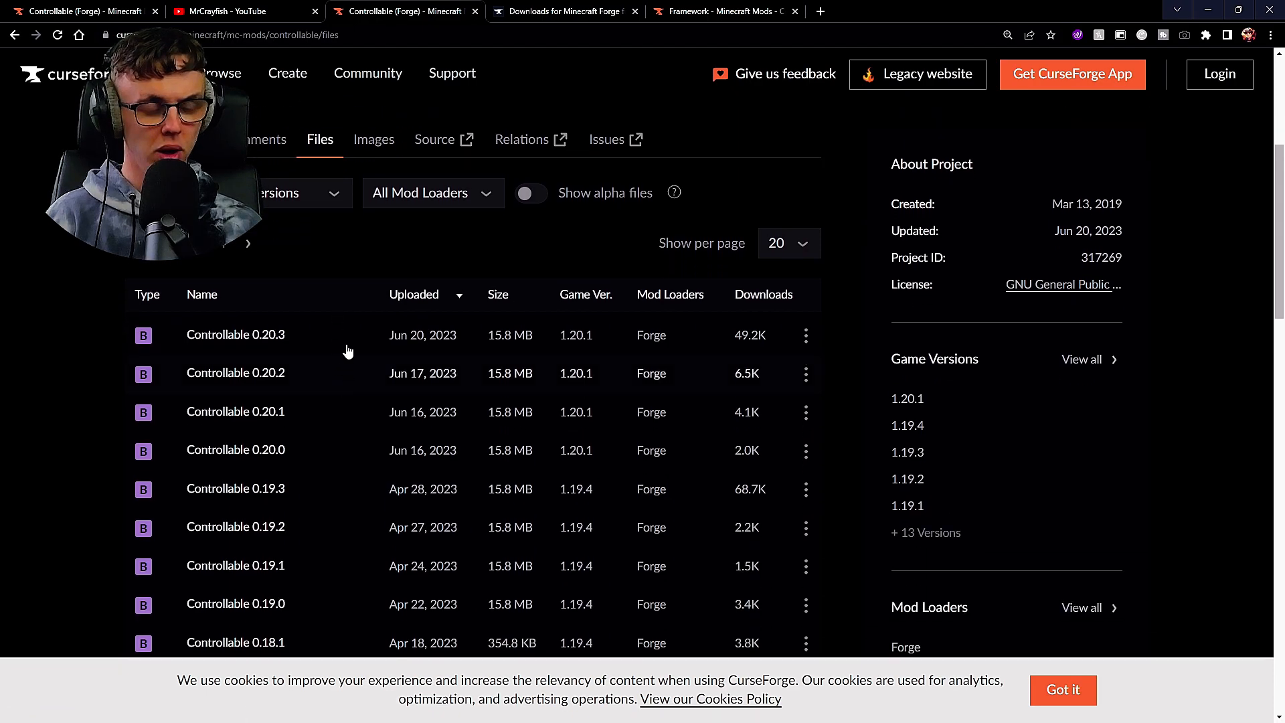
pyautogui.moveTo(563, 348)
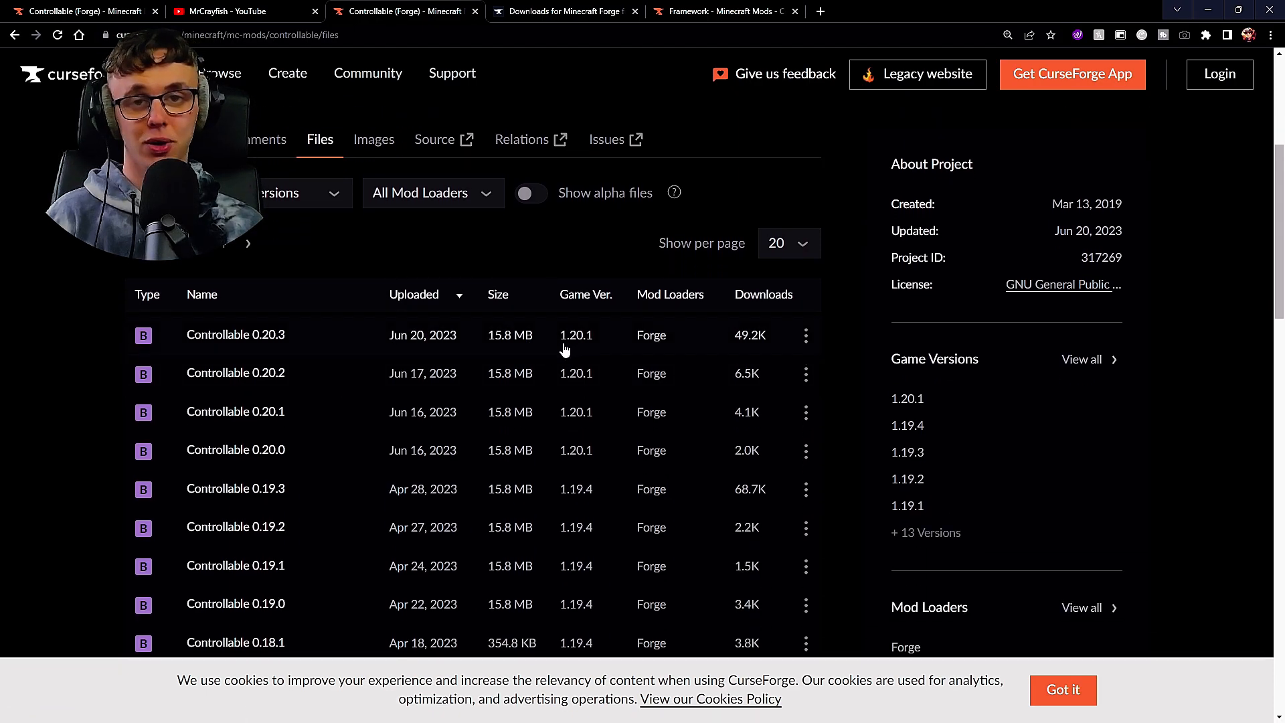
pyautogui.moveTo(606, 334)
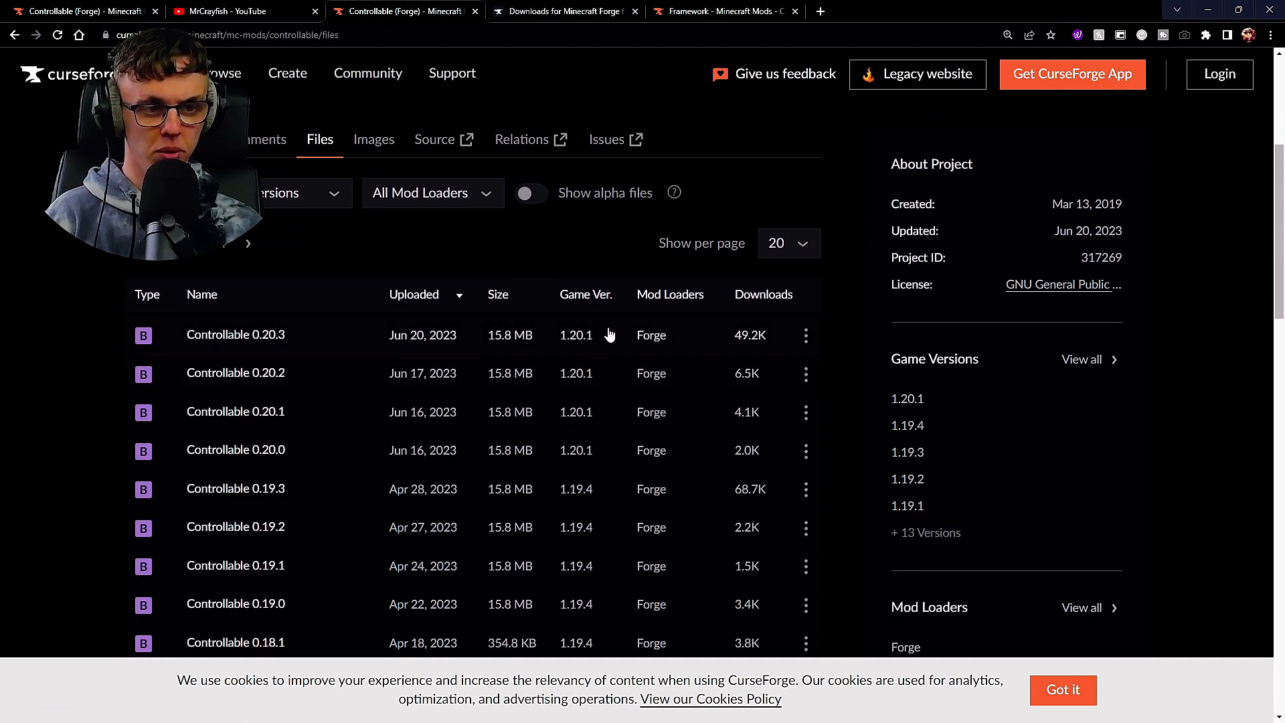
pyautogui.moveTo(550, 354)
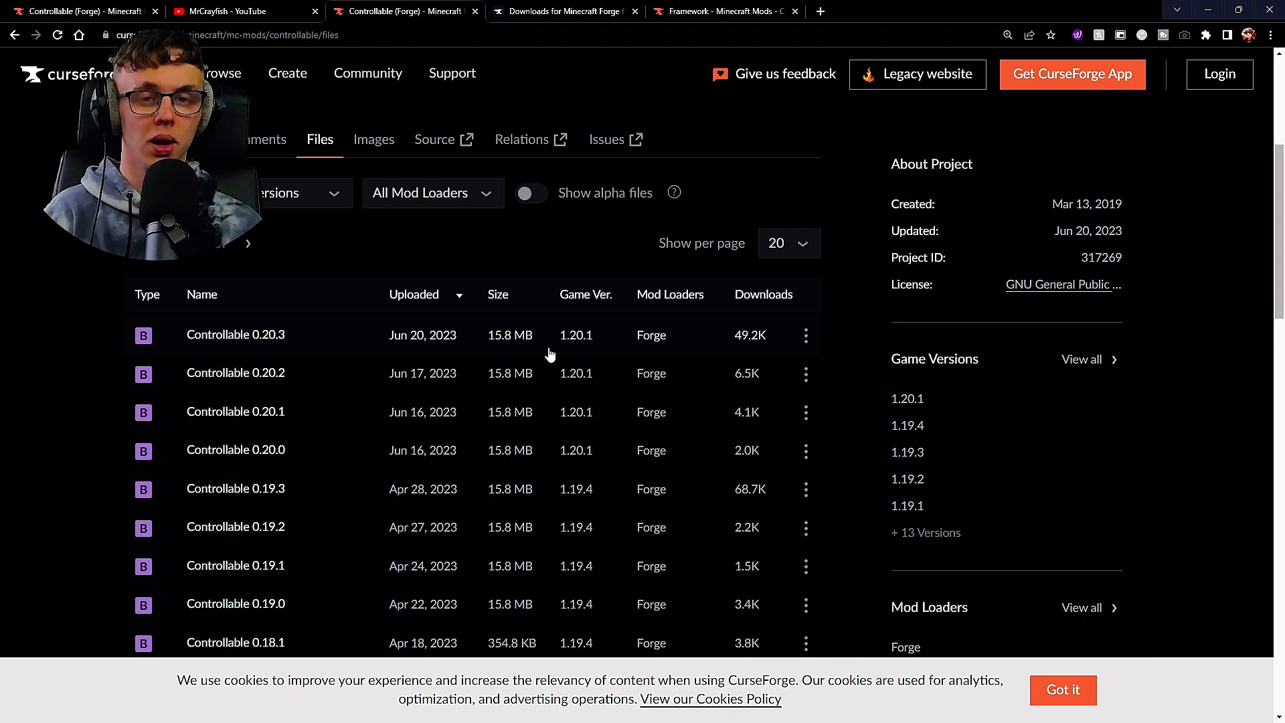
pyautogui.scroll(-3)
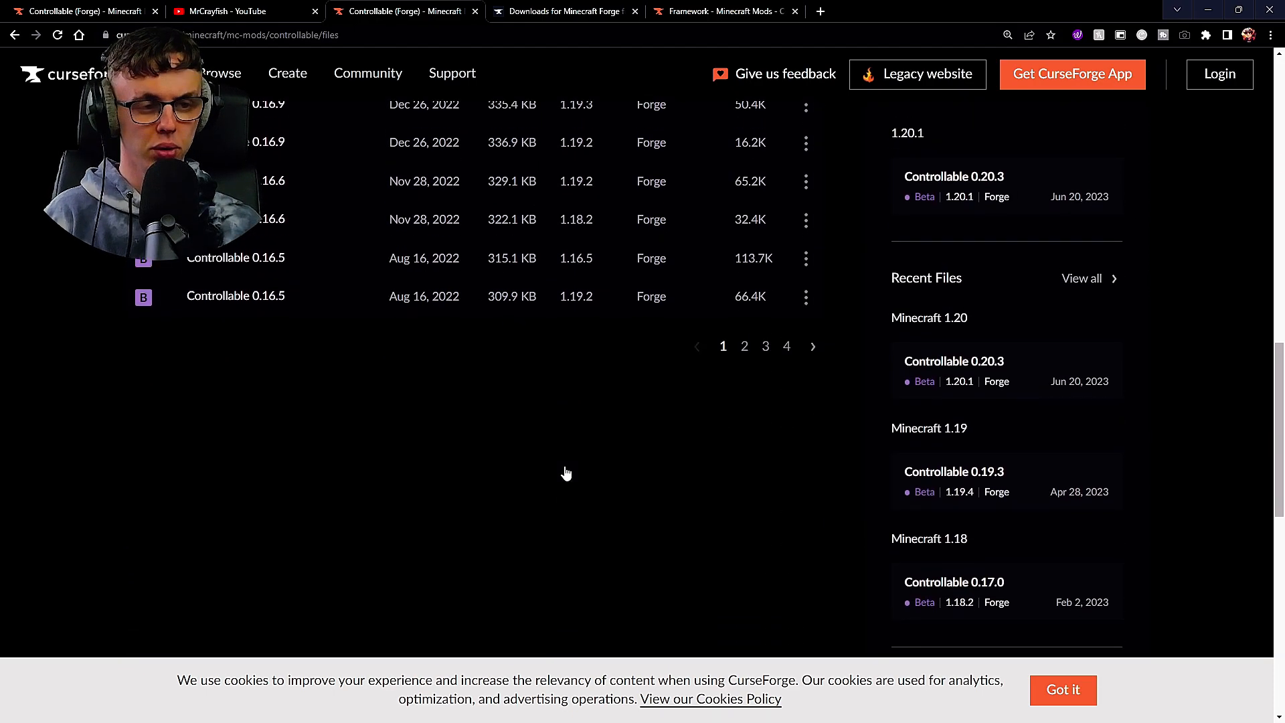
pyautogui.click(786, 346)
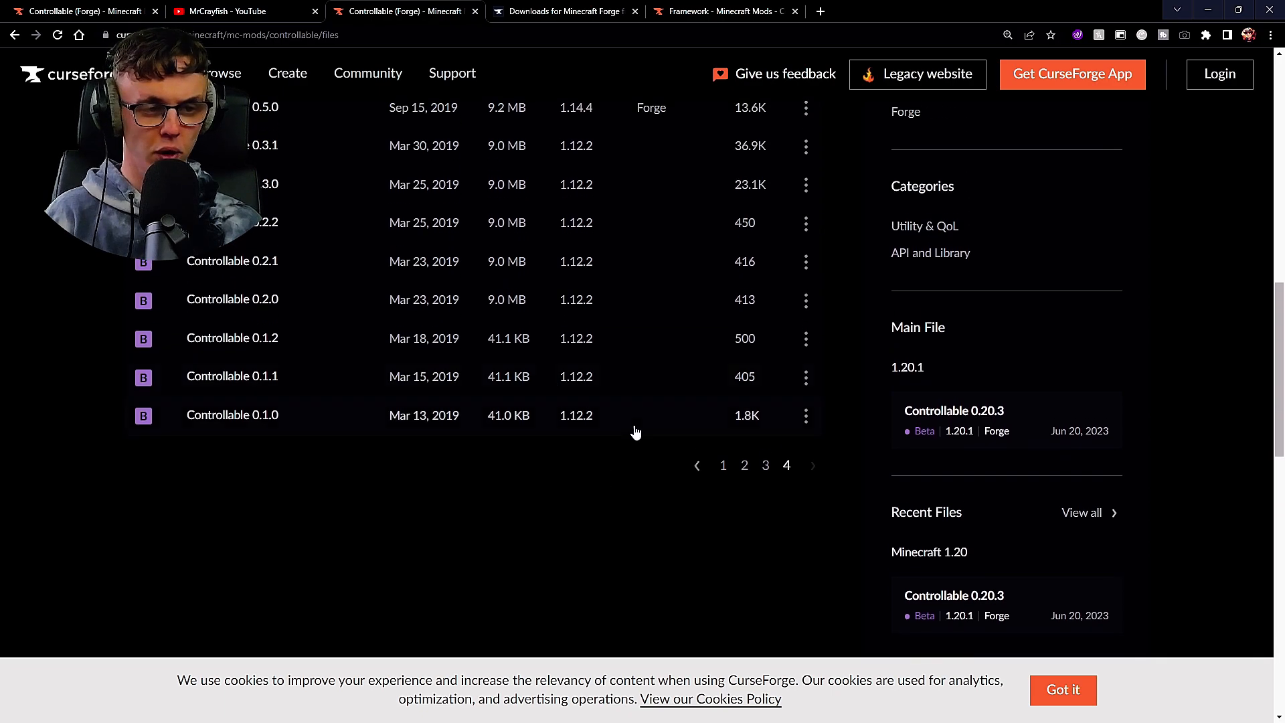
pyautogui.scroll(3)
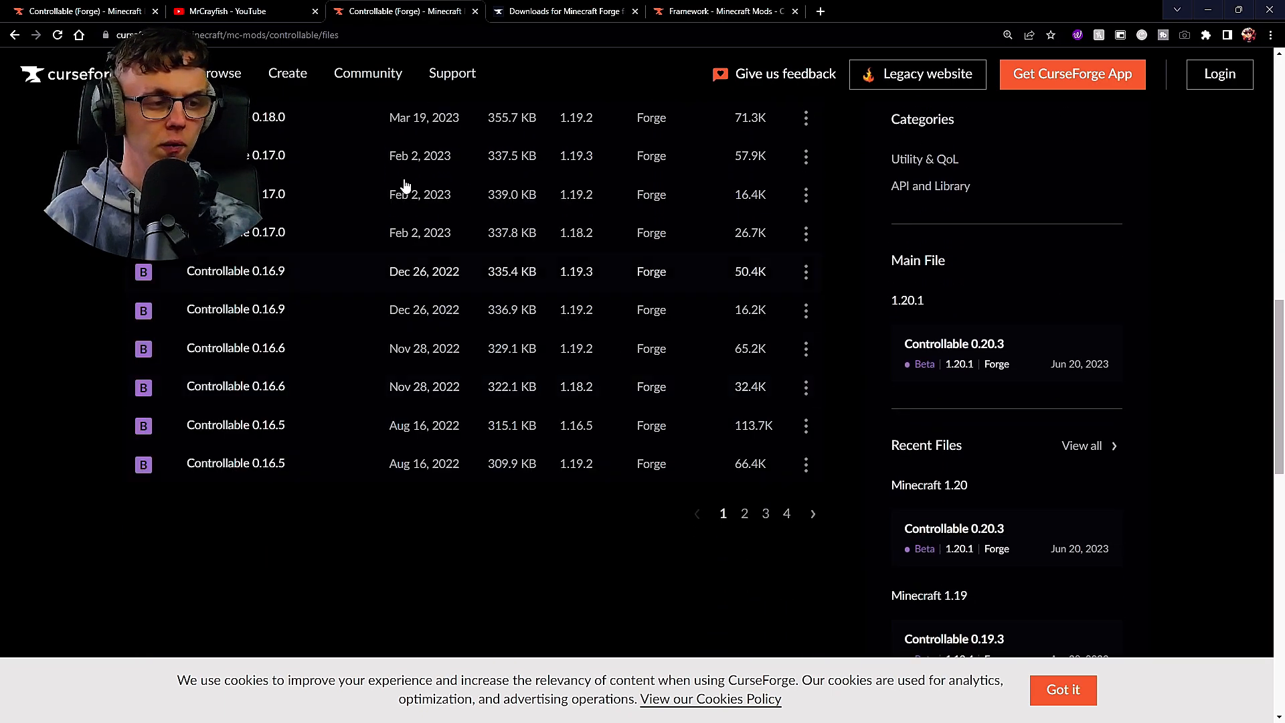
pyautogui.scroll(3)
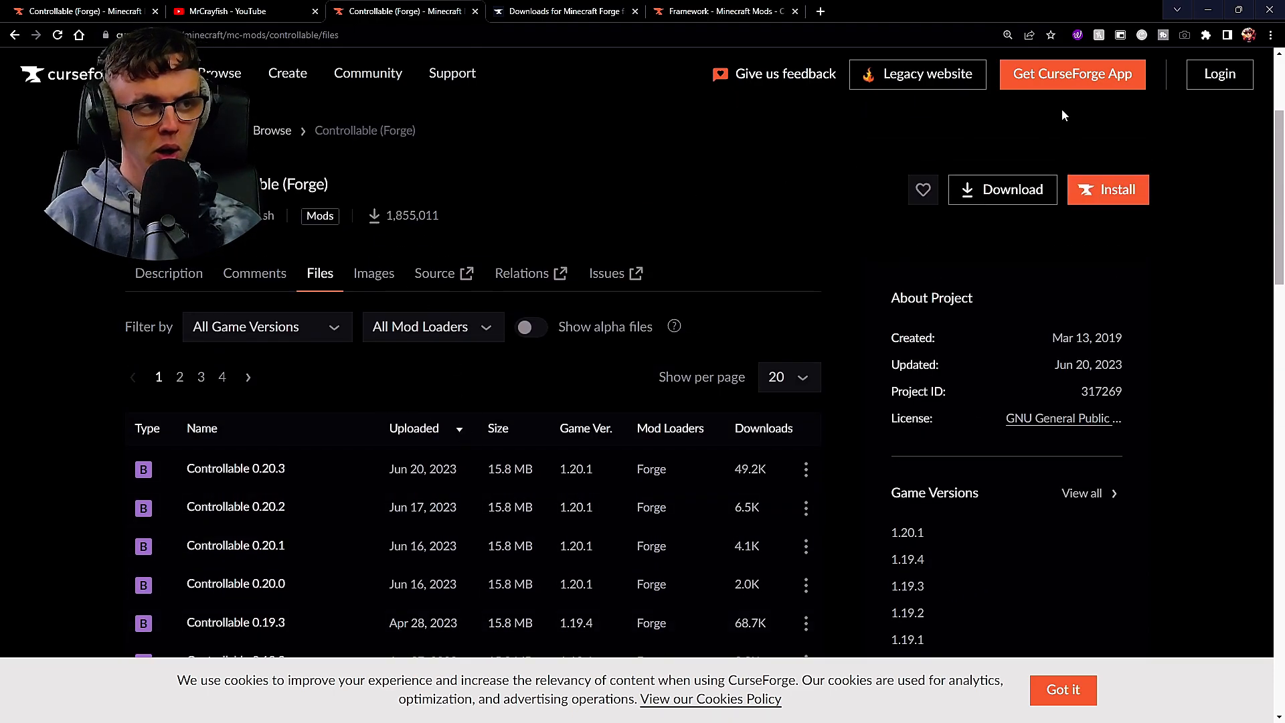
pyautogui.moveTo(1006, 189)
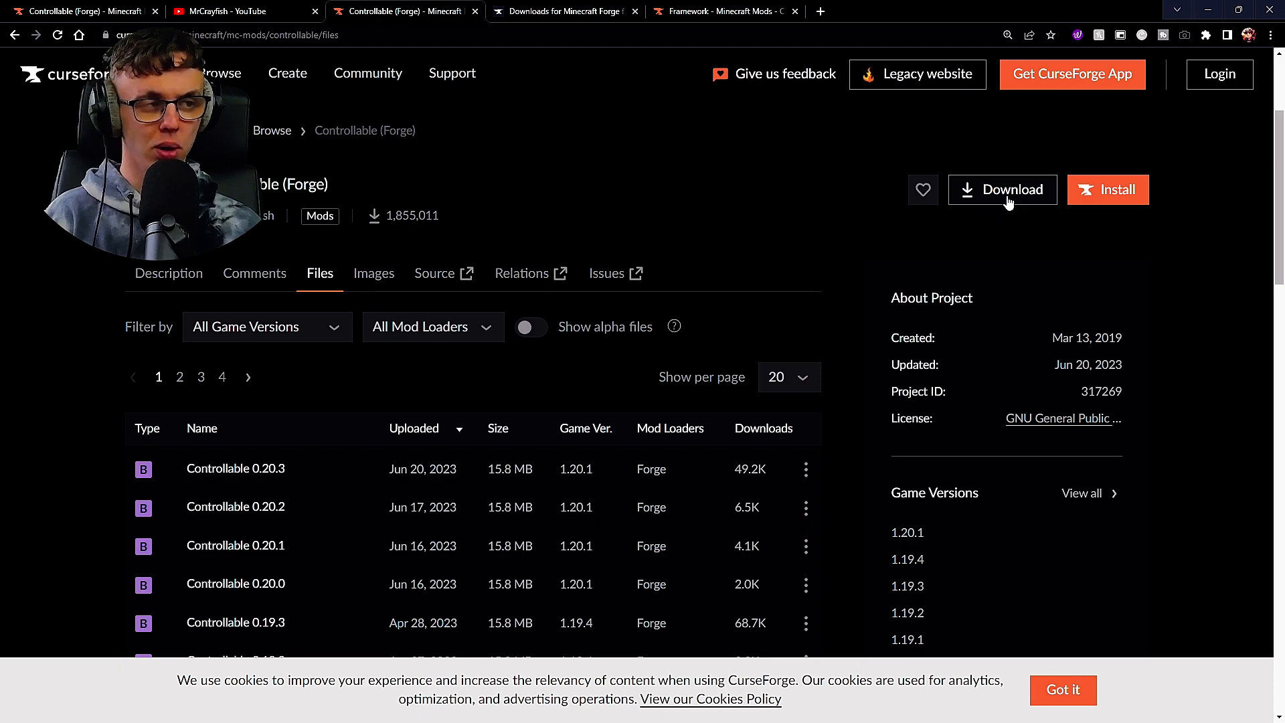
pyautogui.moveTo(1108, 190)
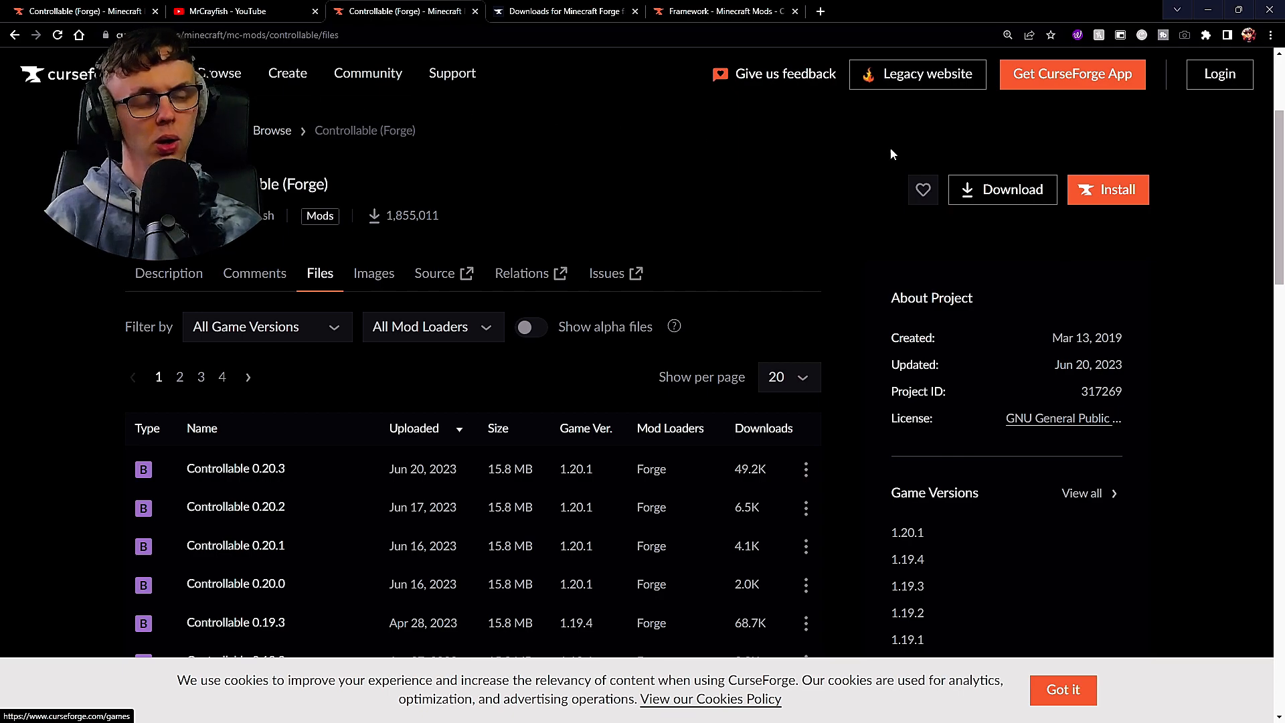
pyautogui.moveTo(989, 202)
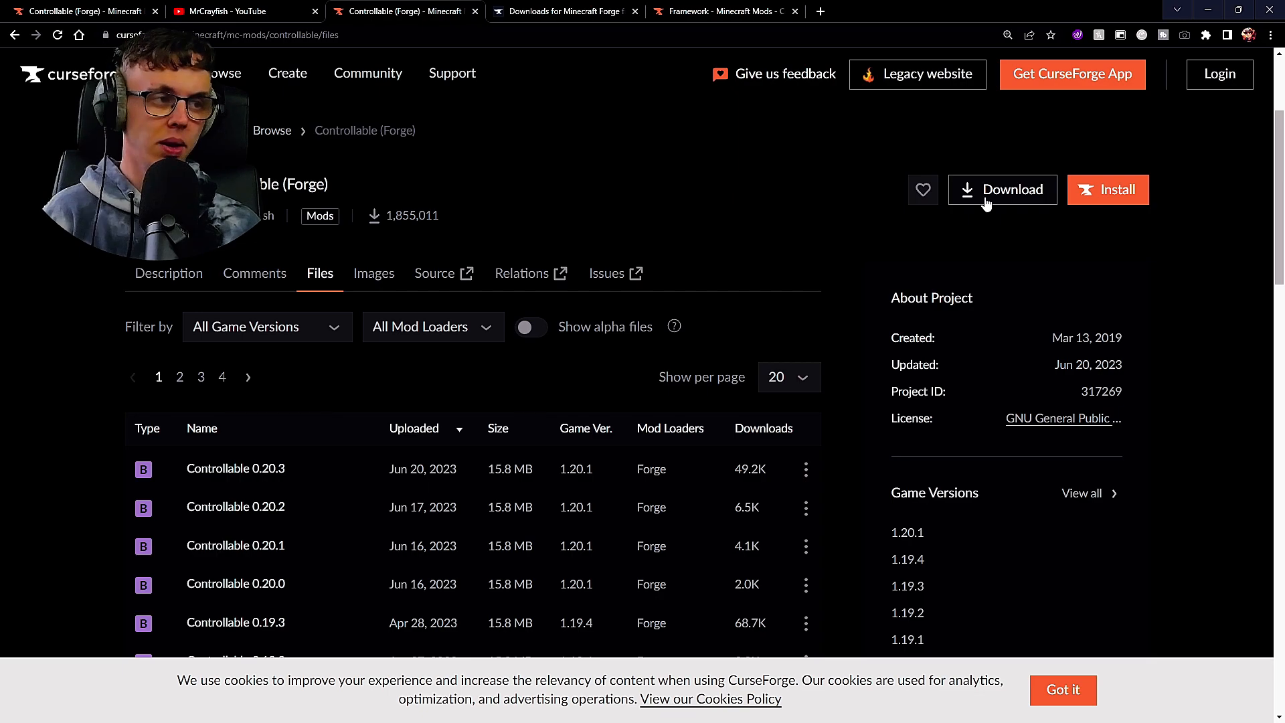
# Step: Download the latest Controllable (Forge) jar from its CurseForge project page
pyautogui.click(1002, 189)
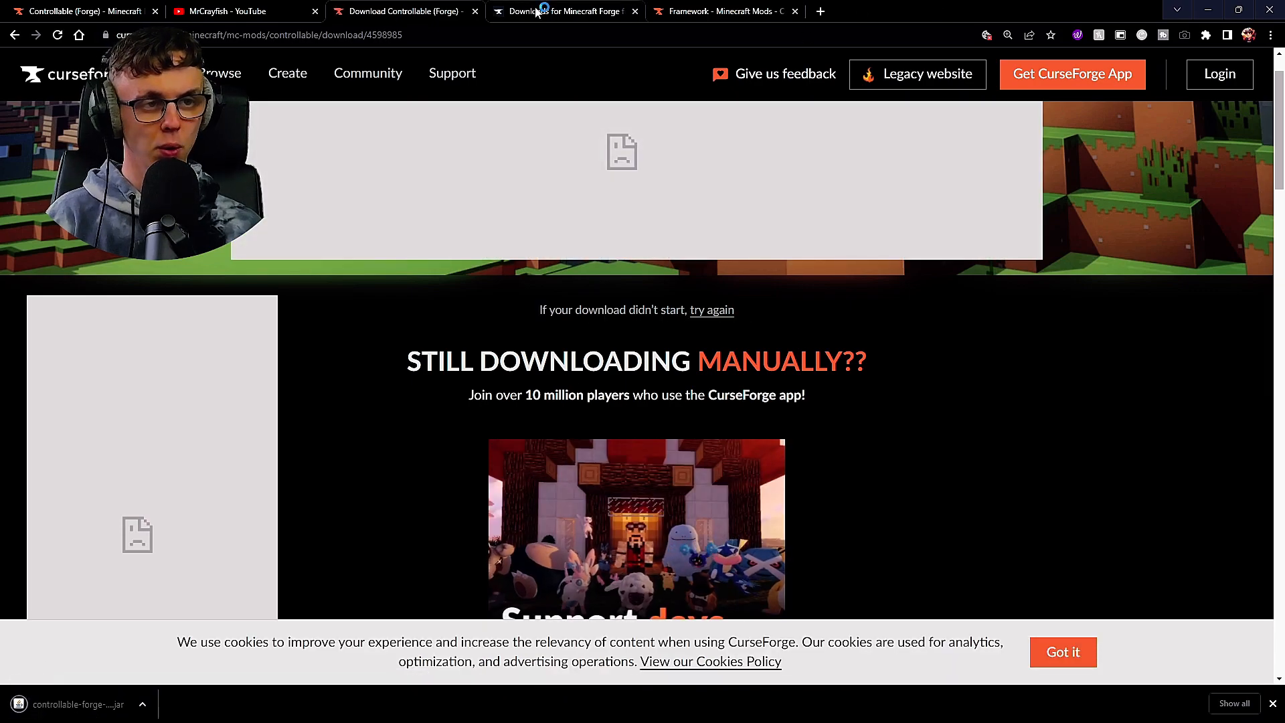
# Step: Accept the Forge site's privacy notice and choose the recommended 1.20.1 installer (47.1.0)
pyautogui.click(566, 10)
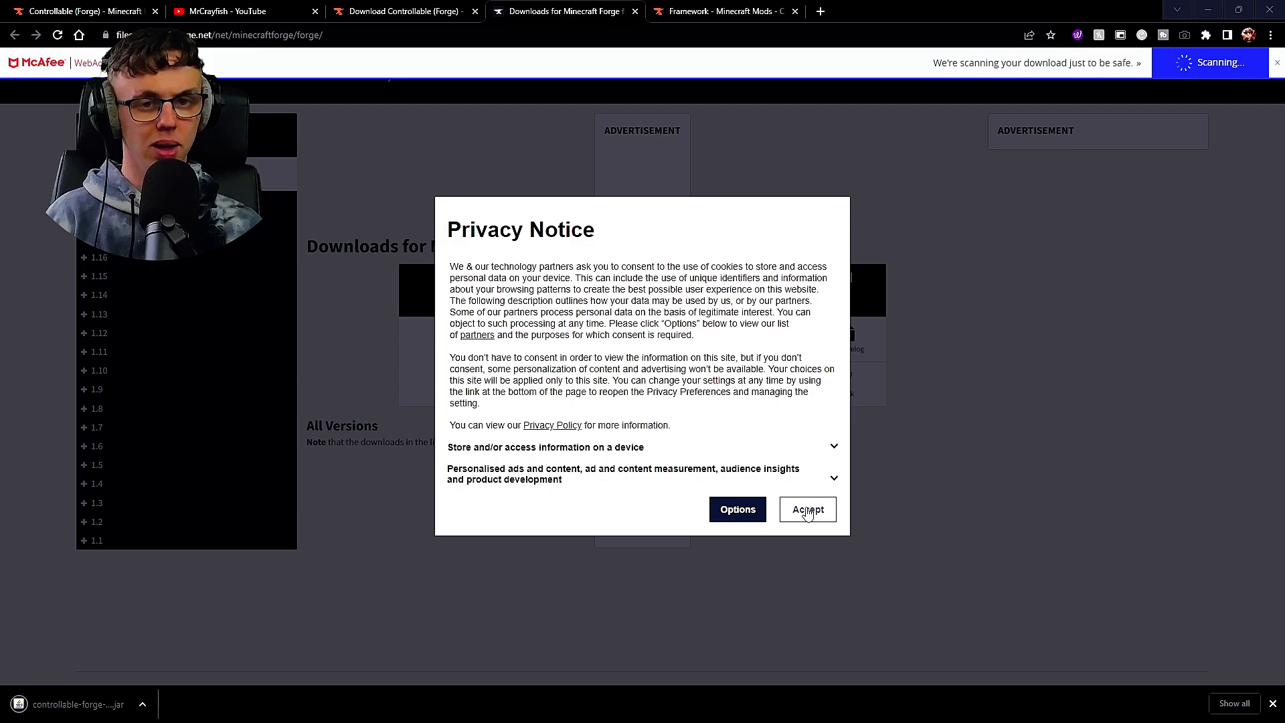
pyautogui.click(806, 508)
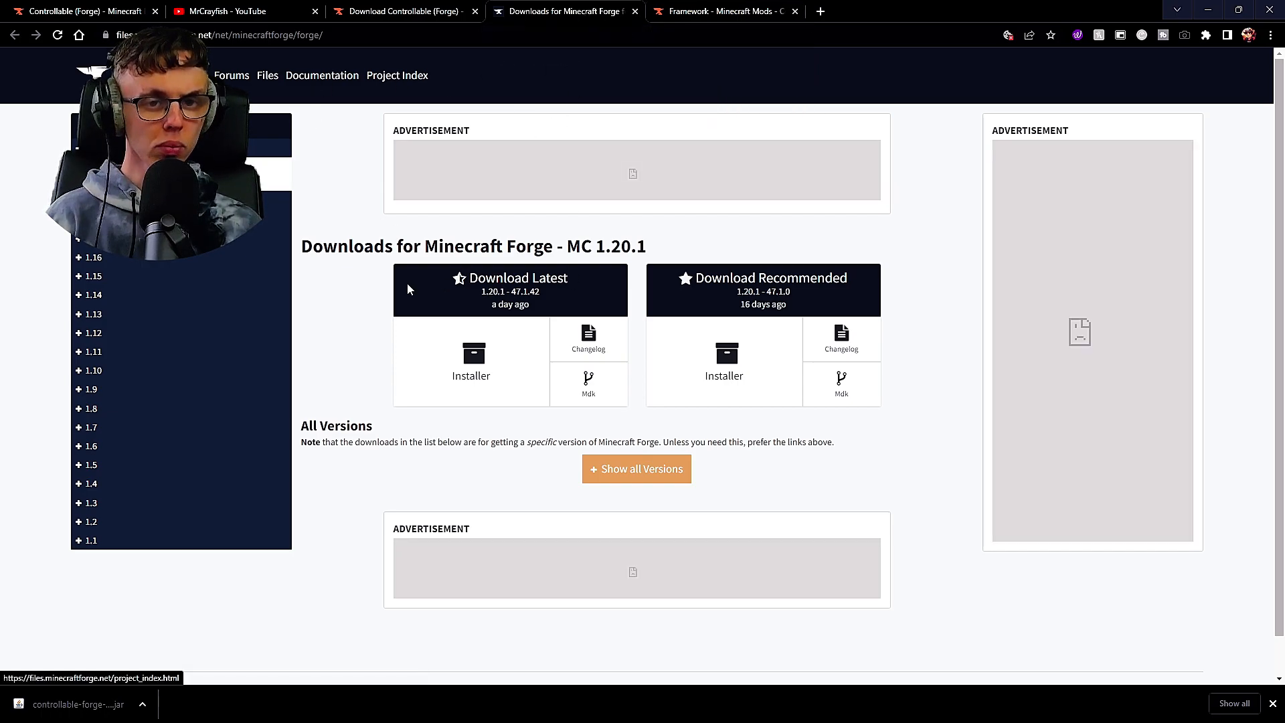
pyautogui.moveTo(467, 285)
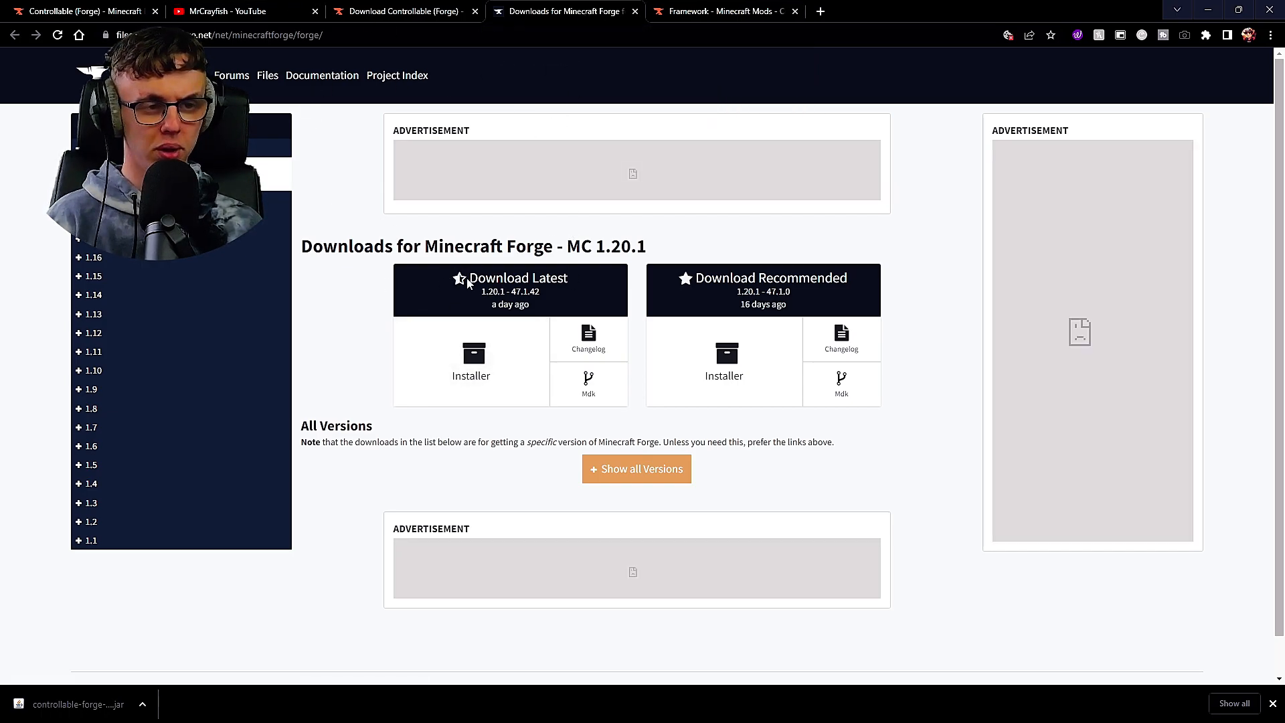
pyautogui.moveTo(731, 293)
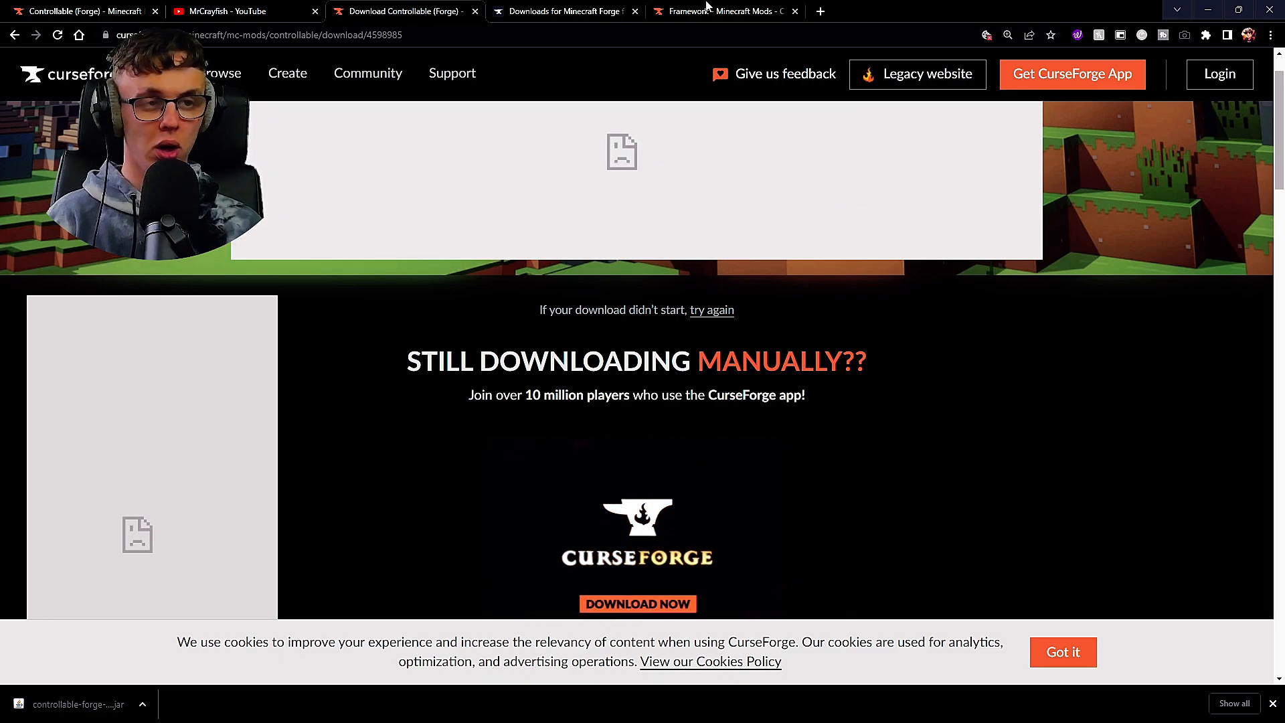
pyautogui.click(564, 11)
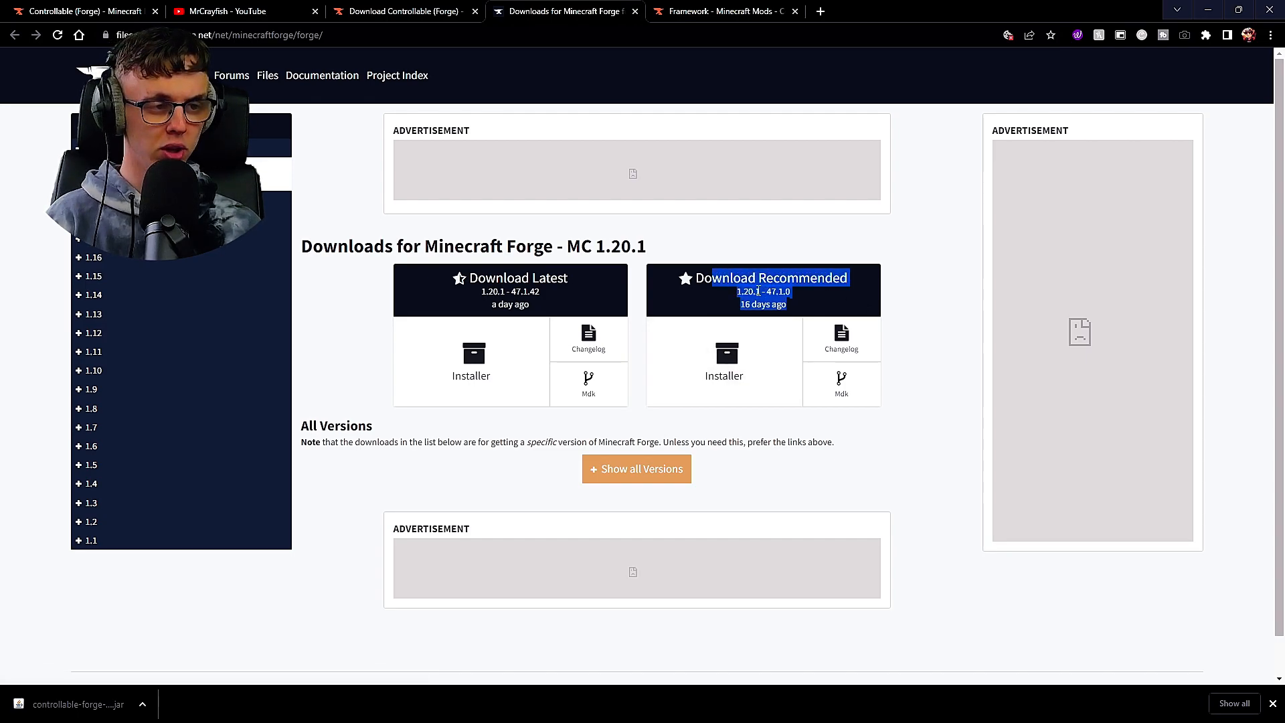
pyautogui.moveTo(724, 354)
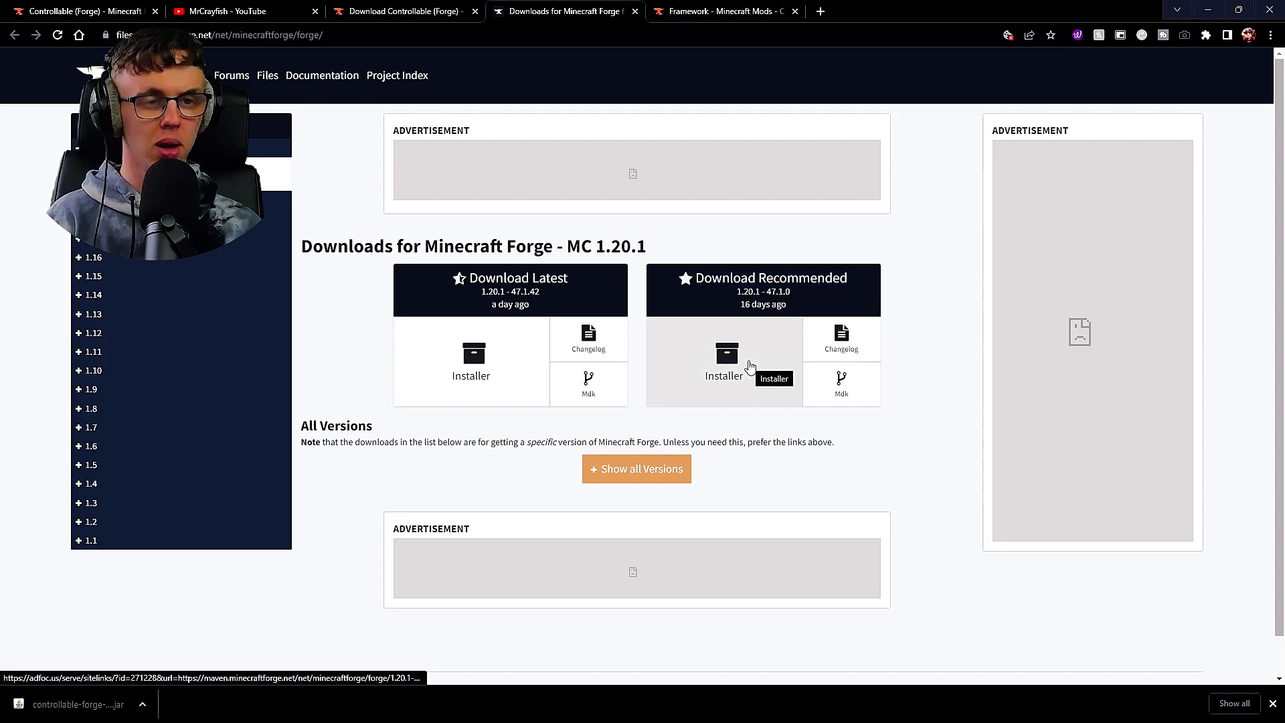
pyautogui.click(724, 362)
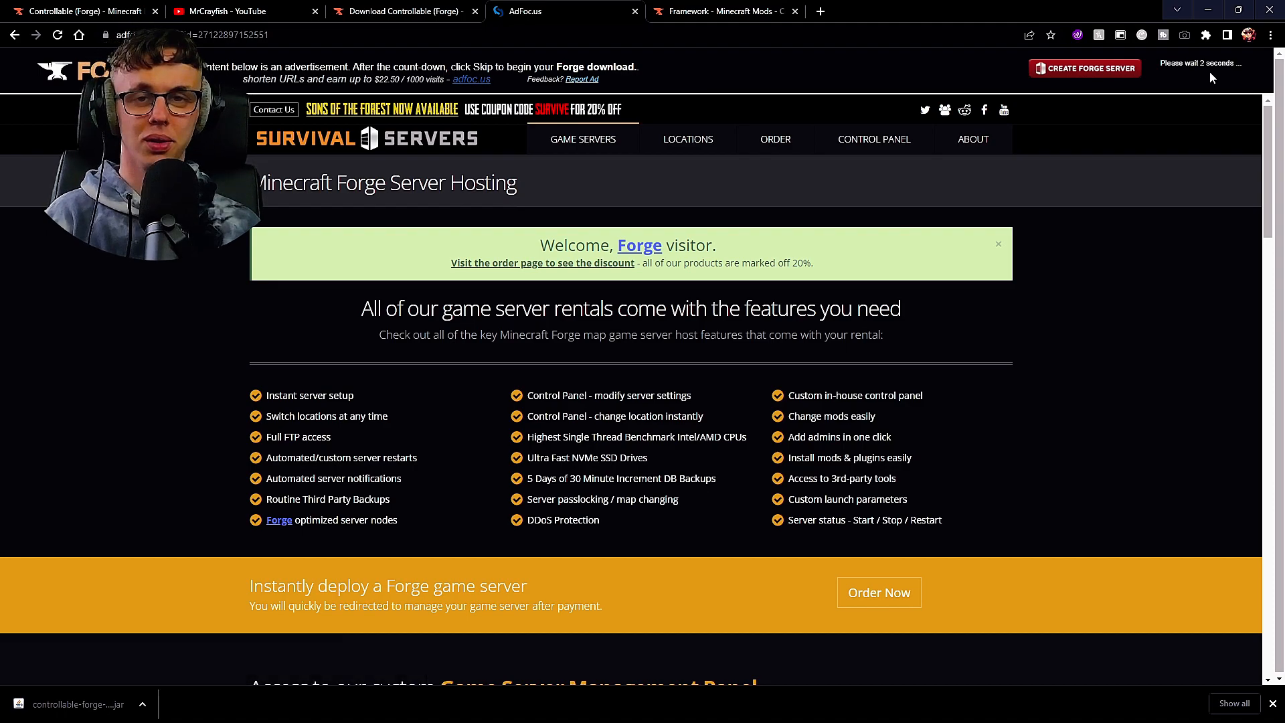
pyautogui.moveTo(1210, 72)
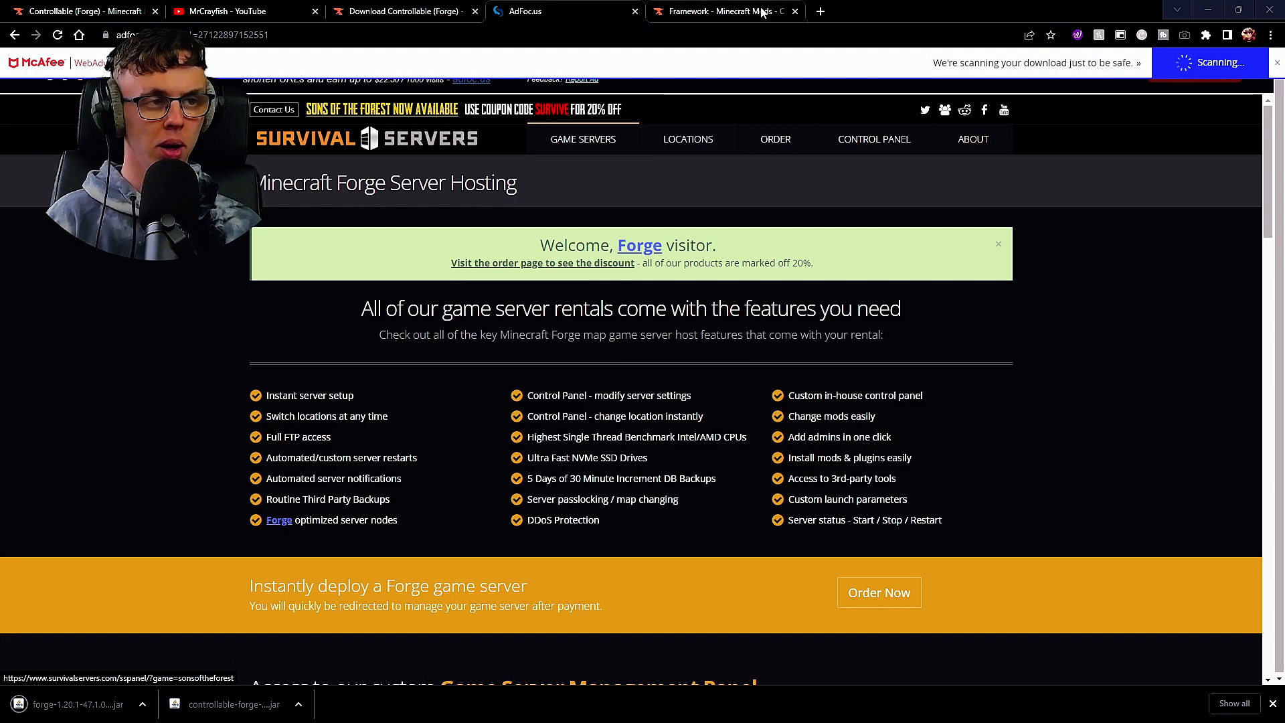
# Step: Download the Framework mod jar from its CurseForge project page
pyautogui.click(721, 11)
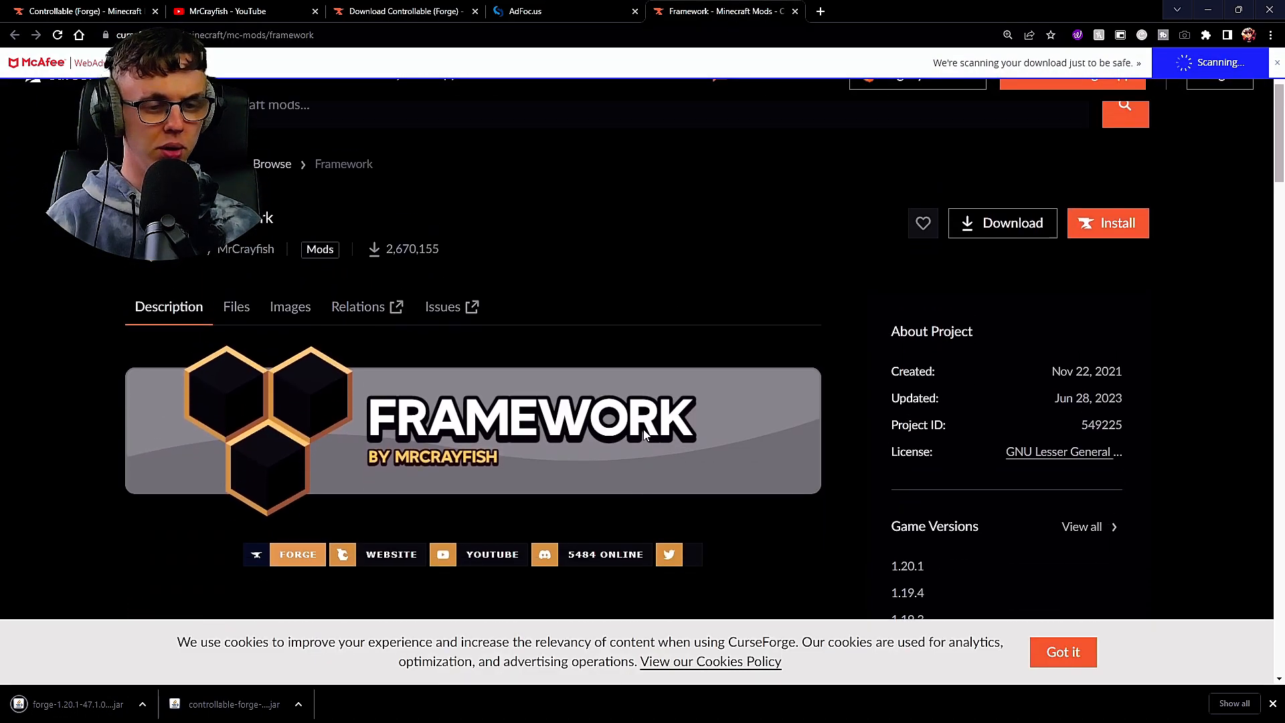
pyautogui.click(1001, 223)
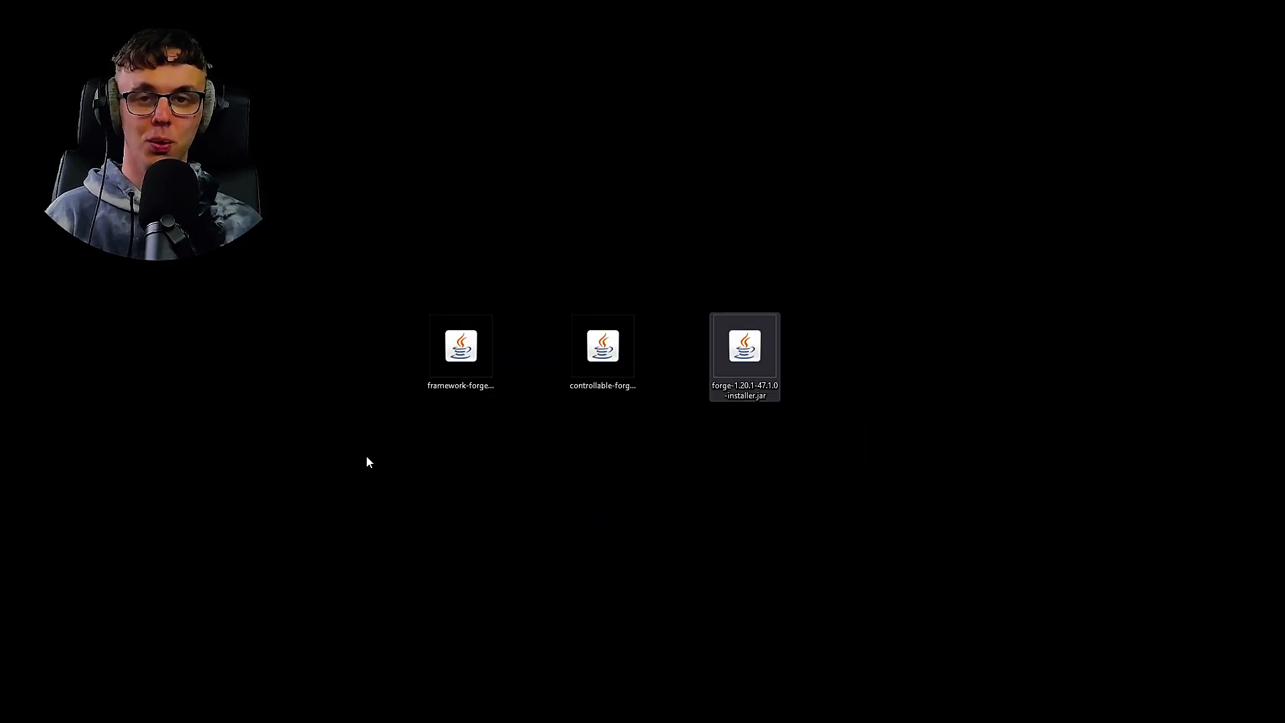
pyautogui.moveTo(610, 350)
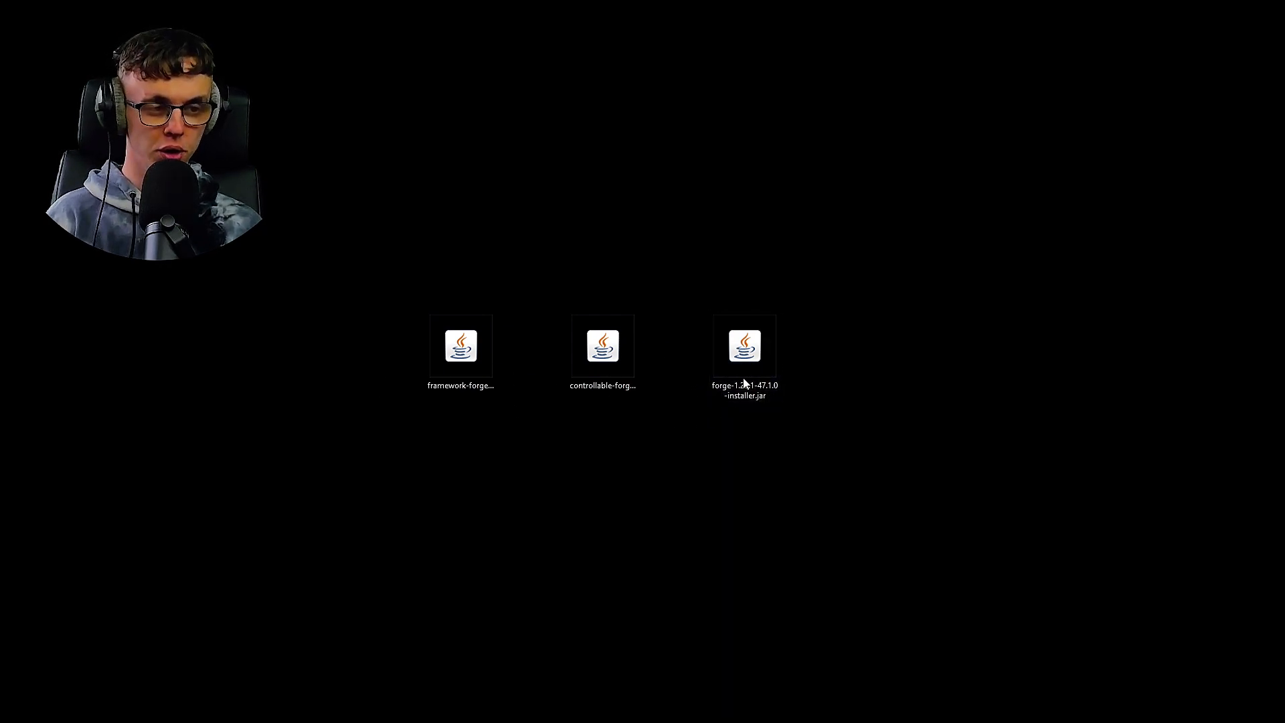
pyautogui.moveTo(744, 345)
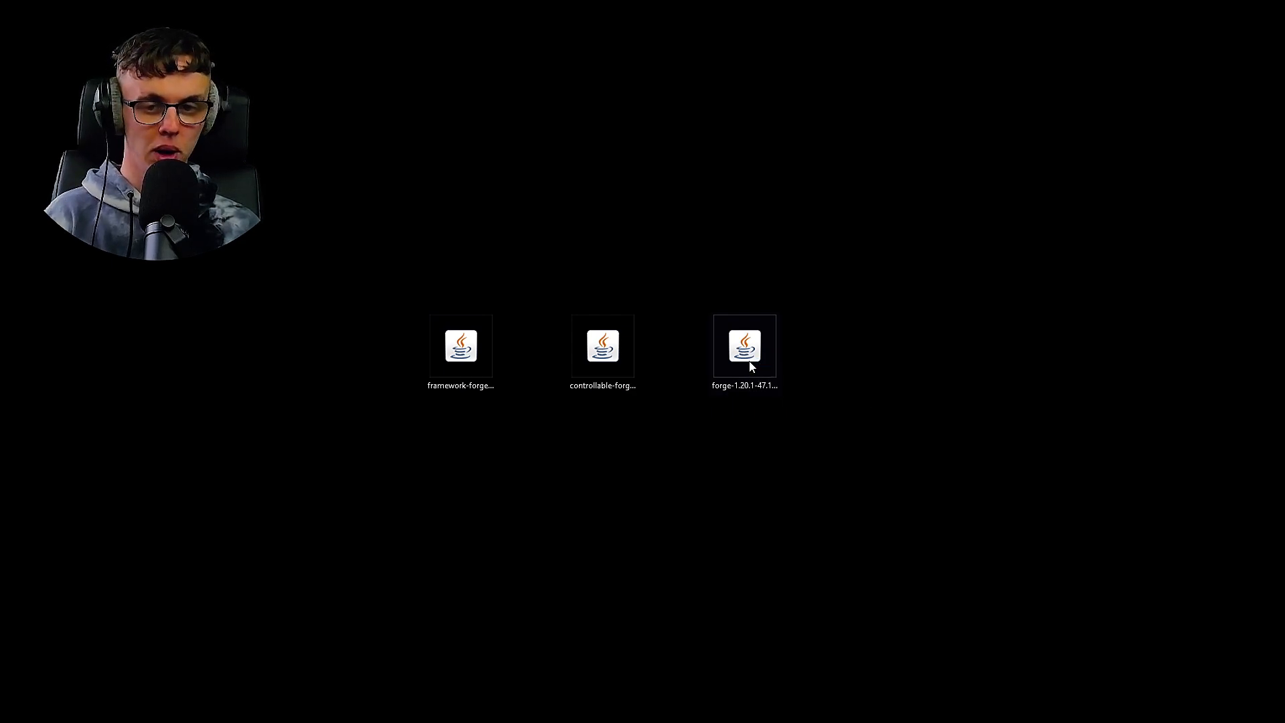
# Step: Run the Forge 1.20.1-47.1.0 installer as a client install and dismiss the success message
pyautogui.doubleClick(744, 346)
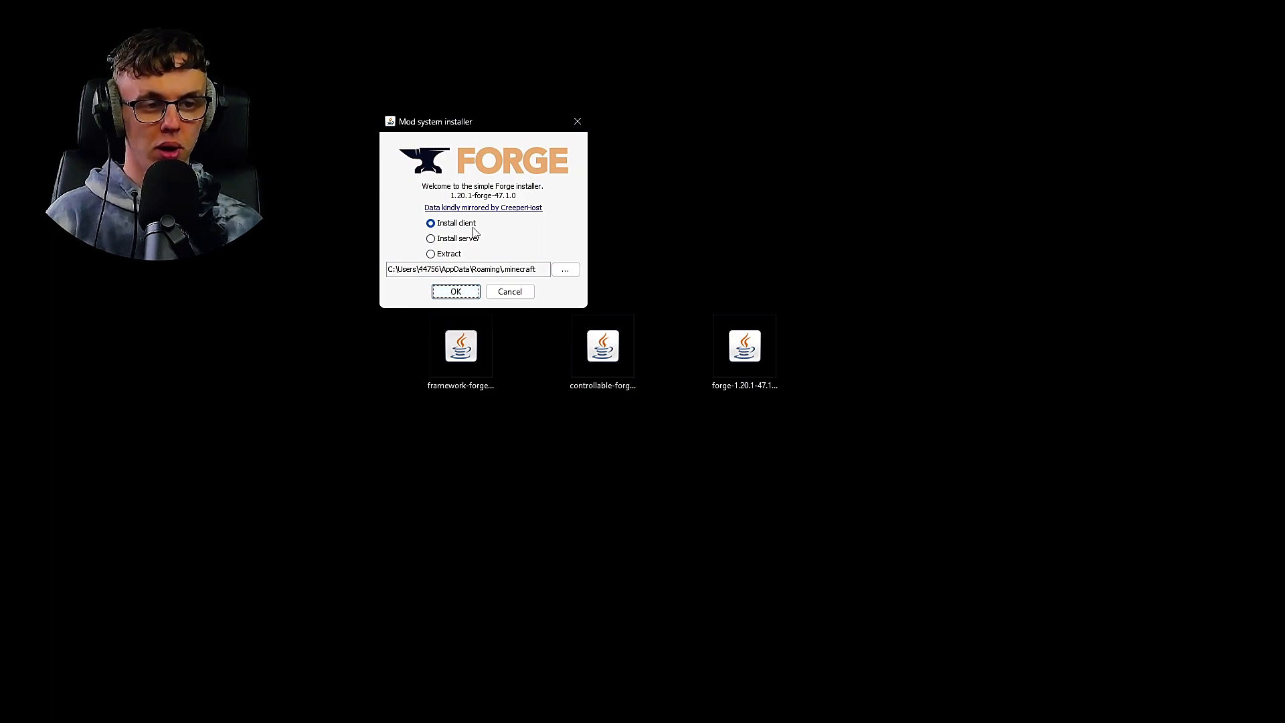
pyautogui.moveTo(447, 281)
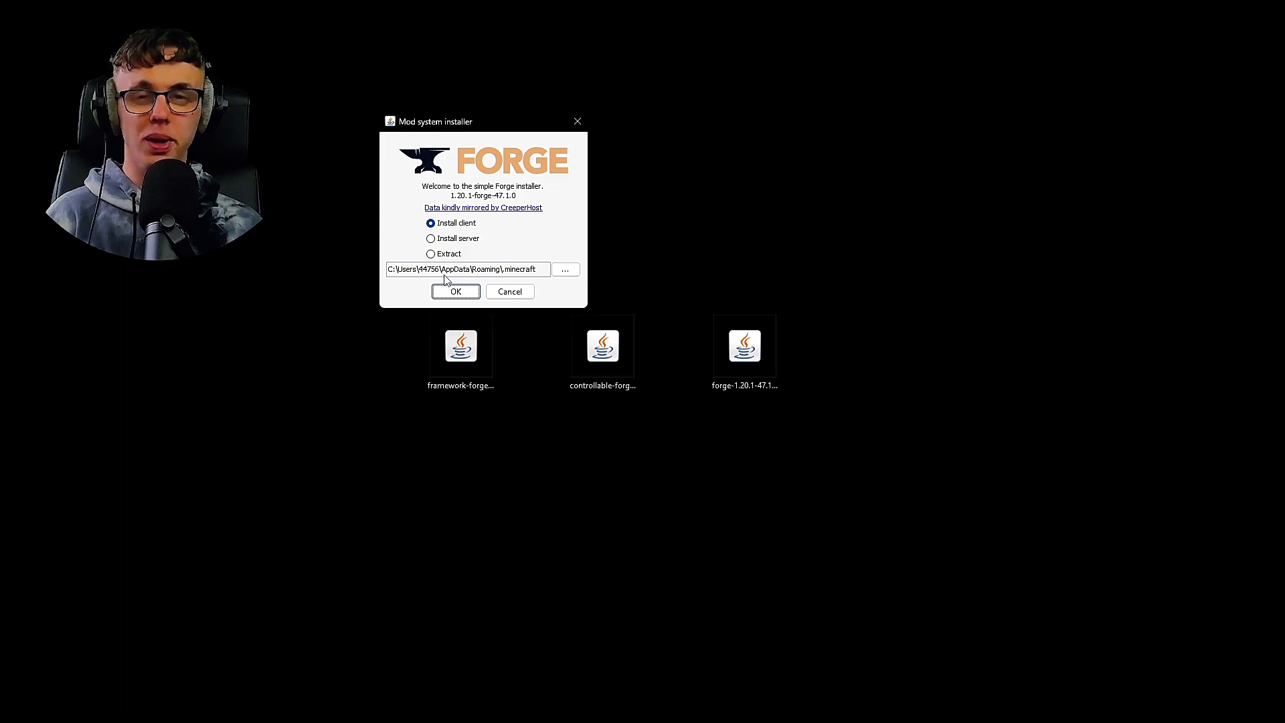
pyautogui.moveTo(539, 287)
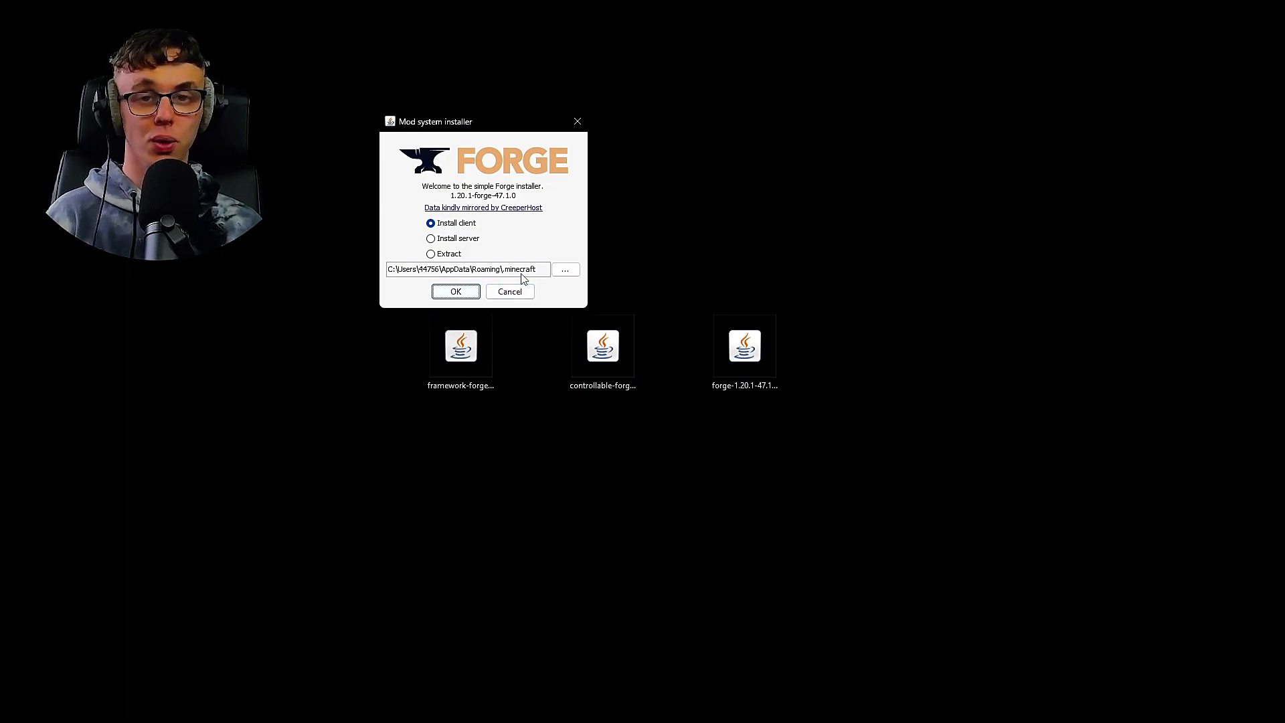
pyautogui.moveTo(521, 278)
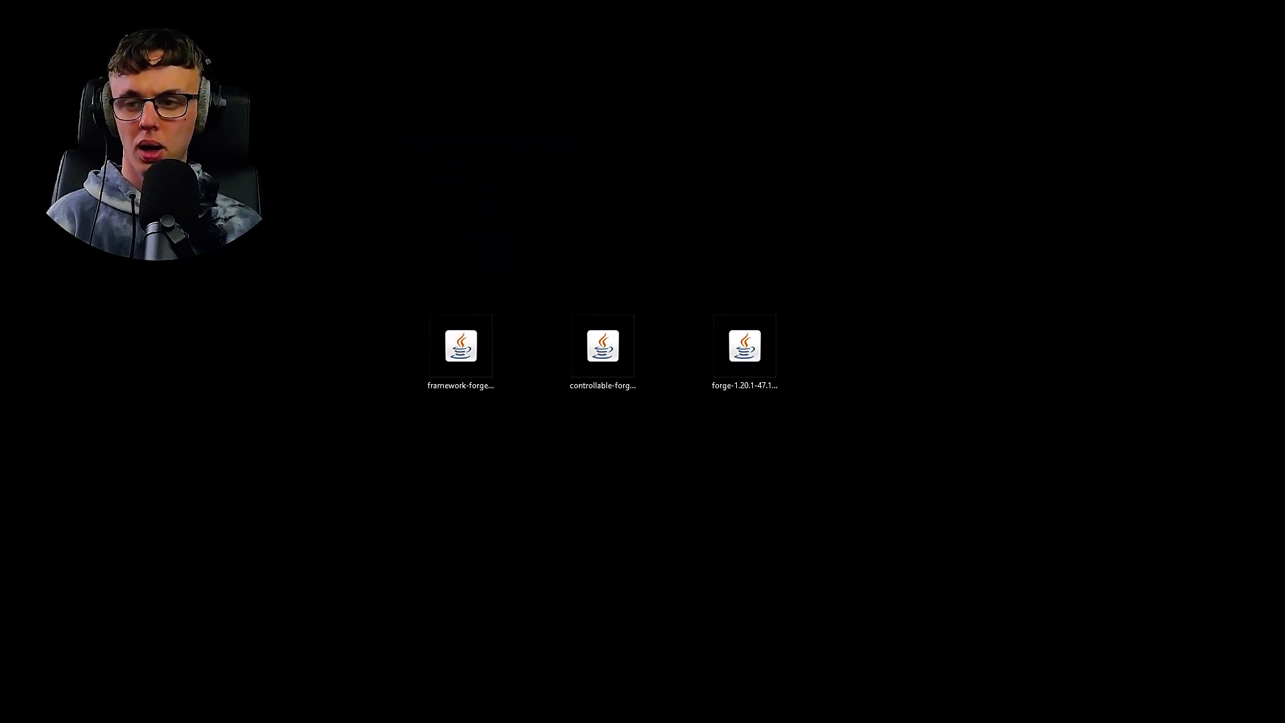
pyautogui.doubleClick(744, 345)
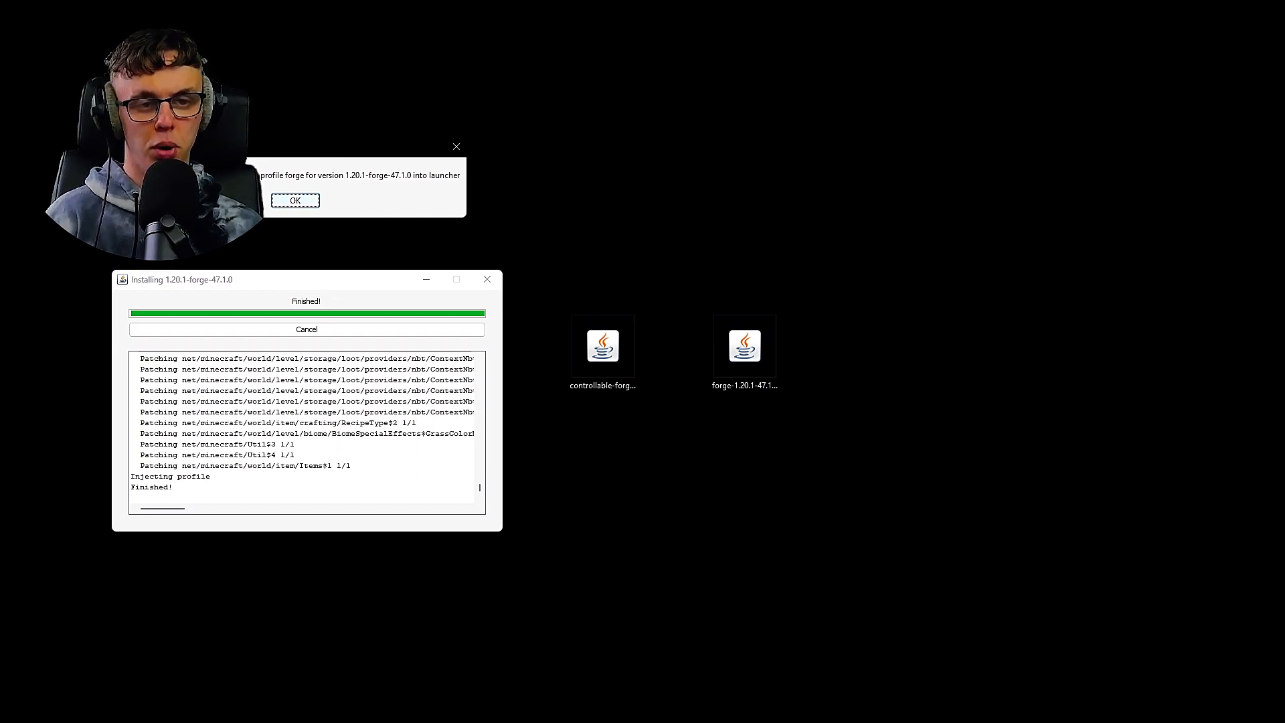
pyautogui.click(294, 200)
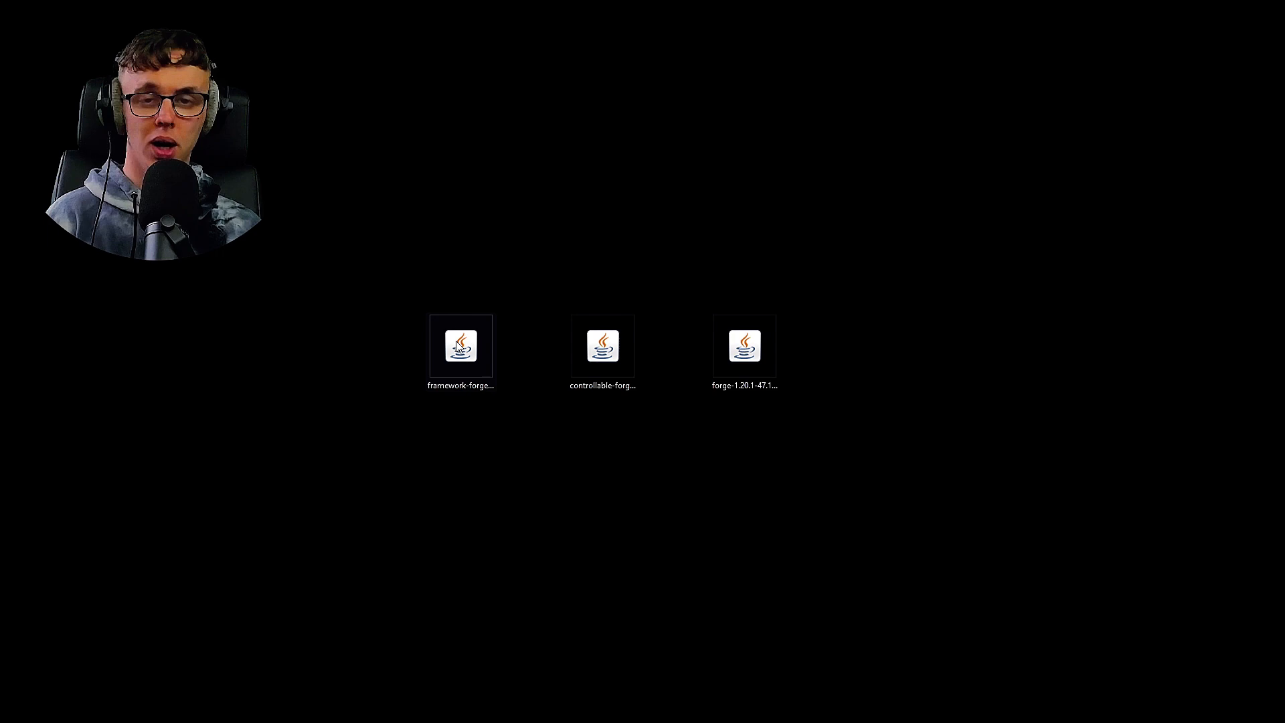
pyautogui.moveTo(401, 358)
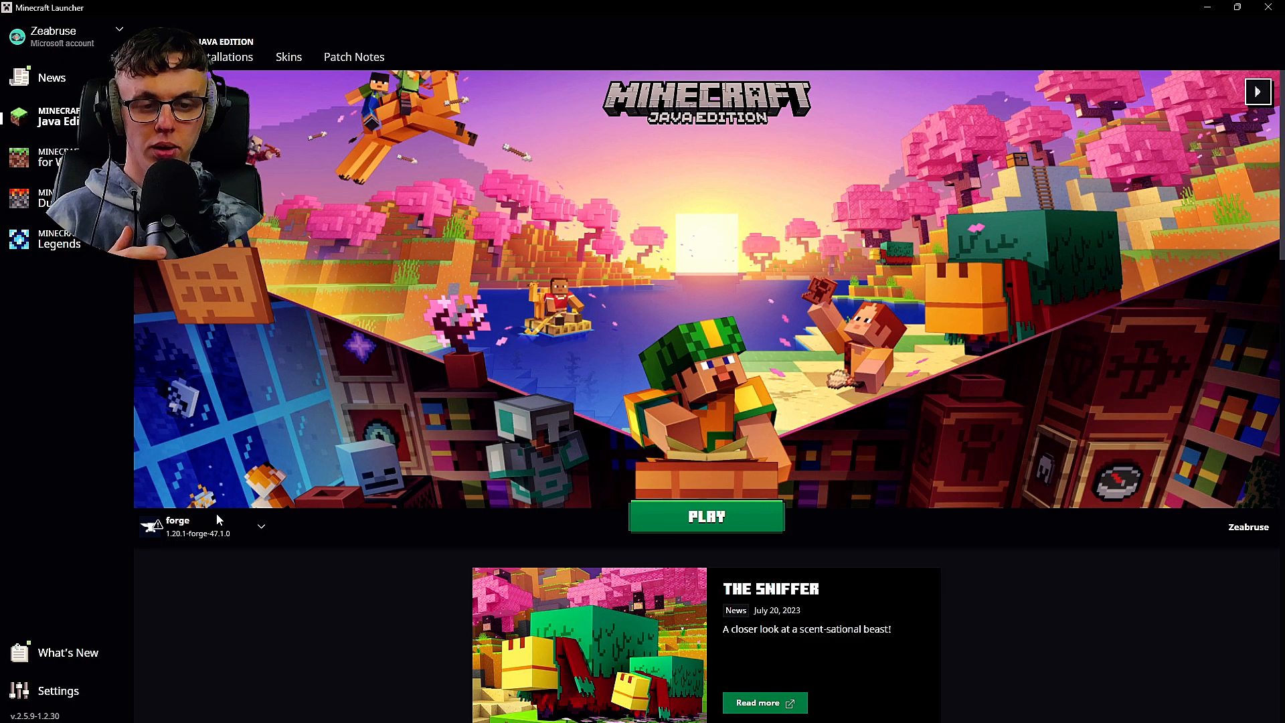
pyautogui.moveTo(153, 525)
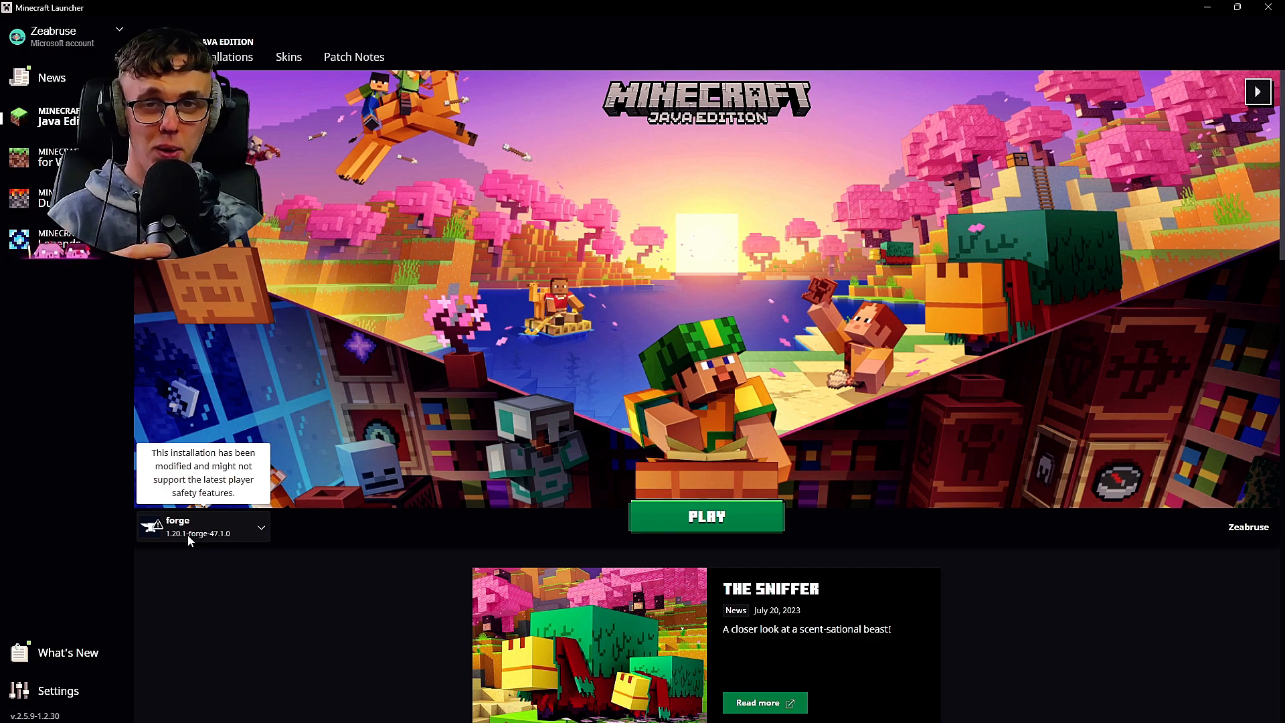
# Step: Start a new installation and confirm release 1.20.1-forge-47.1.0 appears under Version
pyautogui.click(260, 526)
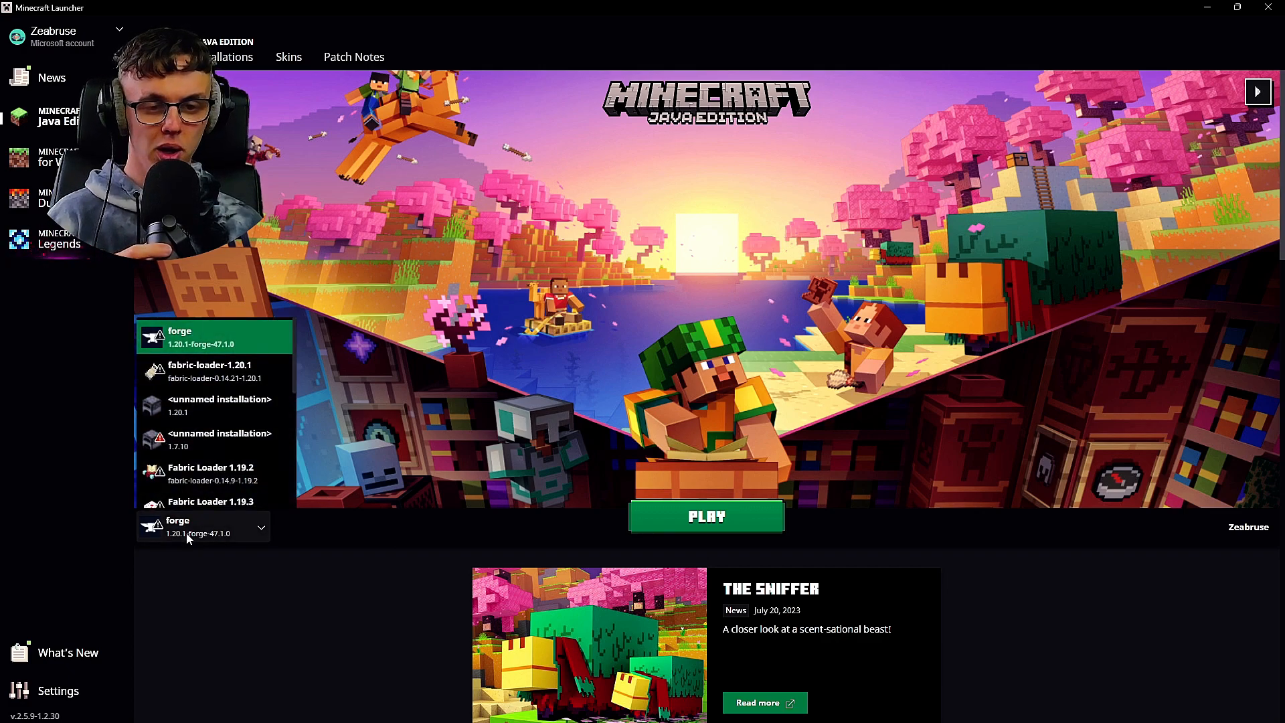
pyautogui.scroll(-3)
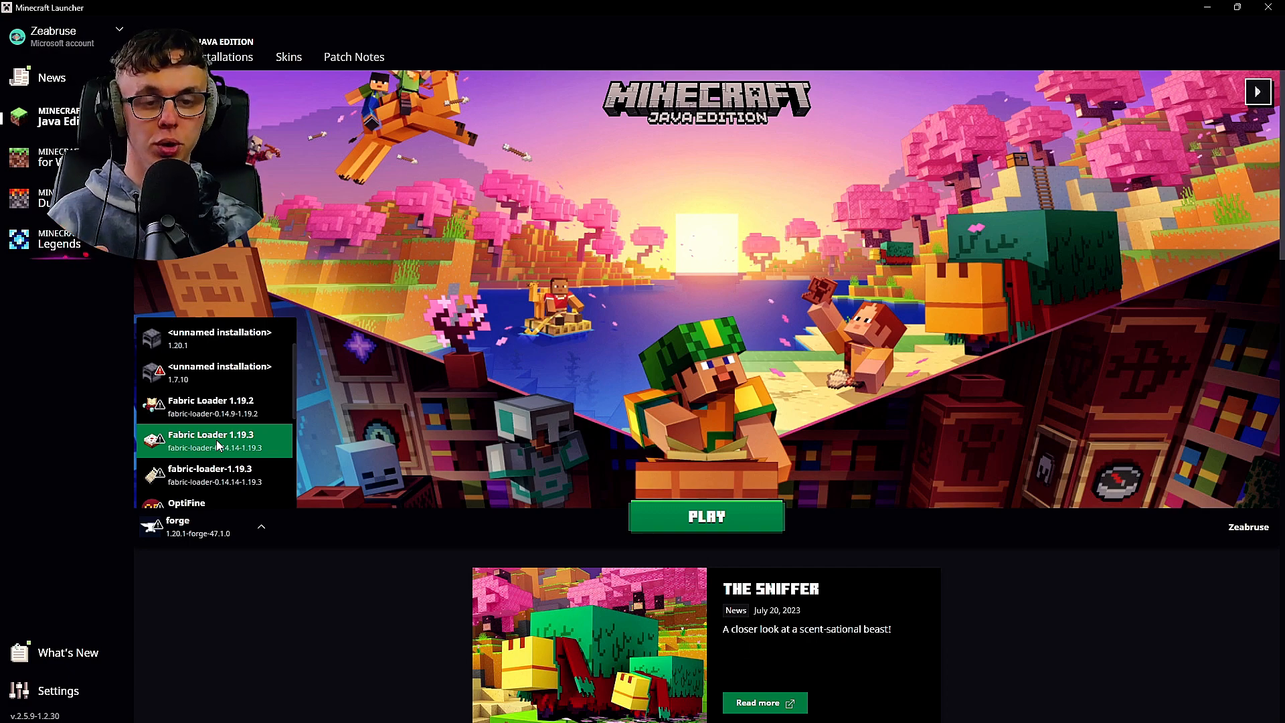
pyautogui.scroll(3)
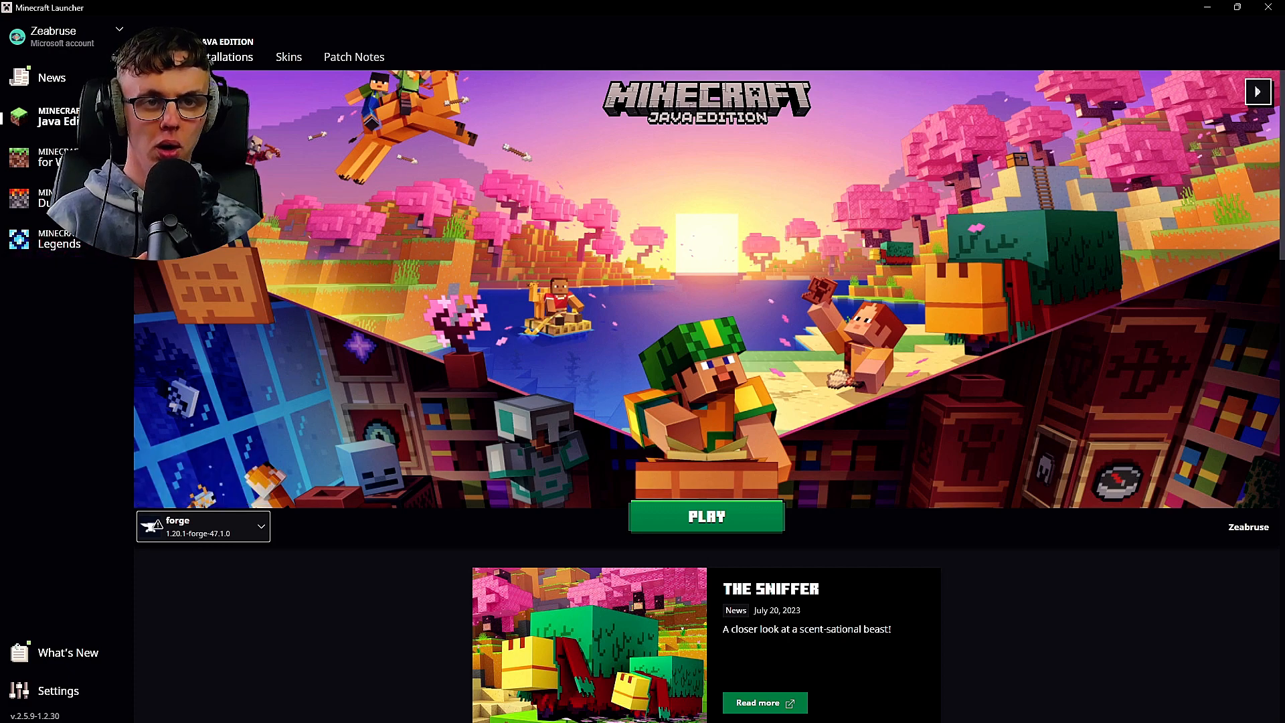
pyautogui.click(230, 56)
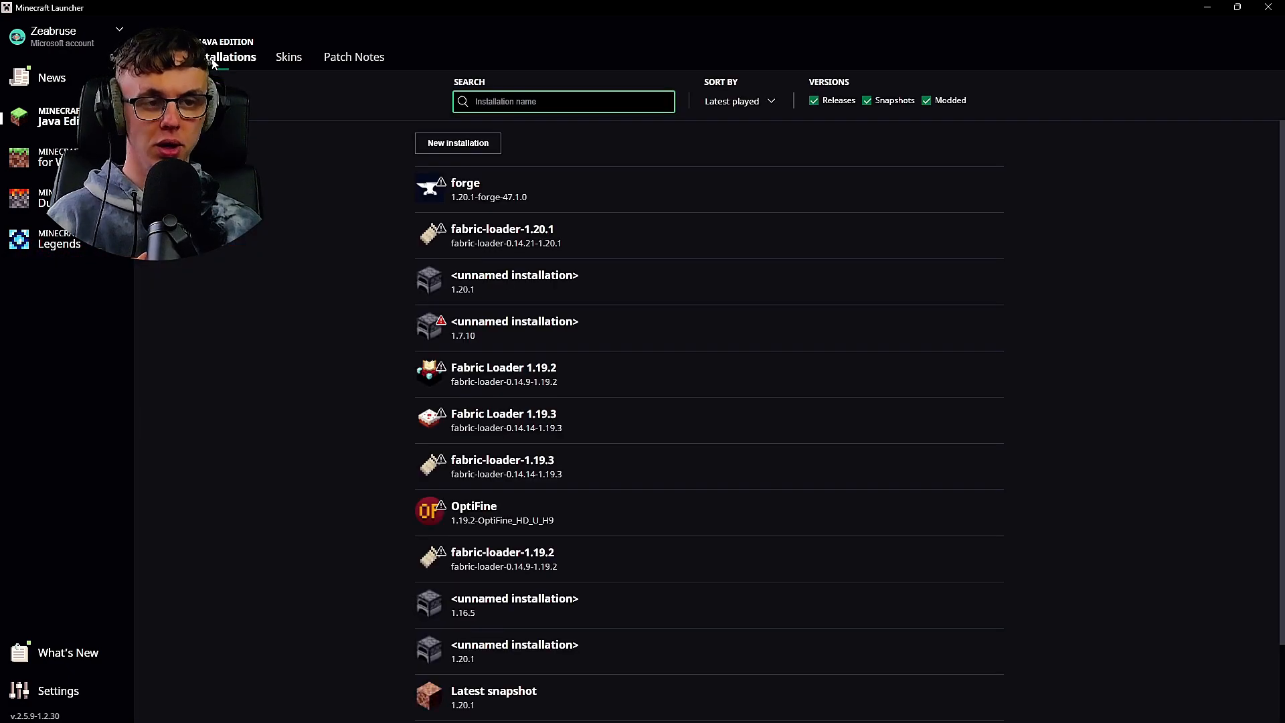
pyautogui.click(457, 143)
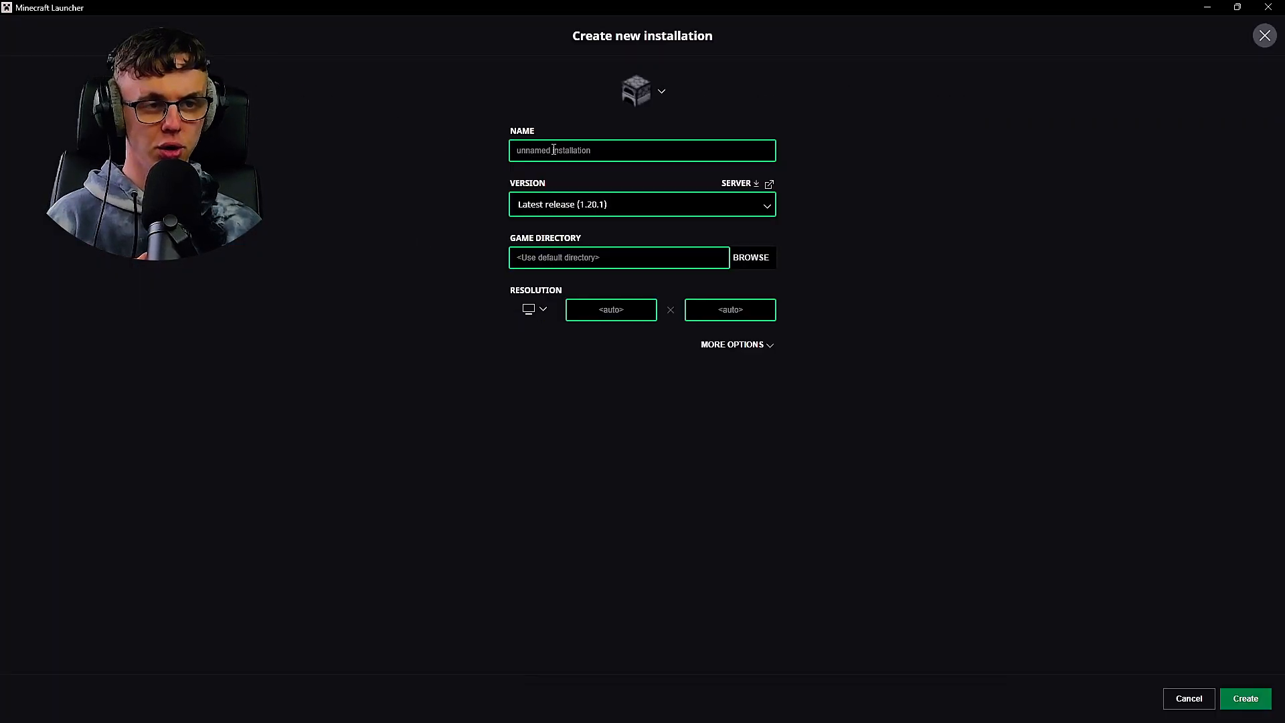
pyautogui.click(642, 204)
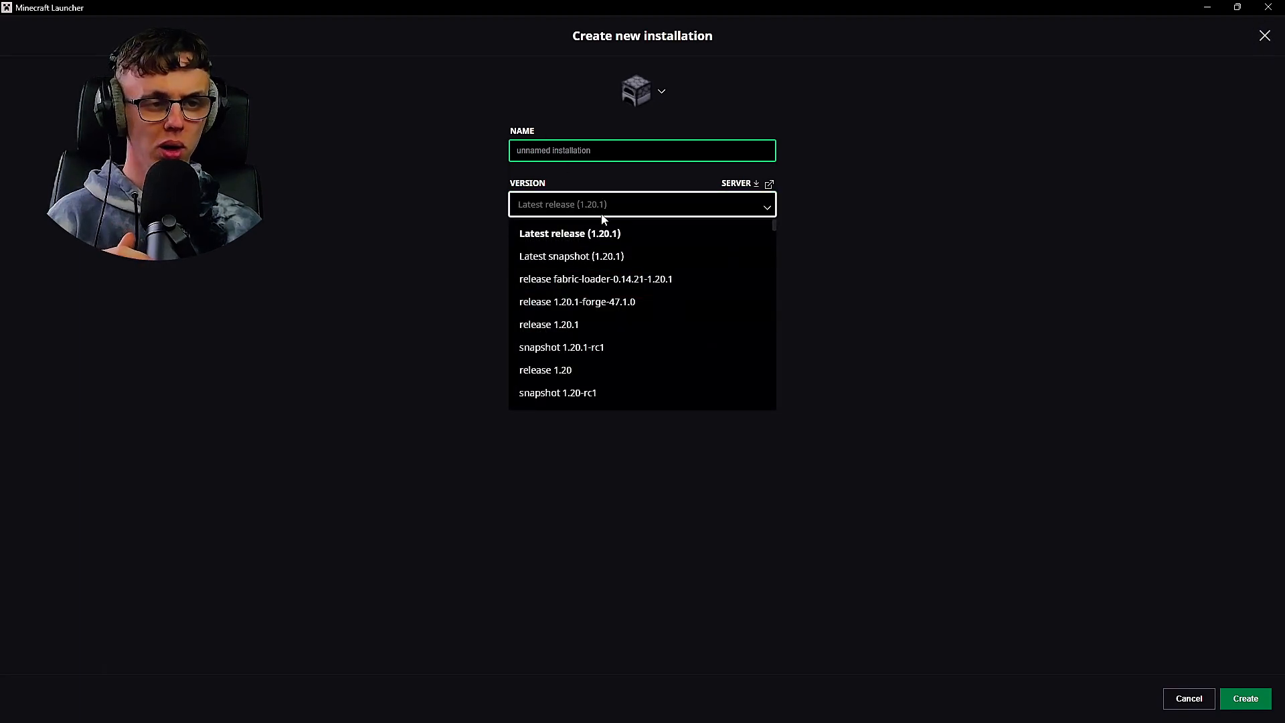
pyautogui.moveTo(577, 302)
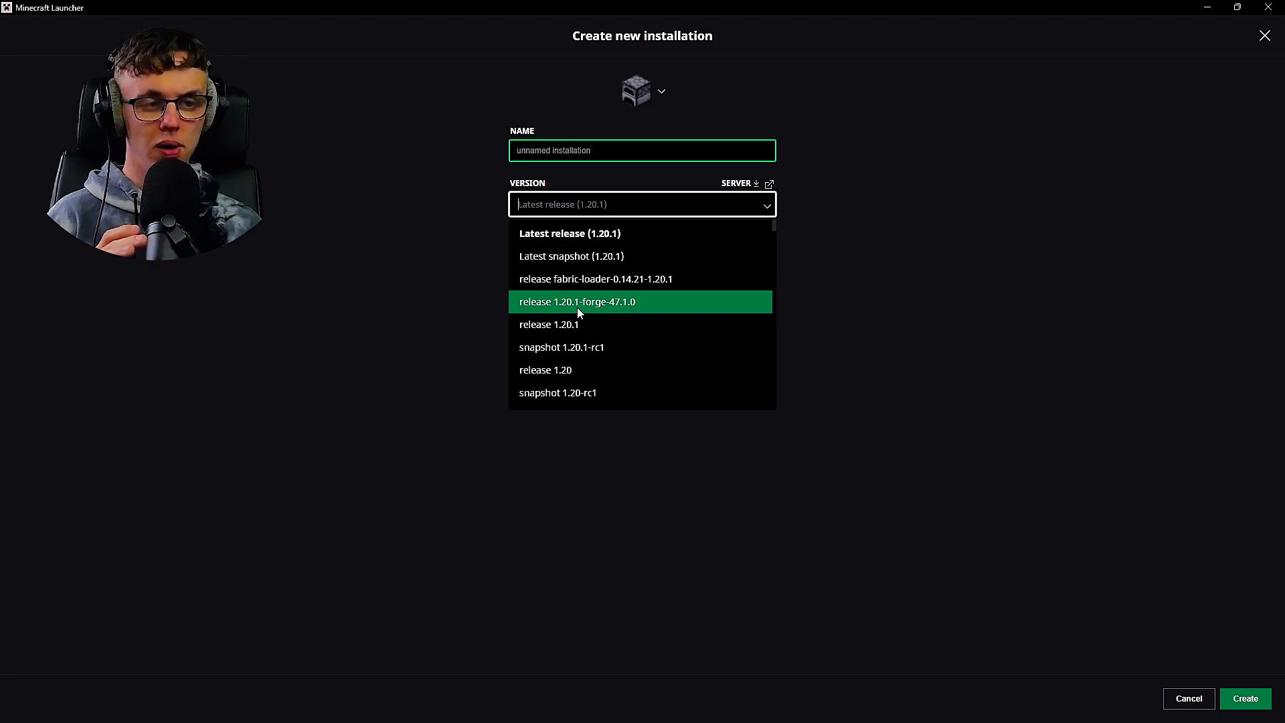
pyautogui.click(568, 233)
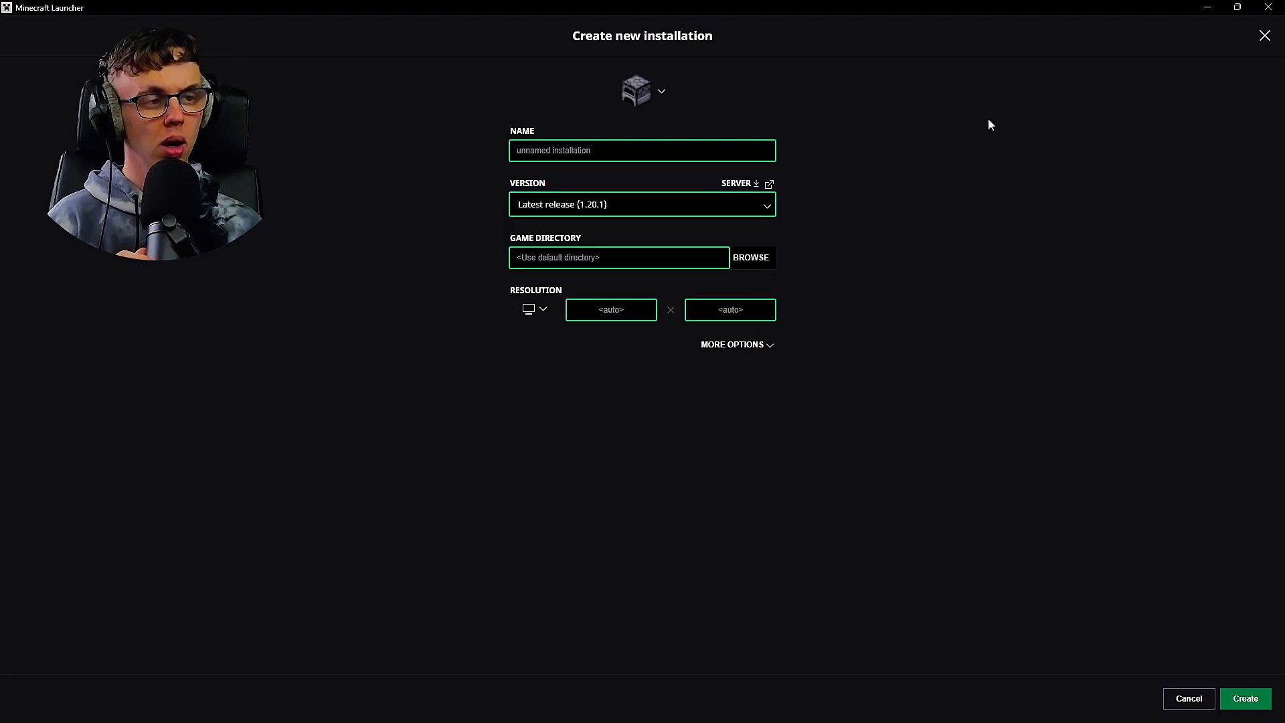
pyautogui.moveTo(834, 102)
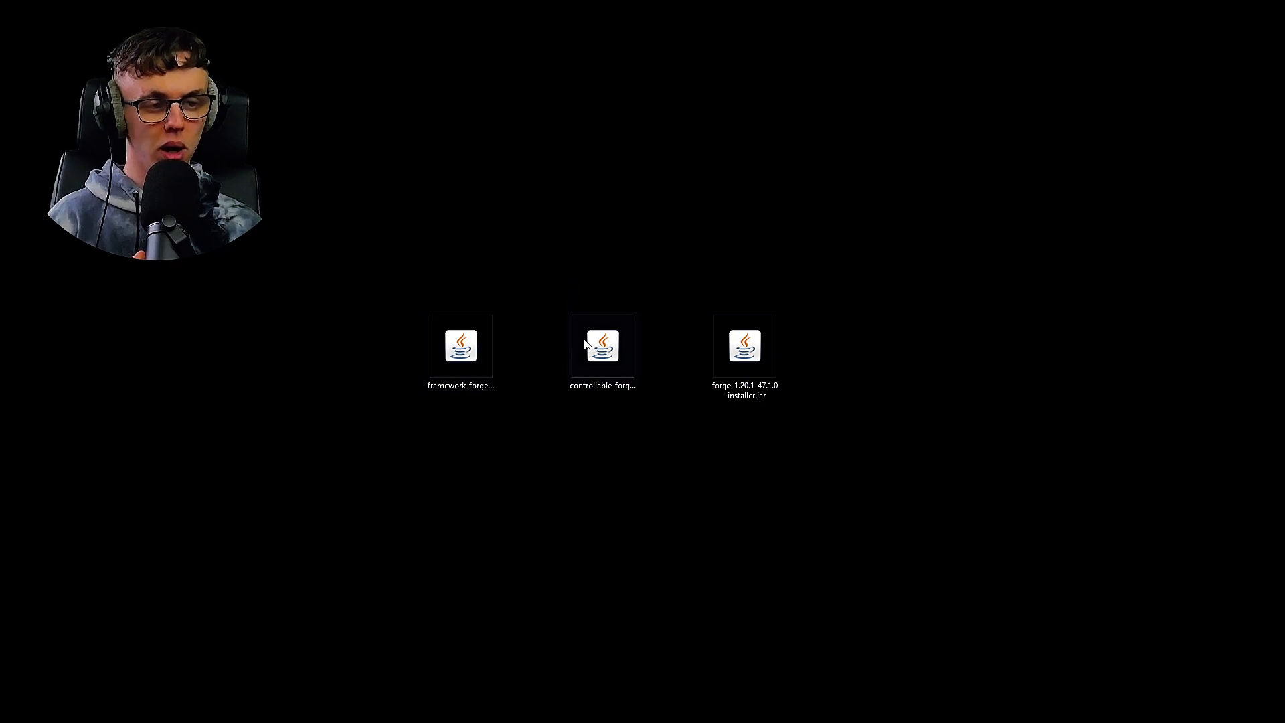
pyautogui.moveTo(587, 259)
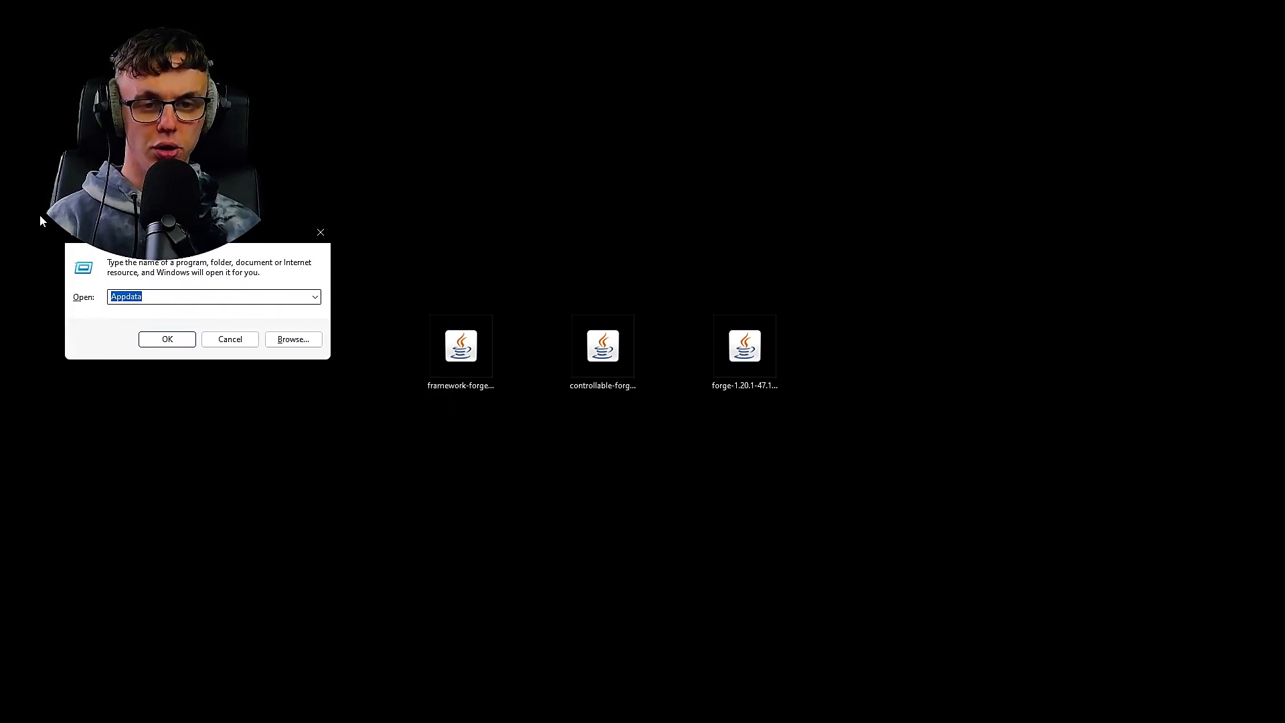
# Step: Go through AppData > Roaming > .minecraft > mods and select the existing mod jars
pyautogui.click(167, 339)
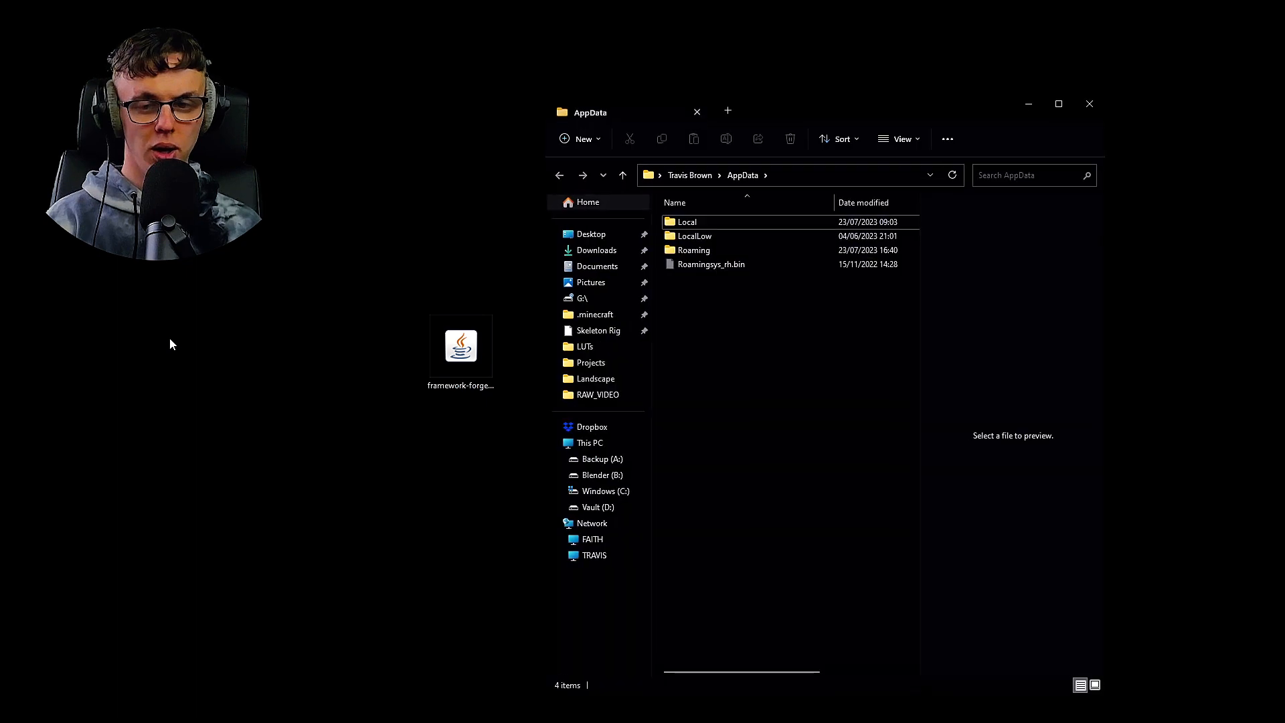
pyautogui.moveTo(762, 249)
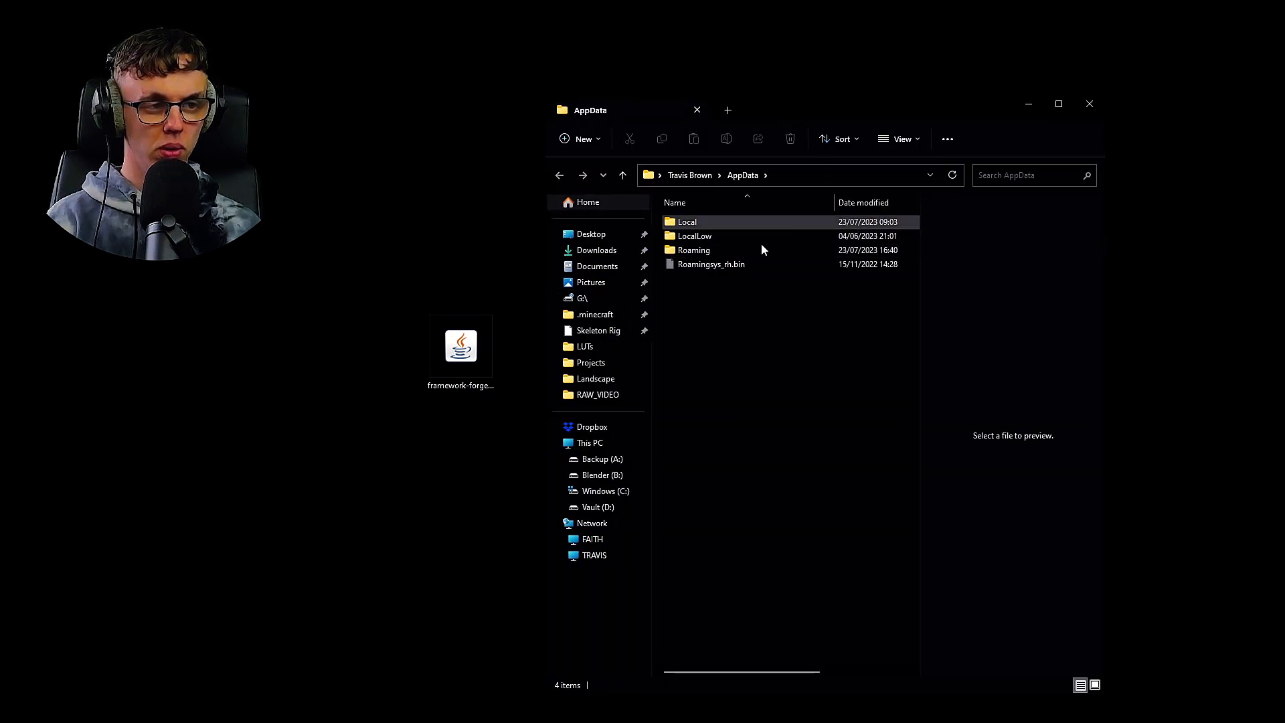
pyautogui.click(693, 250)
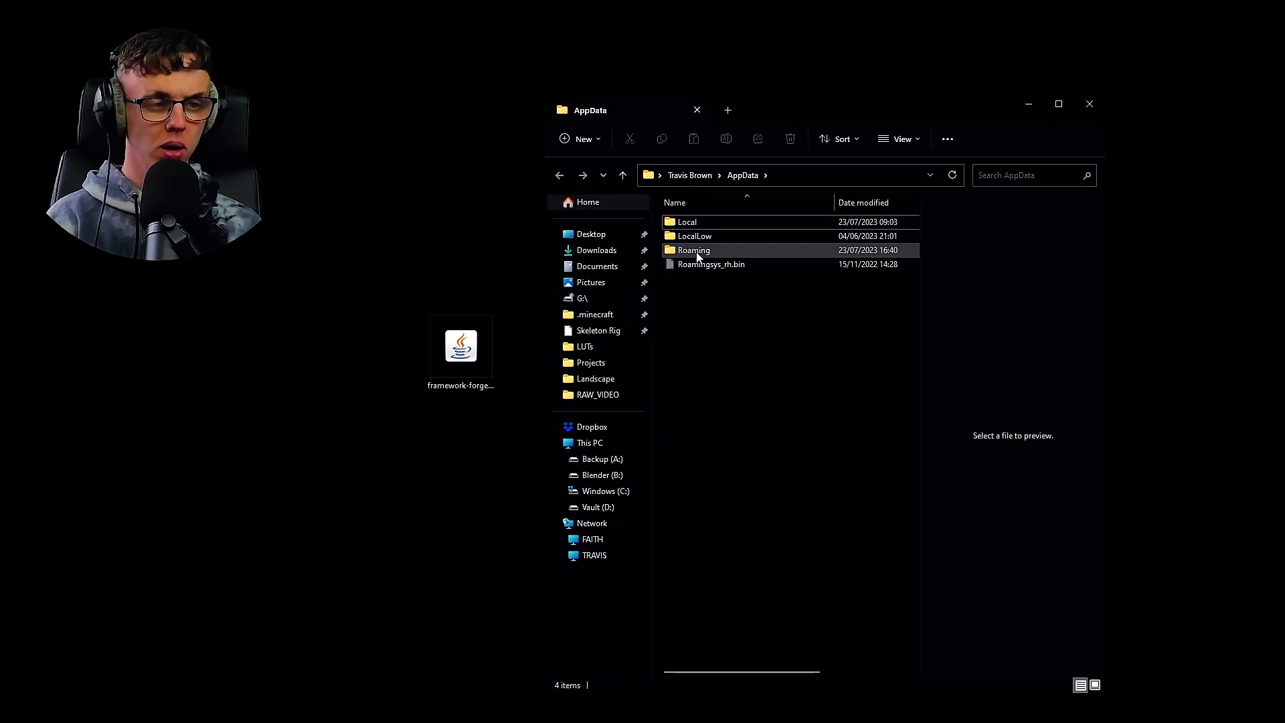
pyautogui.doubleClick(693, 250)
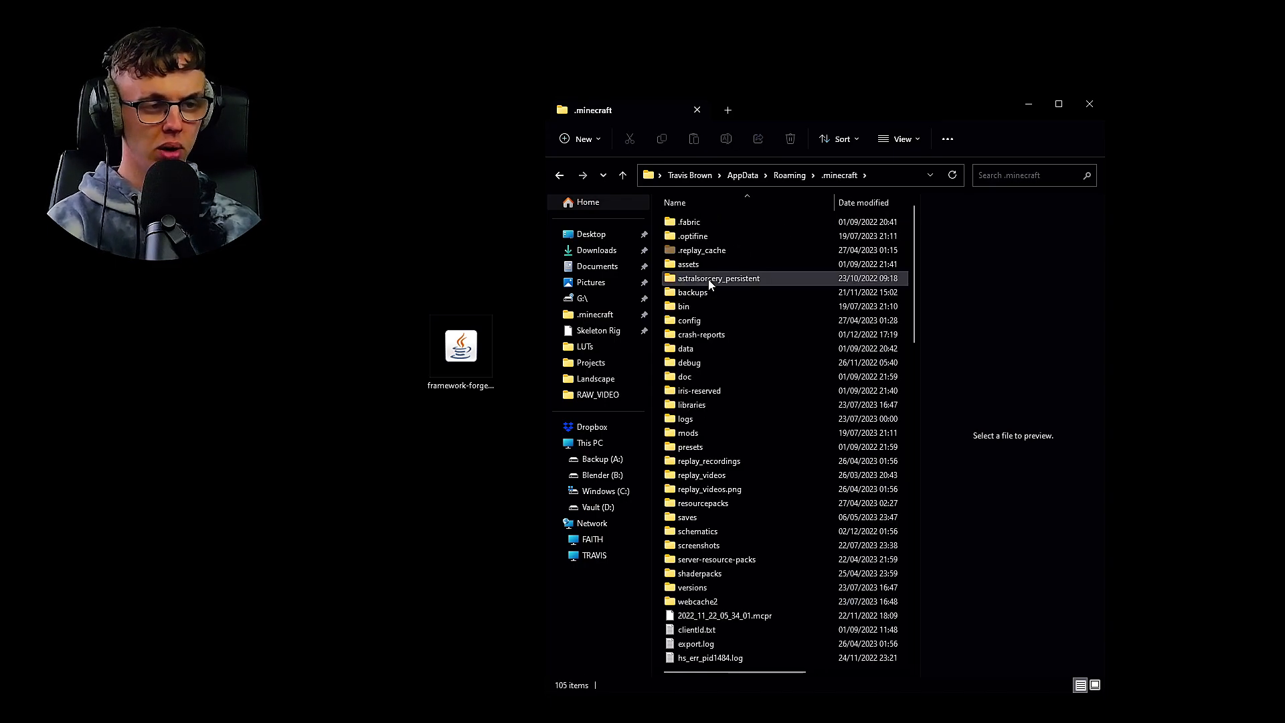
pyautogui.moveTo(687, 433)
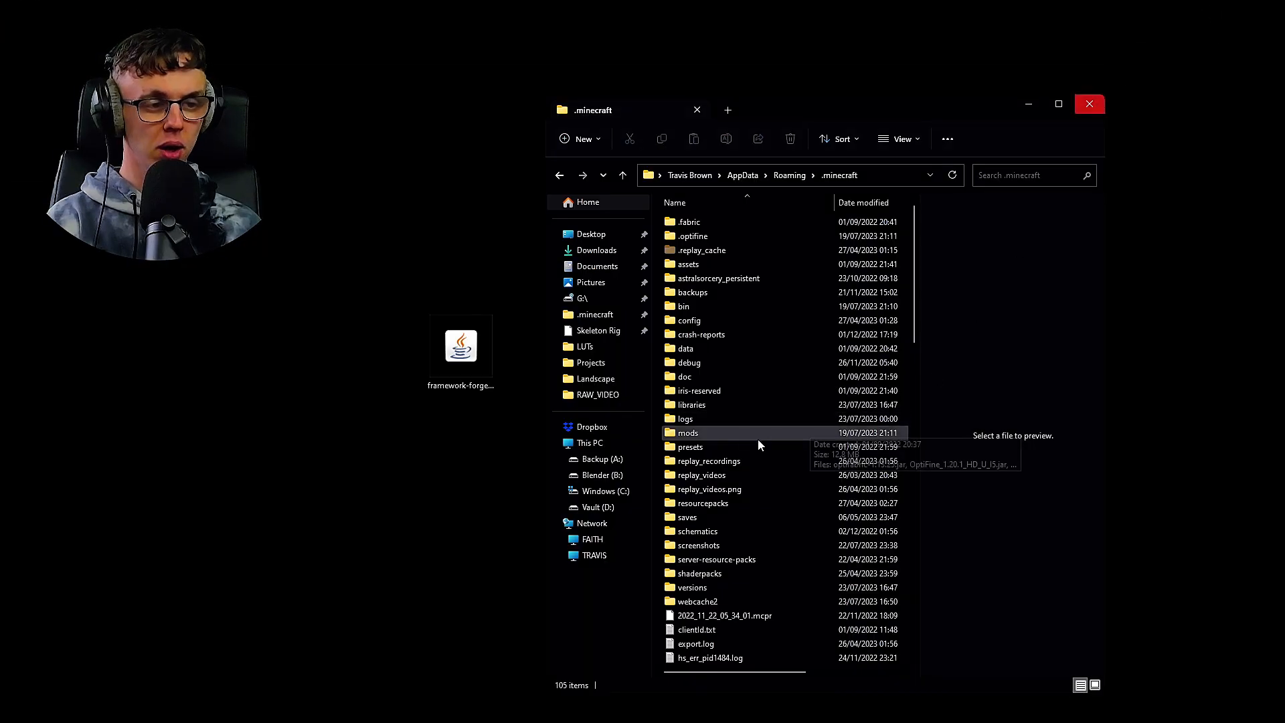
pyautogui.doubleClick(687, 431)
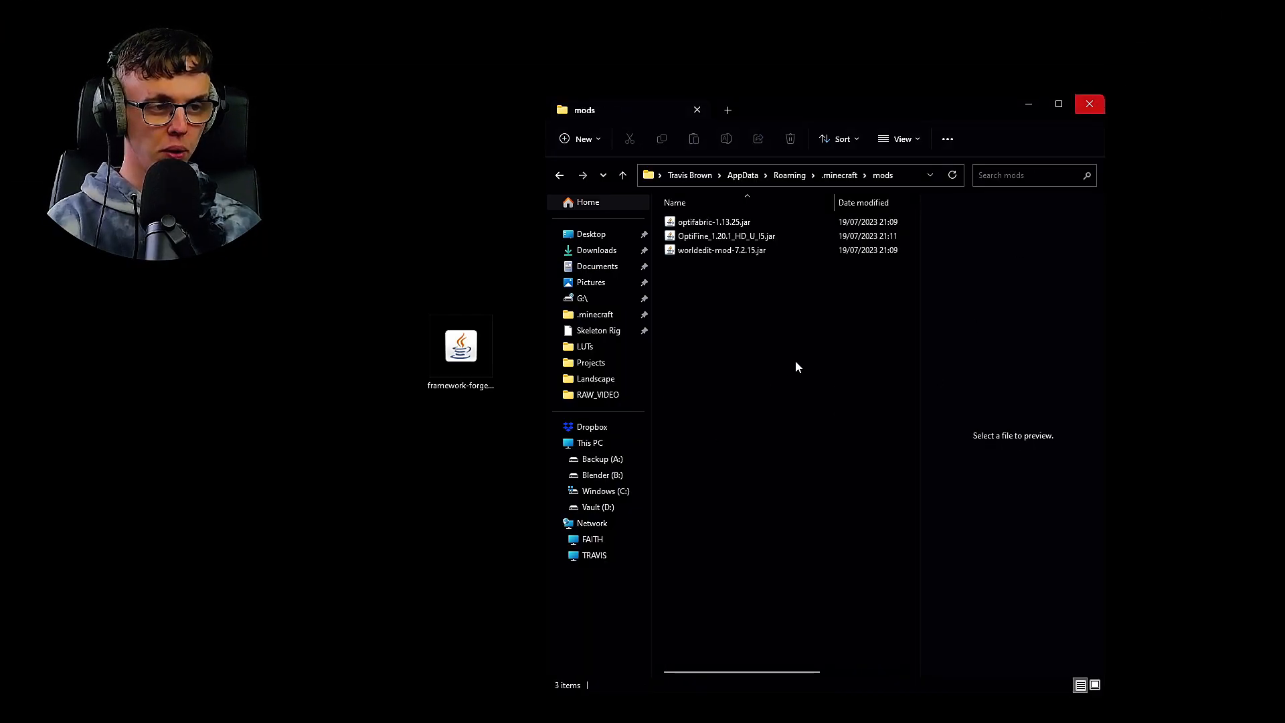
pyautogui.moveTo(738, 235); pyautogui.dragTo(408, 255)
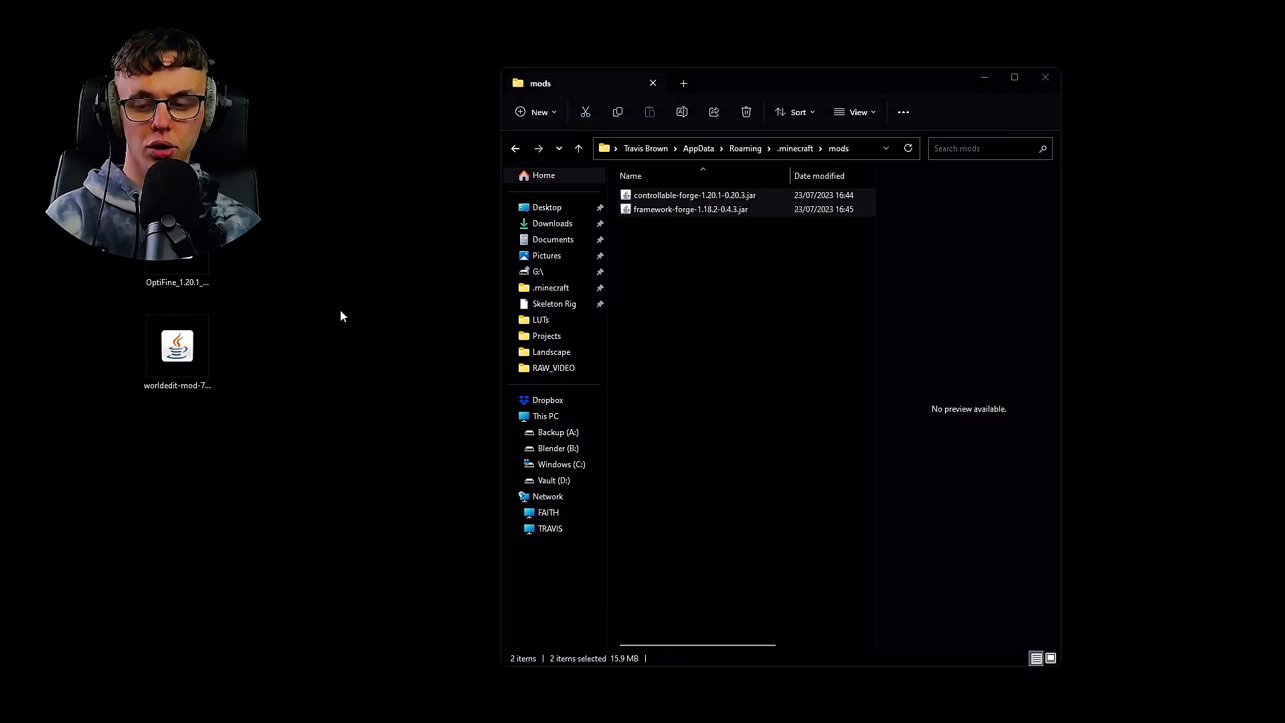
pyautogui.moveTo(322, 315)
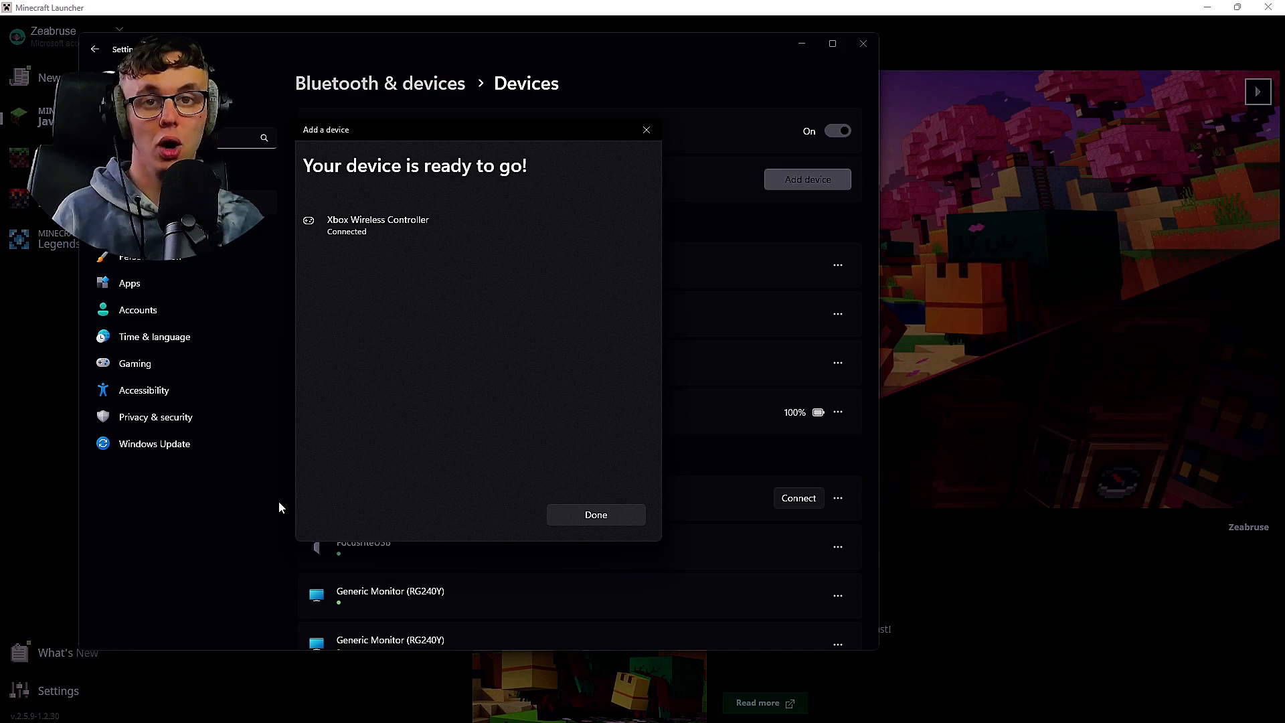
pyautogui.moveTo(517, 514)
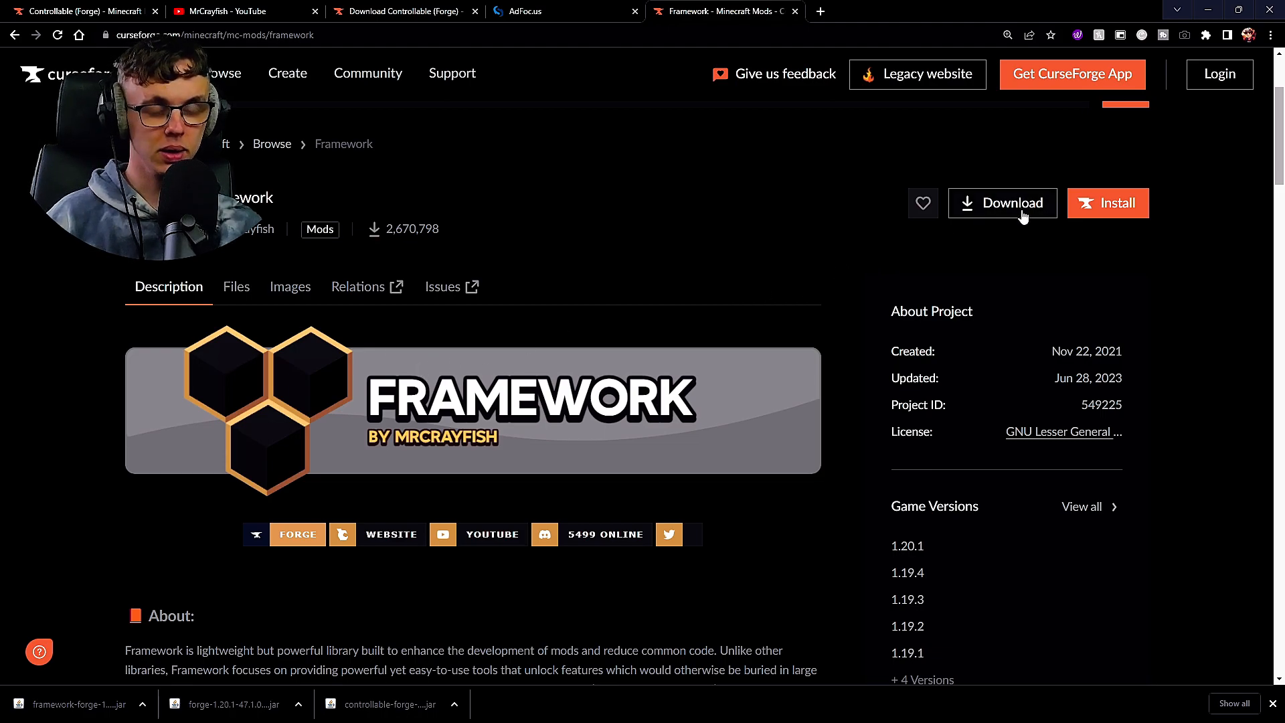
pyautogui.moveTo(1018, 223)
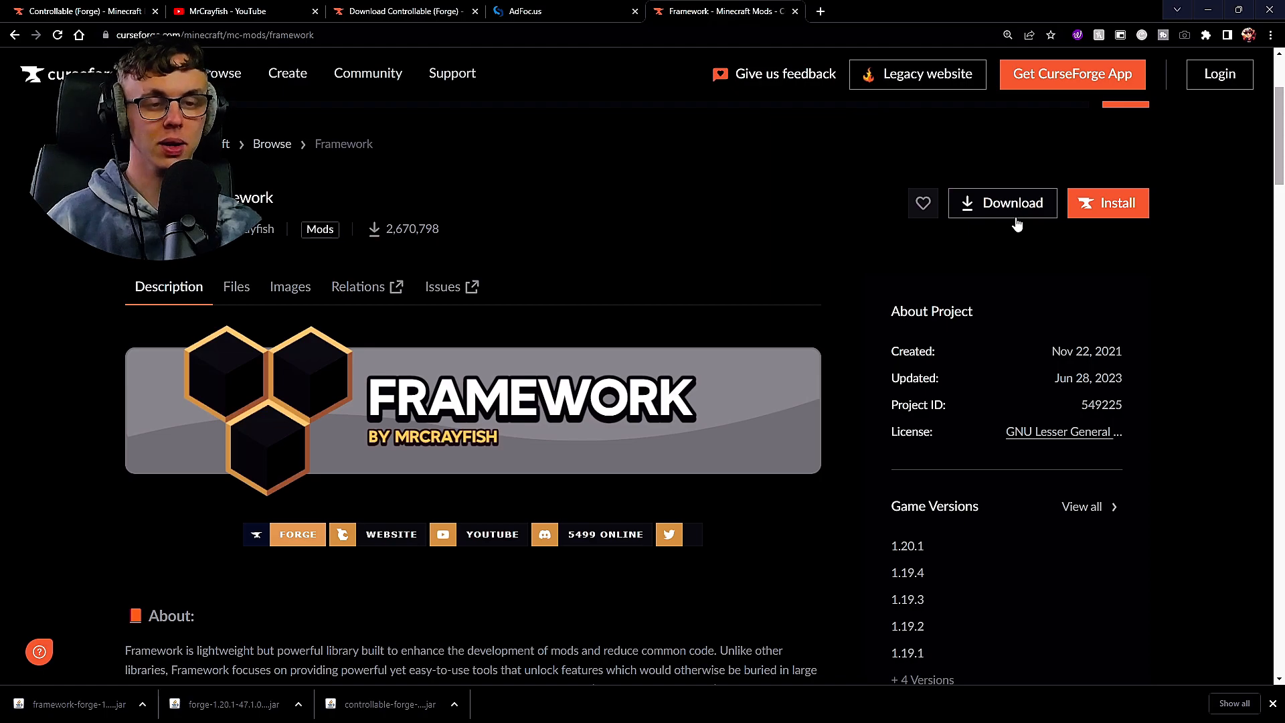
pyautogui.moveTo(339, 303)
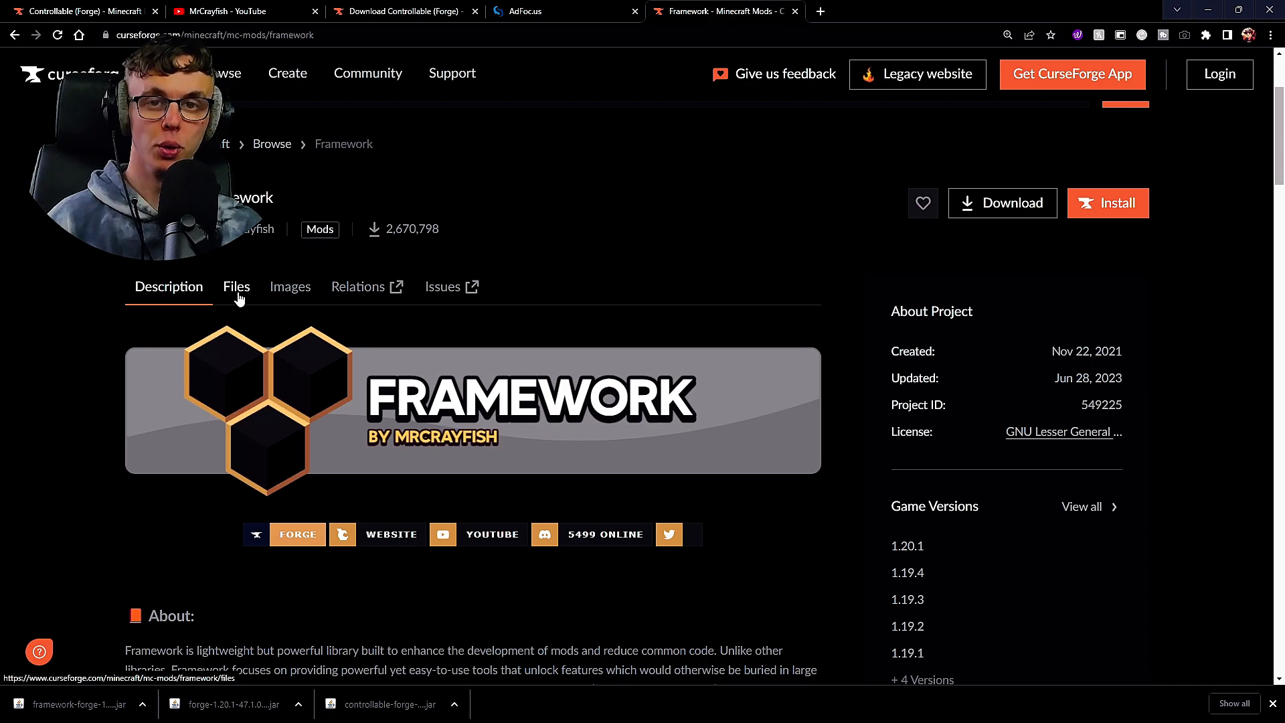
# Step: Show Framework's Files tab and scroll to Framework 0.6.6 for 1.20.1
pyautogui.click(236, 285)
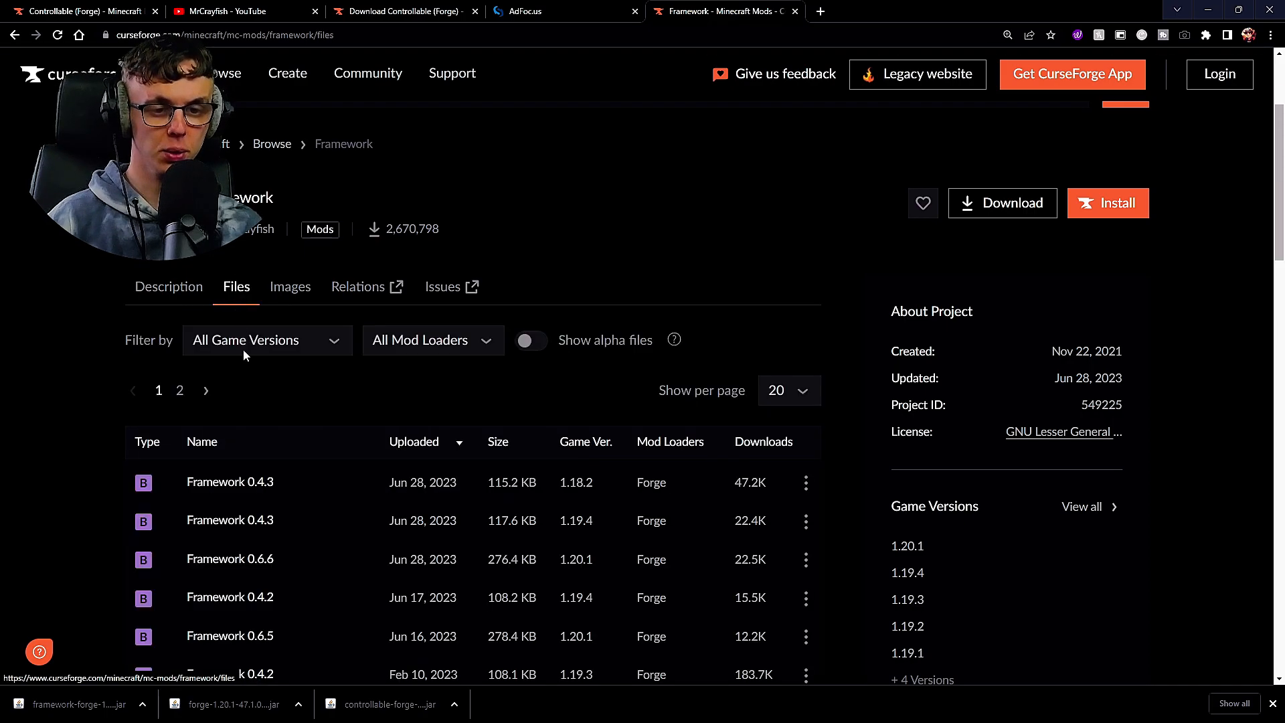
pyautogui.scroll(-3)
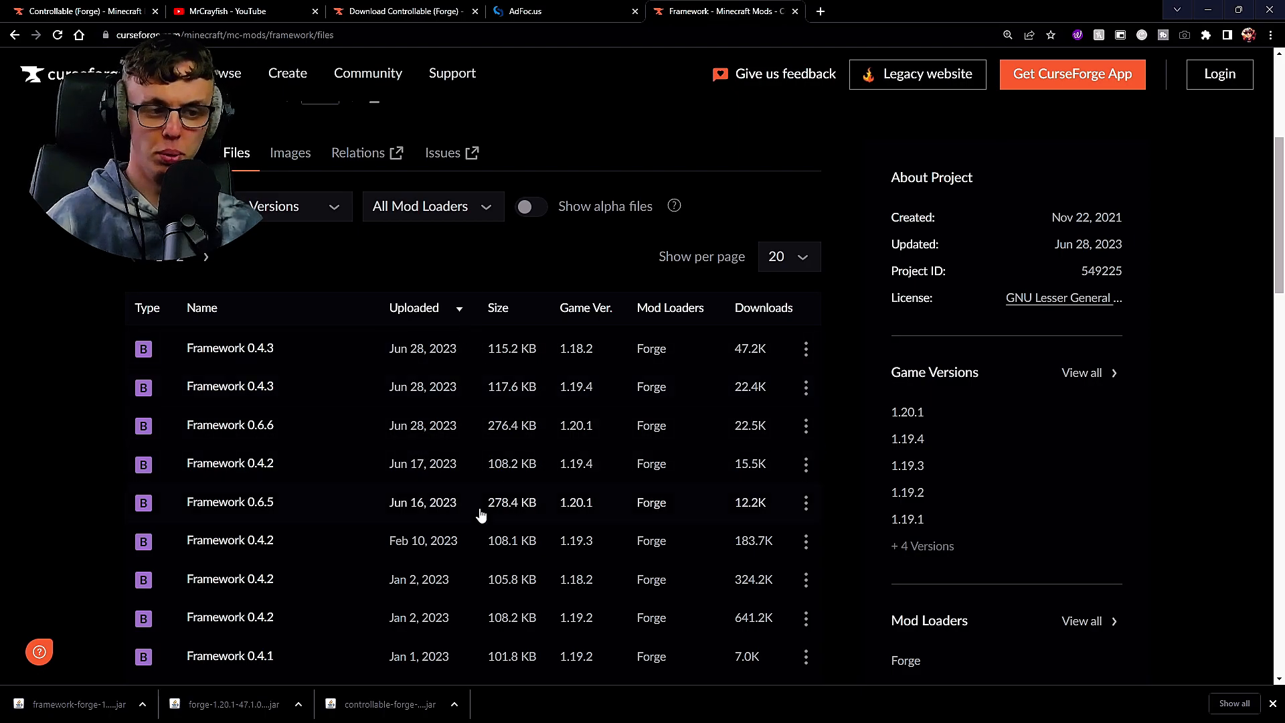
pyautogui.moveTo(579, 431)
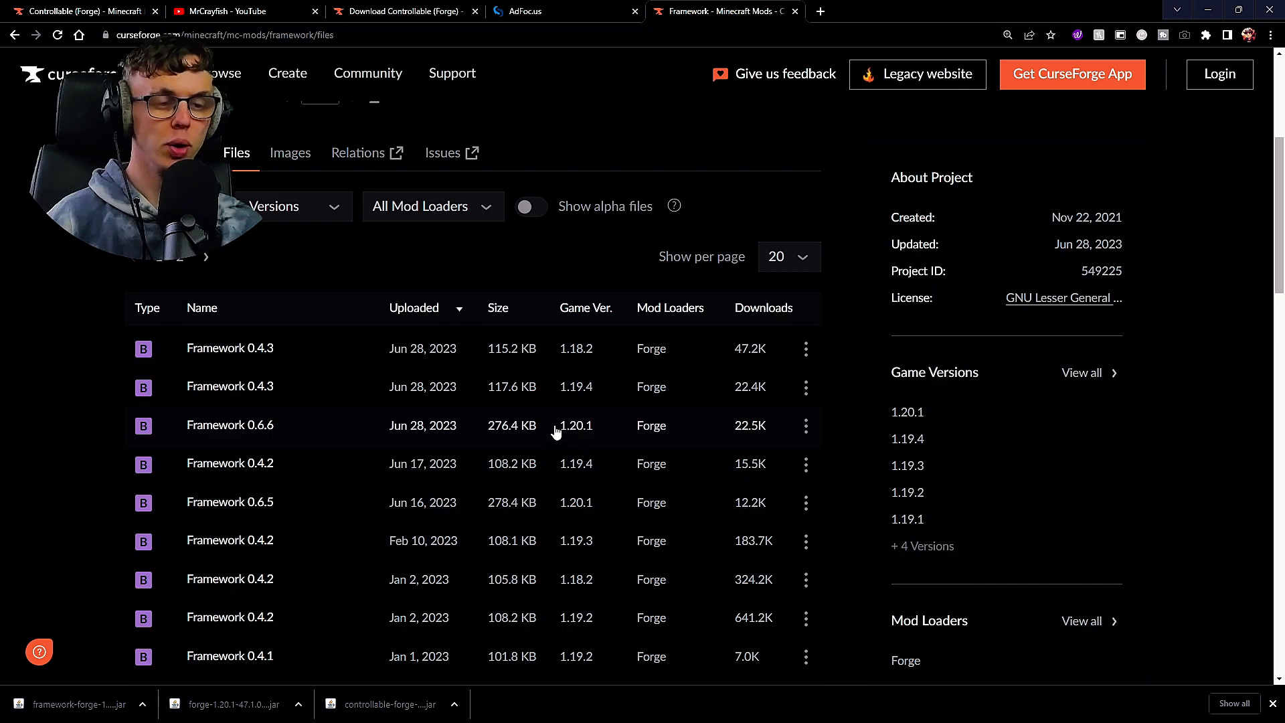
pyautogui.moveTo(582, 340)
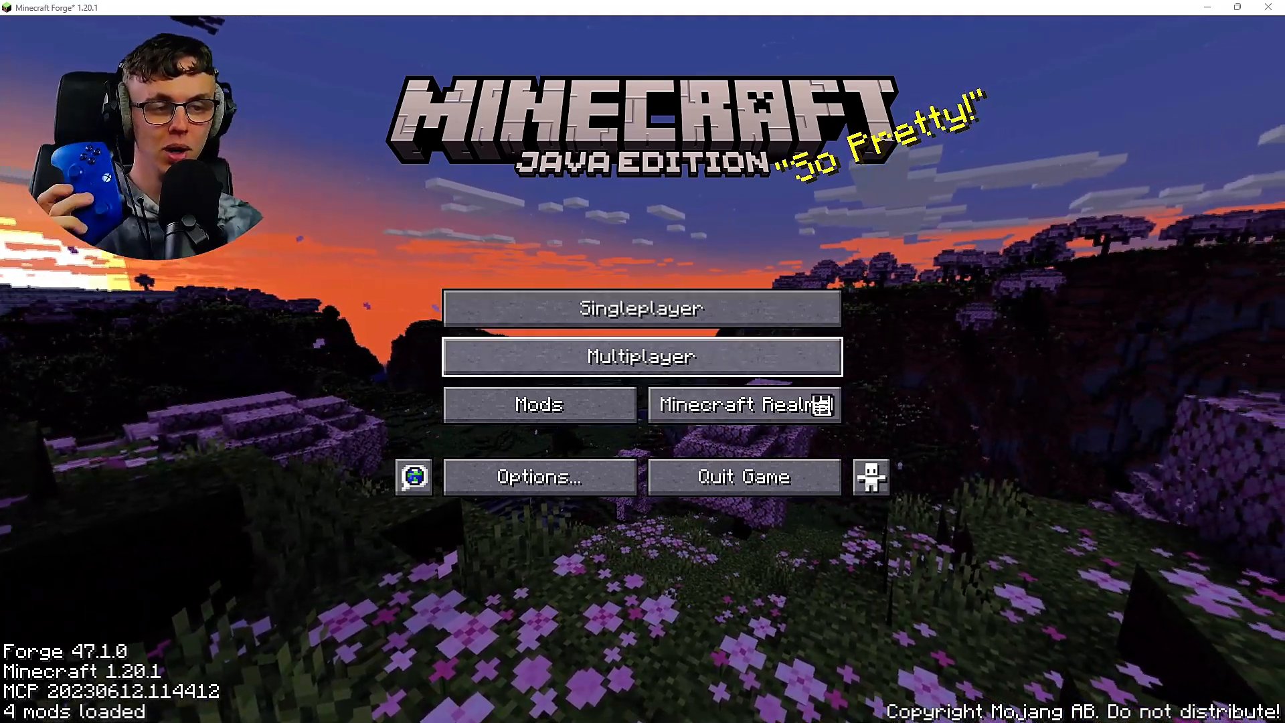
# Step: Join the top saved multiplayer server, then pause with Esc to show the Game Menu
pyautogui.click(642, 355)
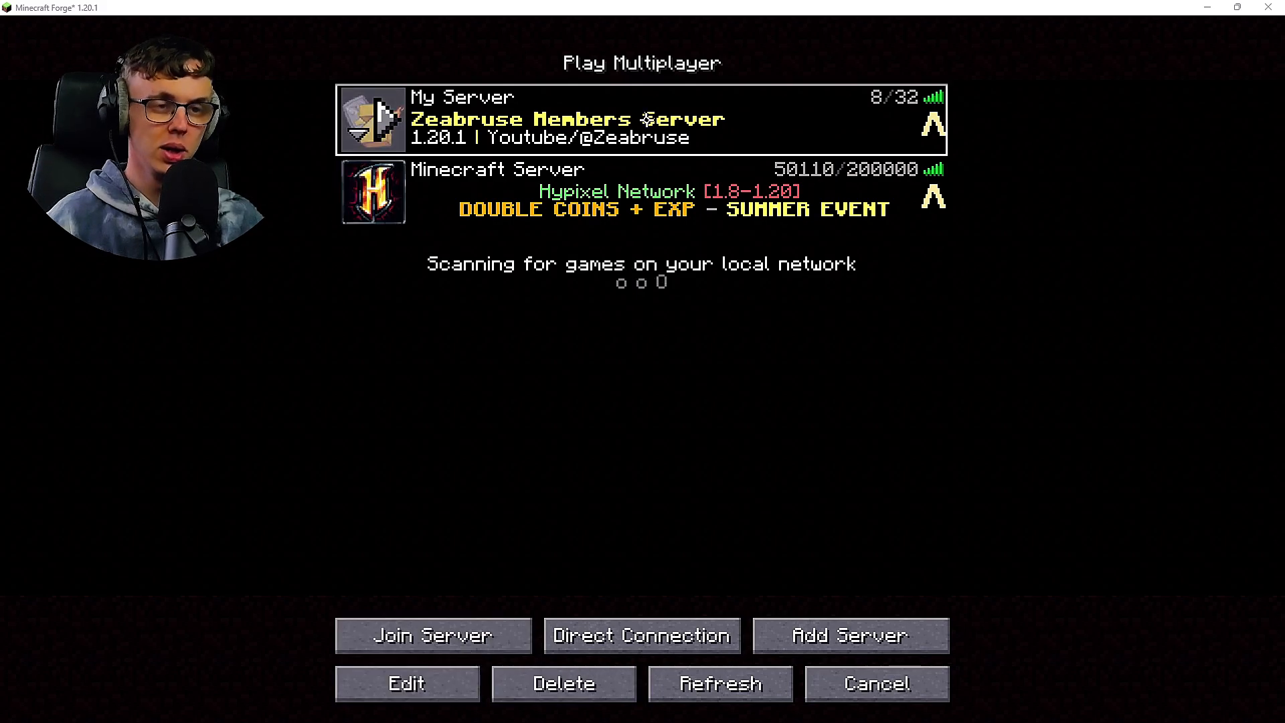
pyautogui.click(432, 635)
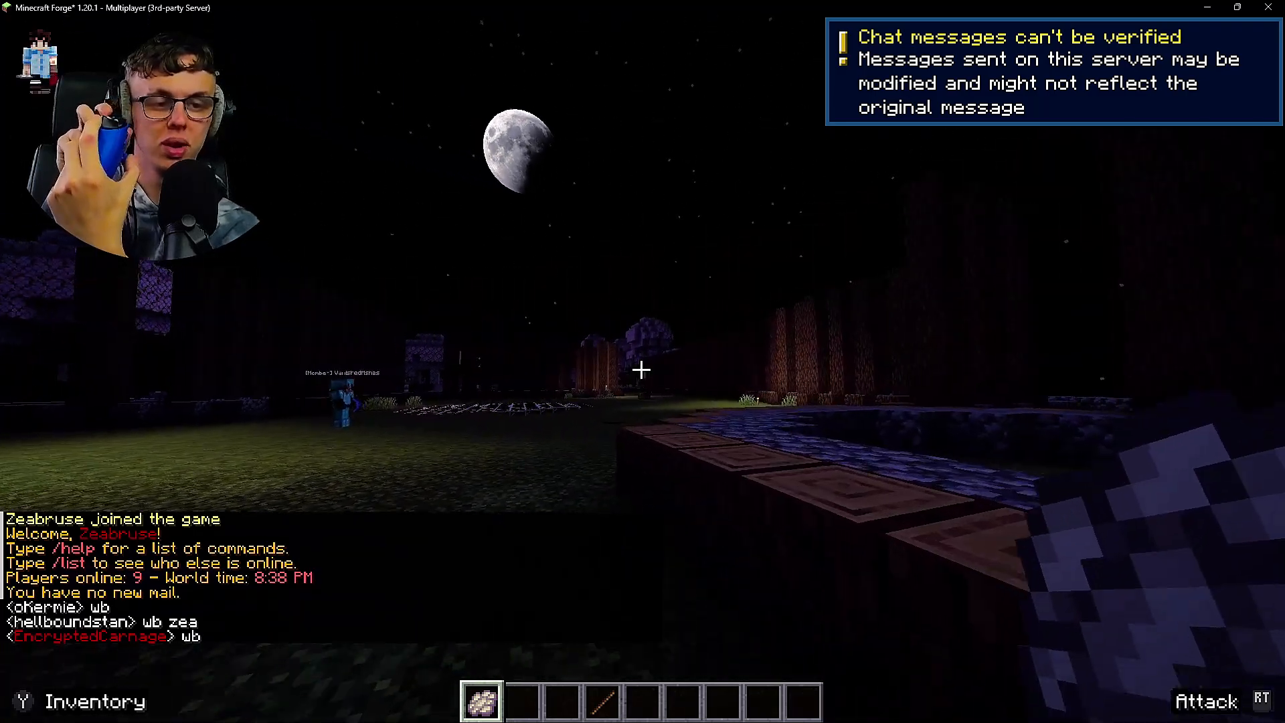
pyautogui.moveTo(639, 369)
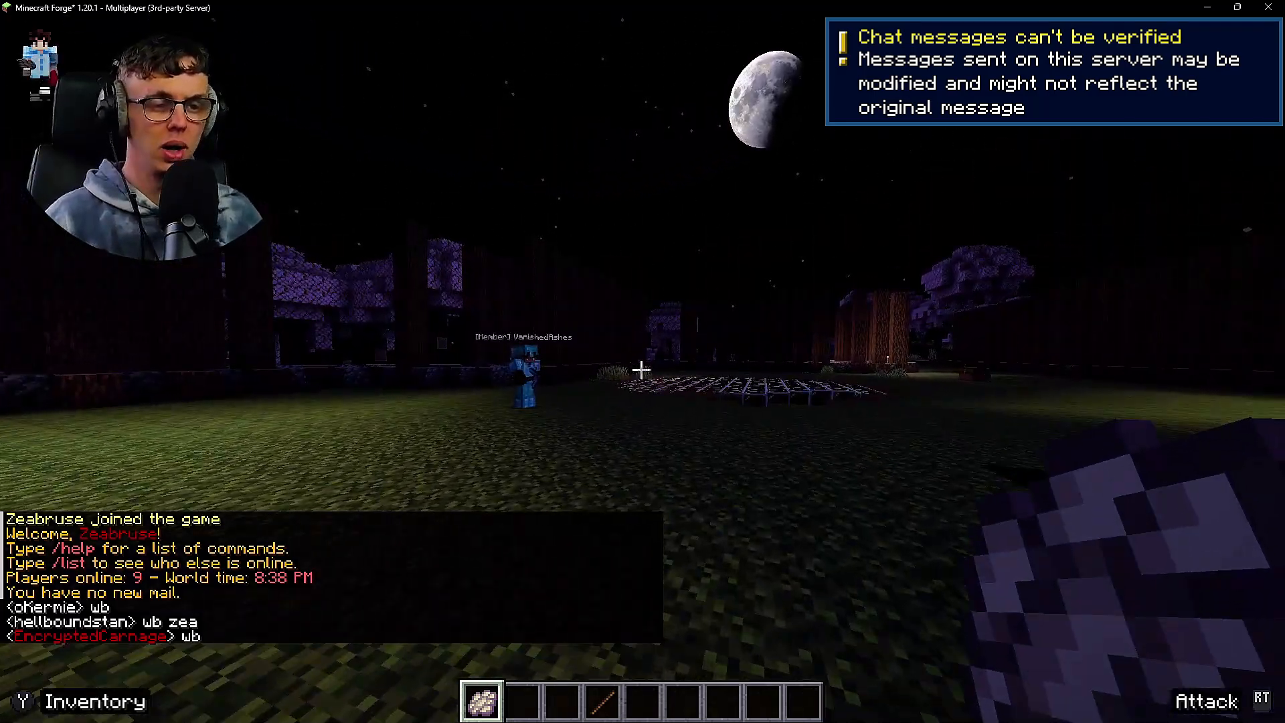
pyautogui.press('Escape')
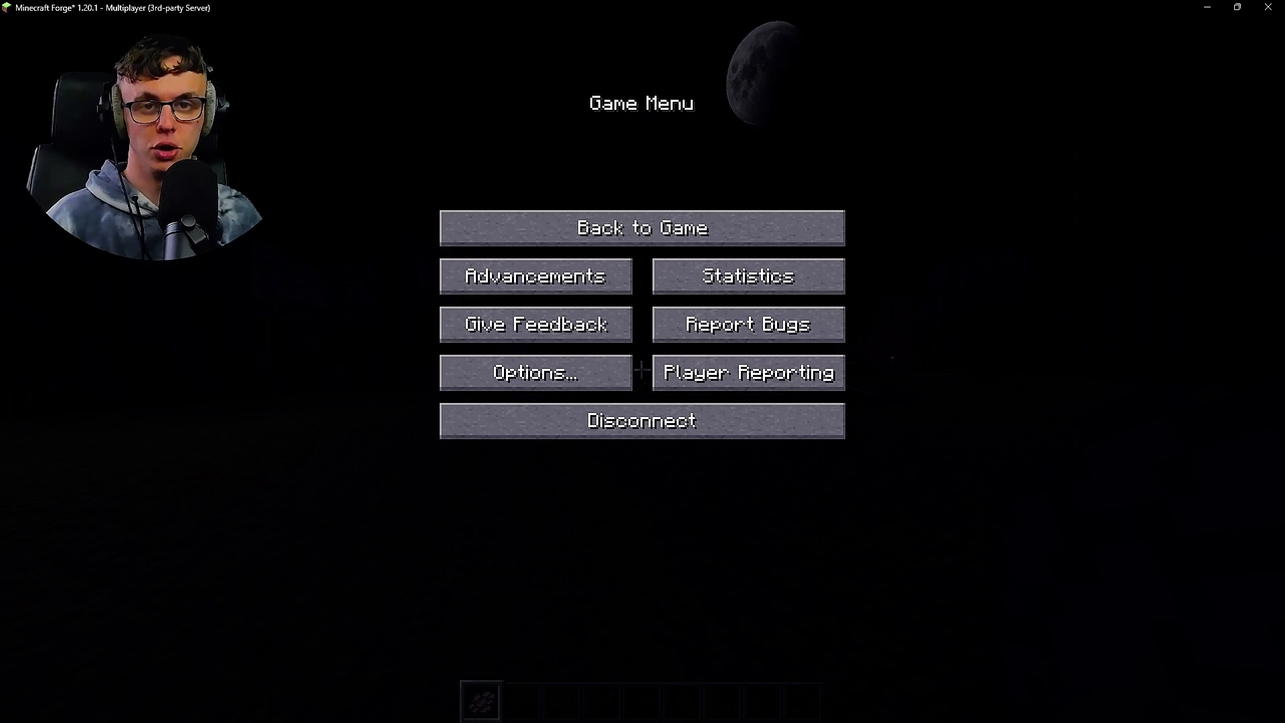
# Step: Disconnect from the server and open Controllable's settings page through Options
pyautogui.click(641, 420)
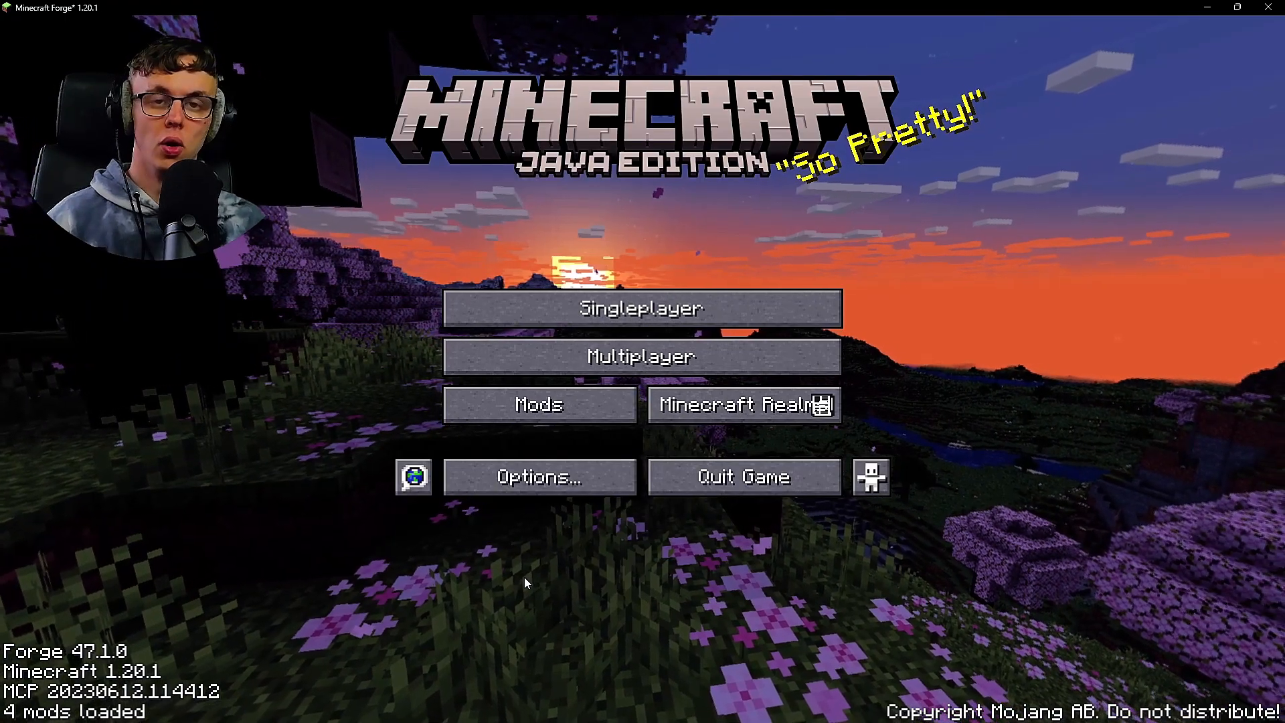
pyautogui.click(538, 477)
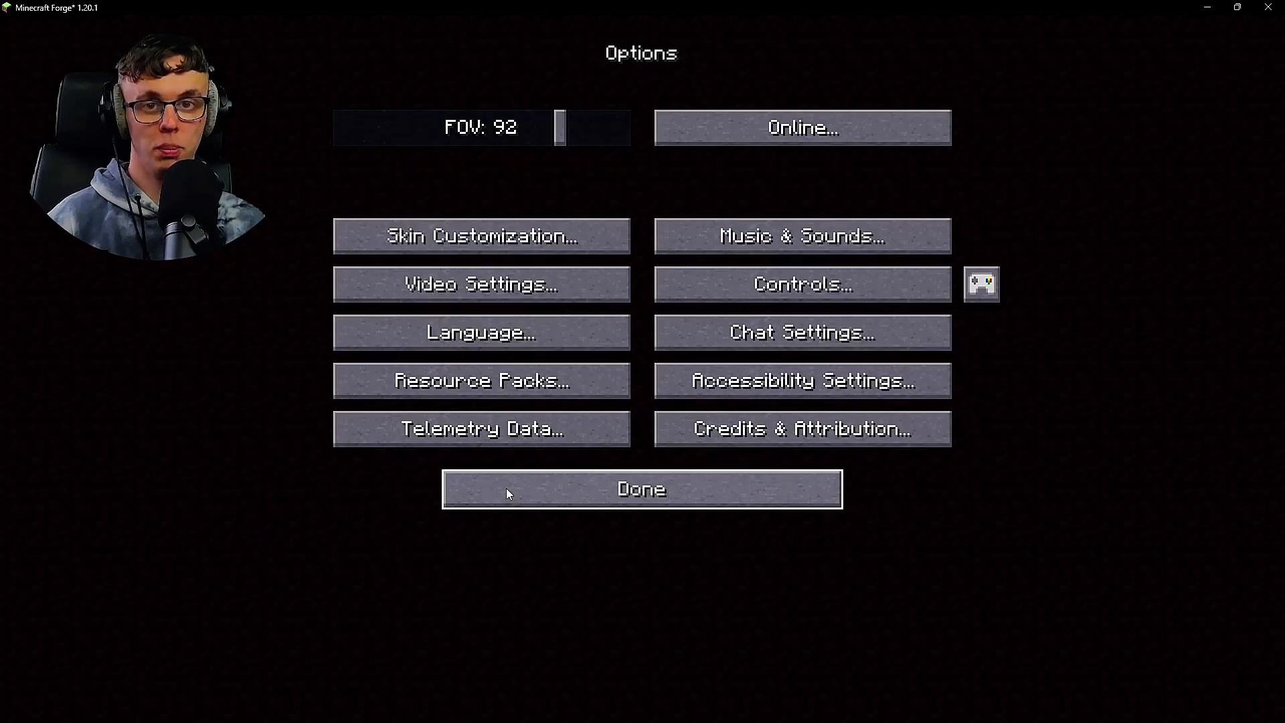
pyautogui.moveTo(803, 284)
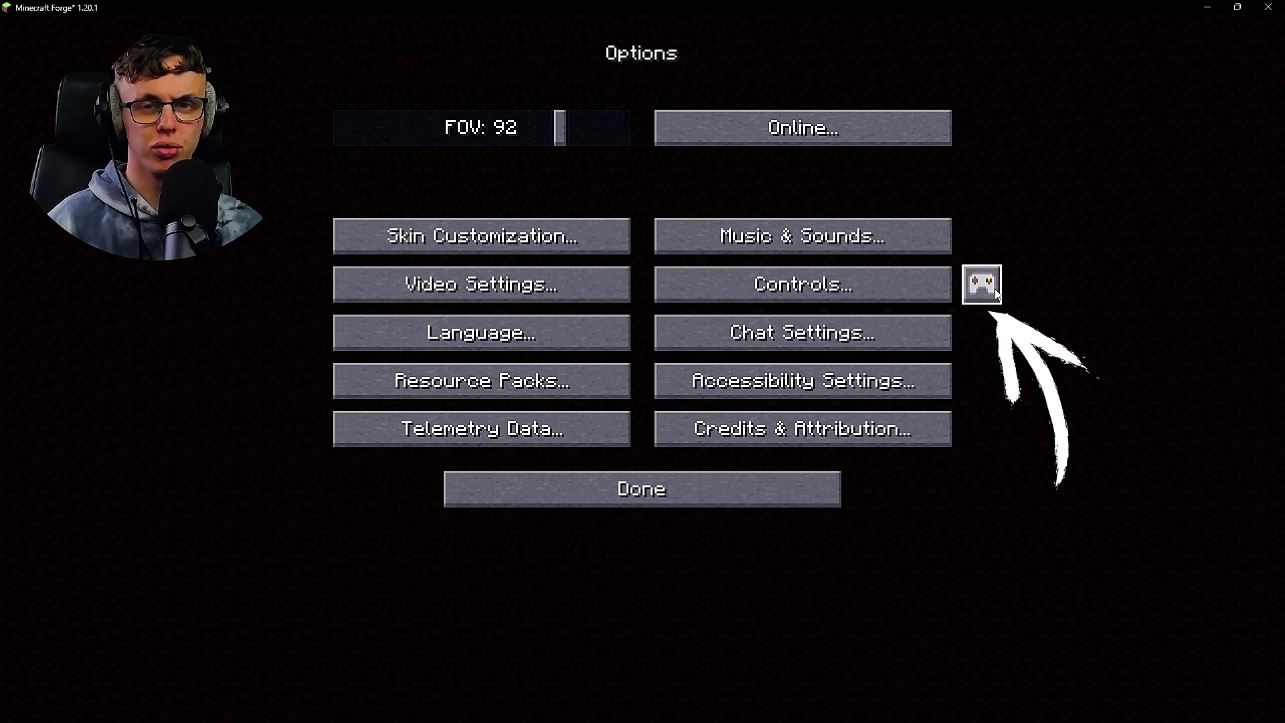
pyautogui.click(981, 284)
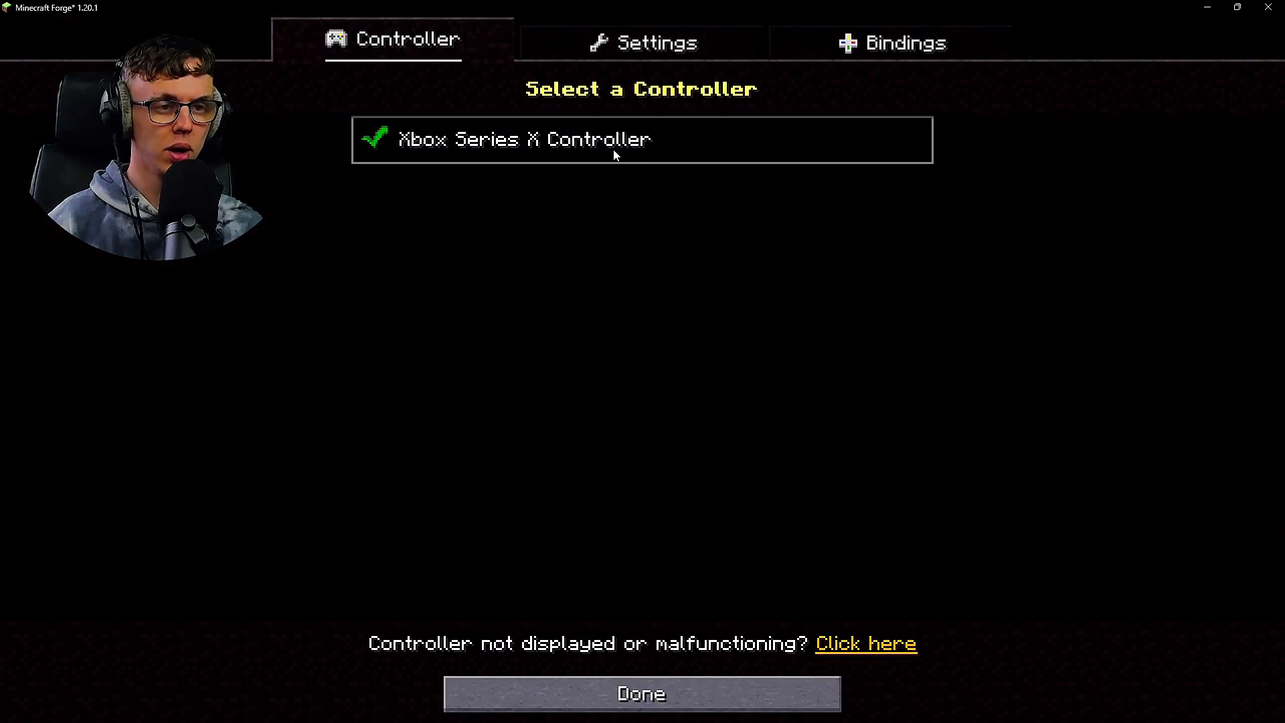
pyautogui.moveTo(614, 185)
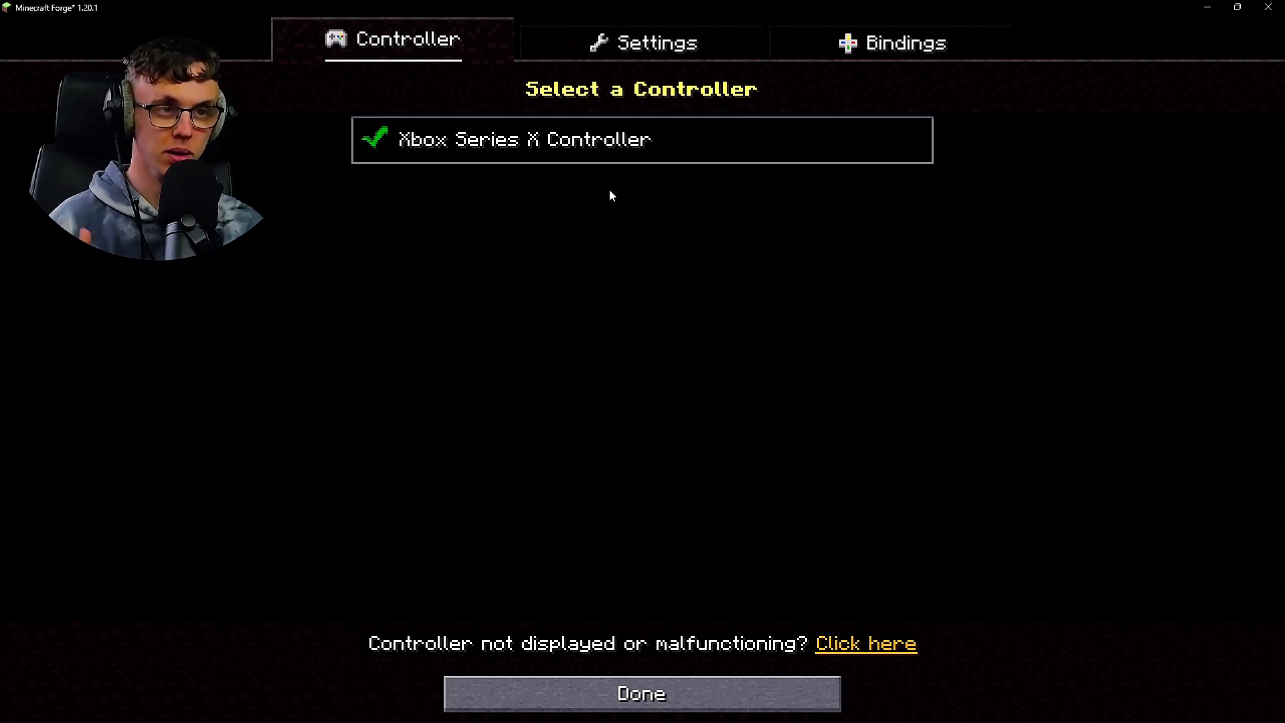
pyautogui.click(642, 42)
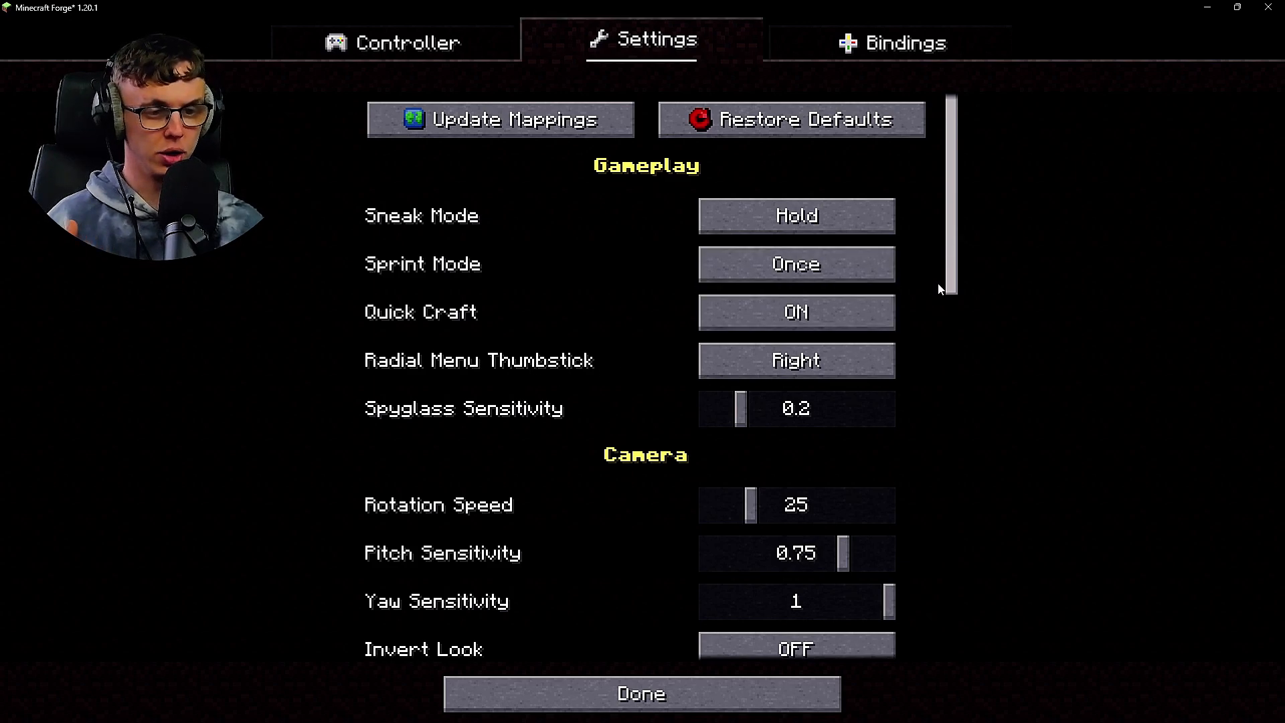
# Step: Cycle Button Icons past PlayStation 3 and Switch Joycons to GameCube, then show Bindings
pyautogui.scroll(-3)
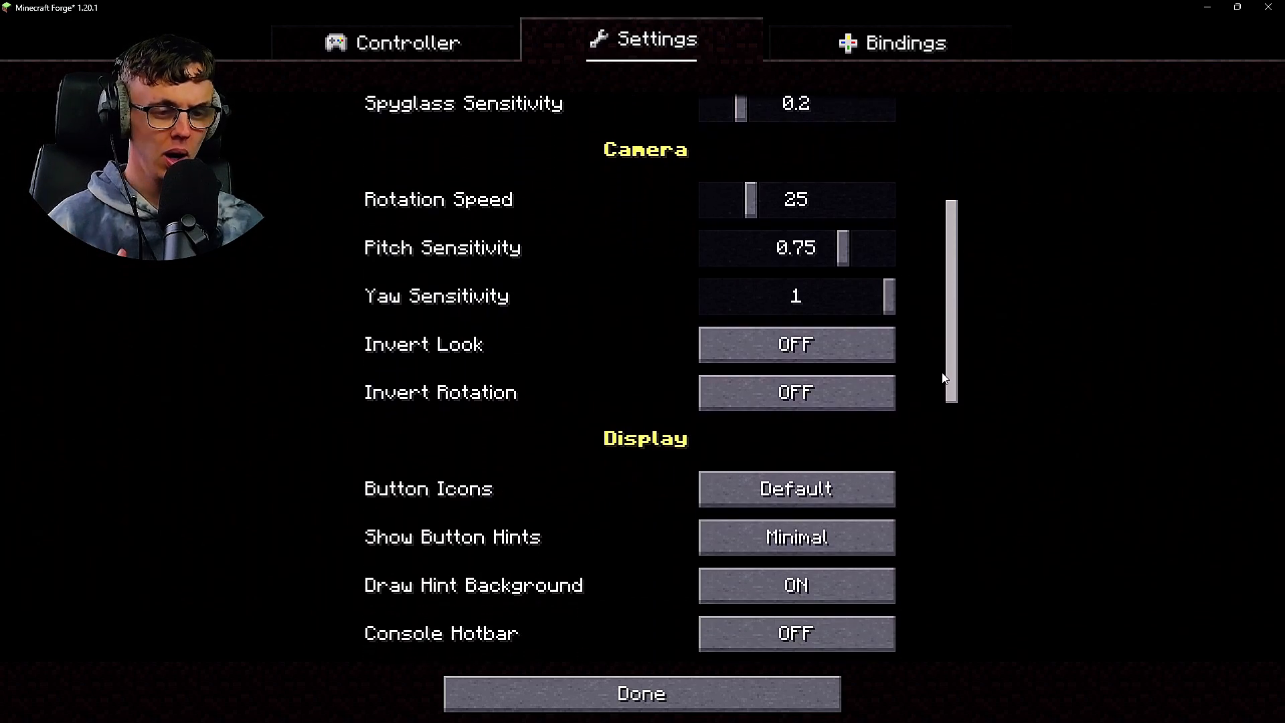
pyautogui.scroll(-3)
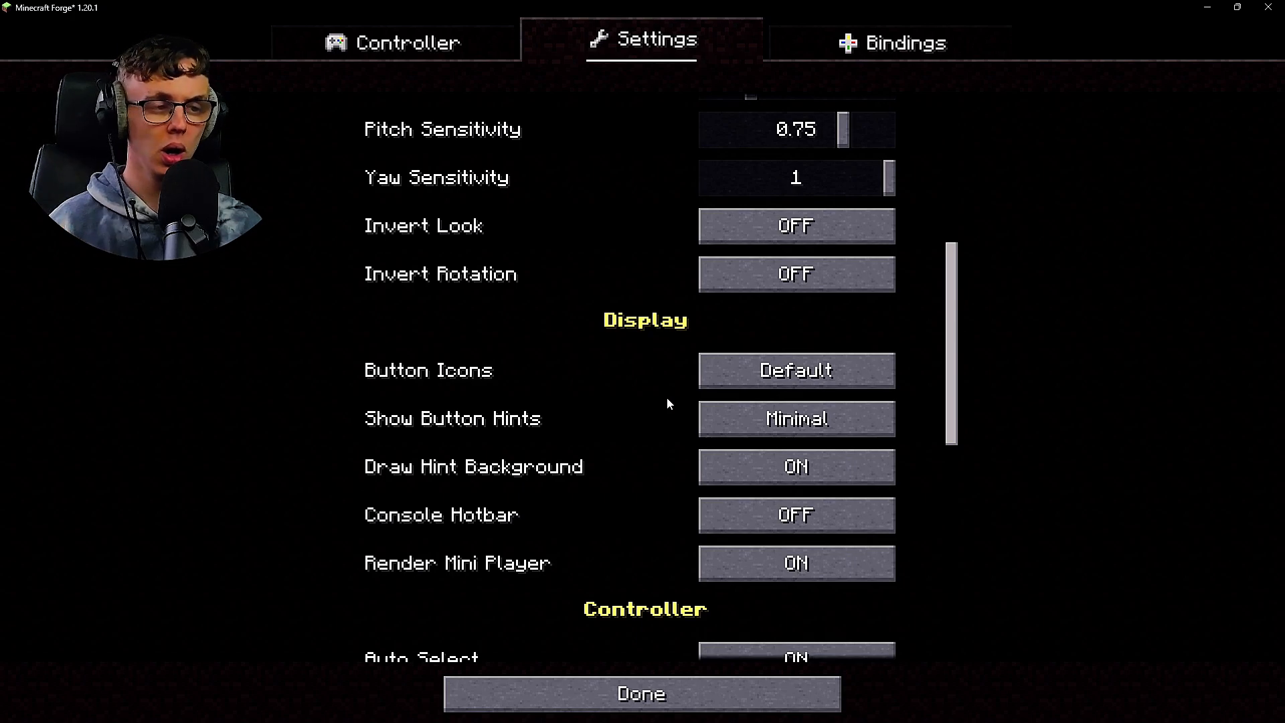
pyautogui.click(795, 369)
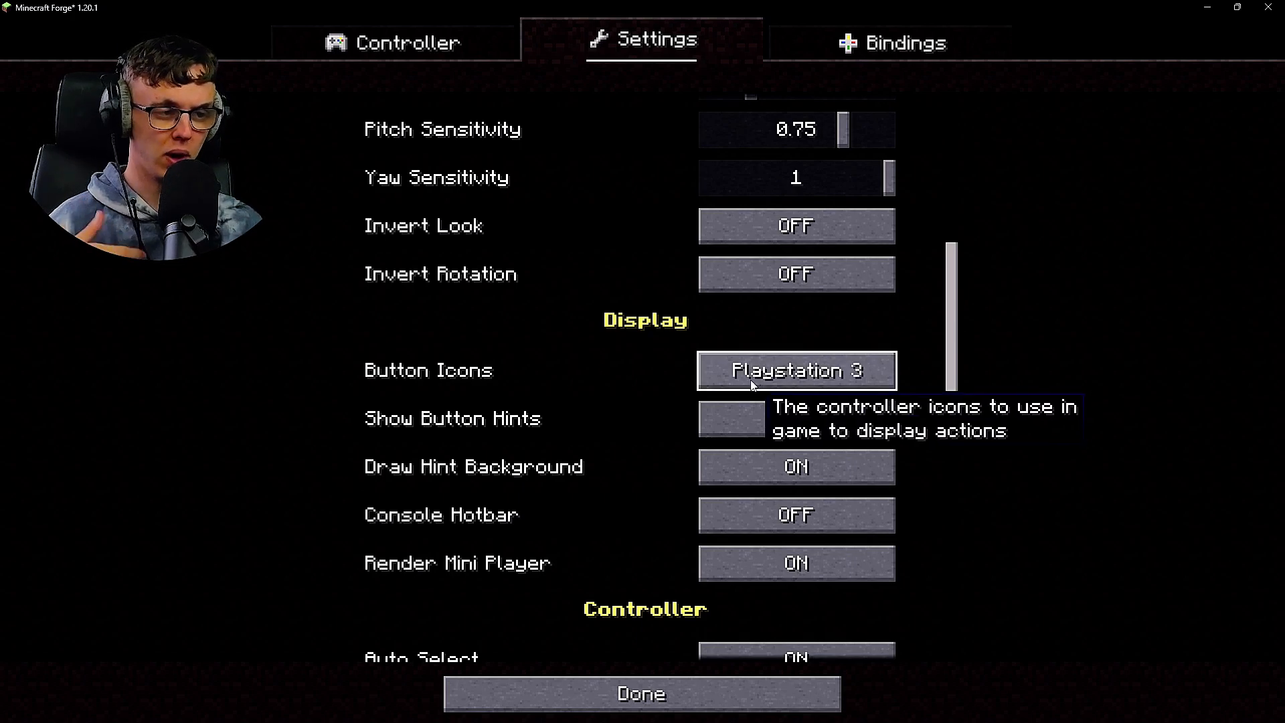
pyautogui.click(795, 370)
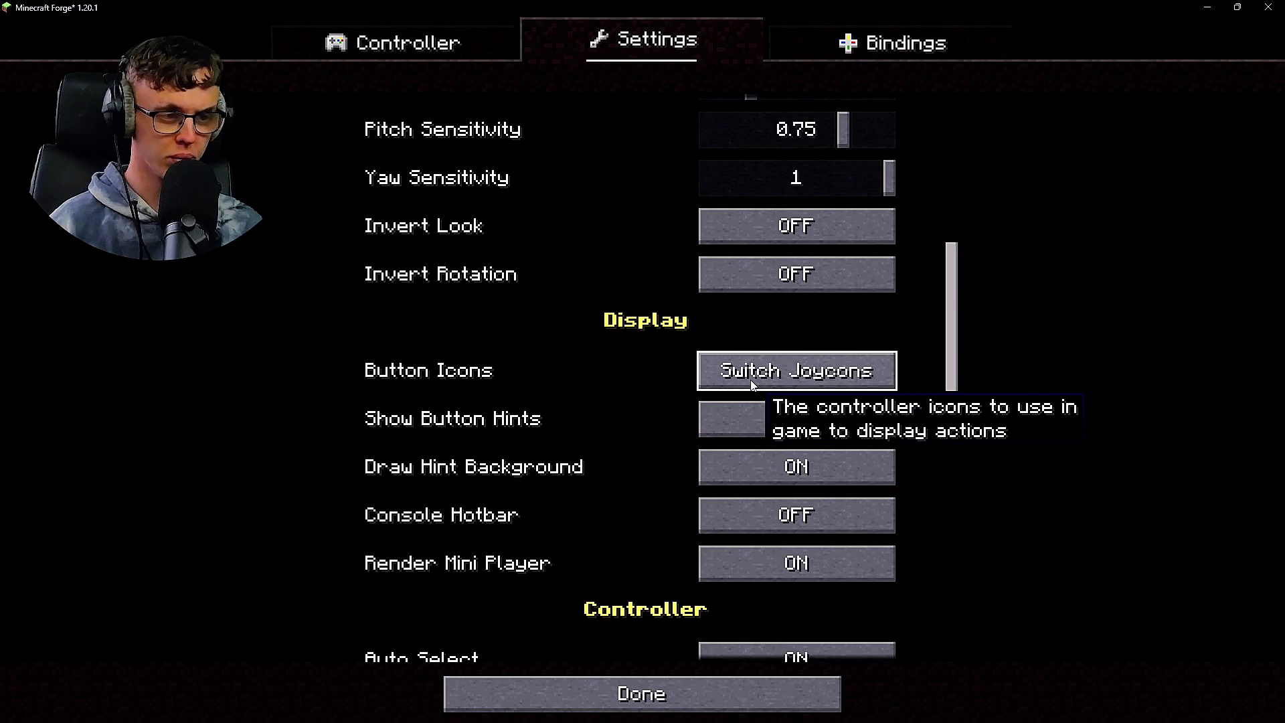
pyautogui.click(795, 370)
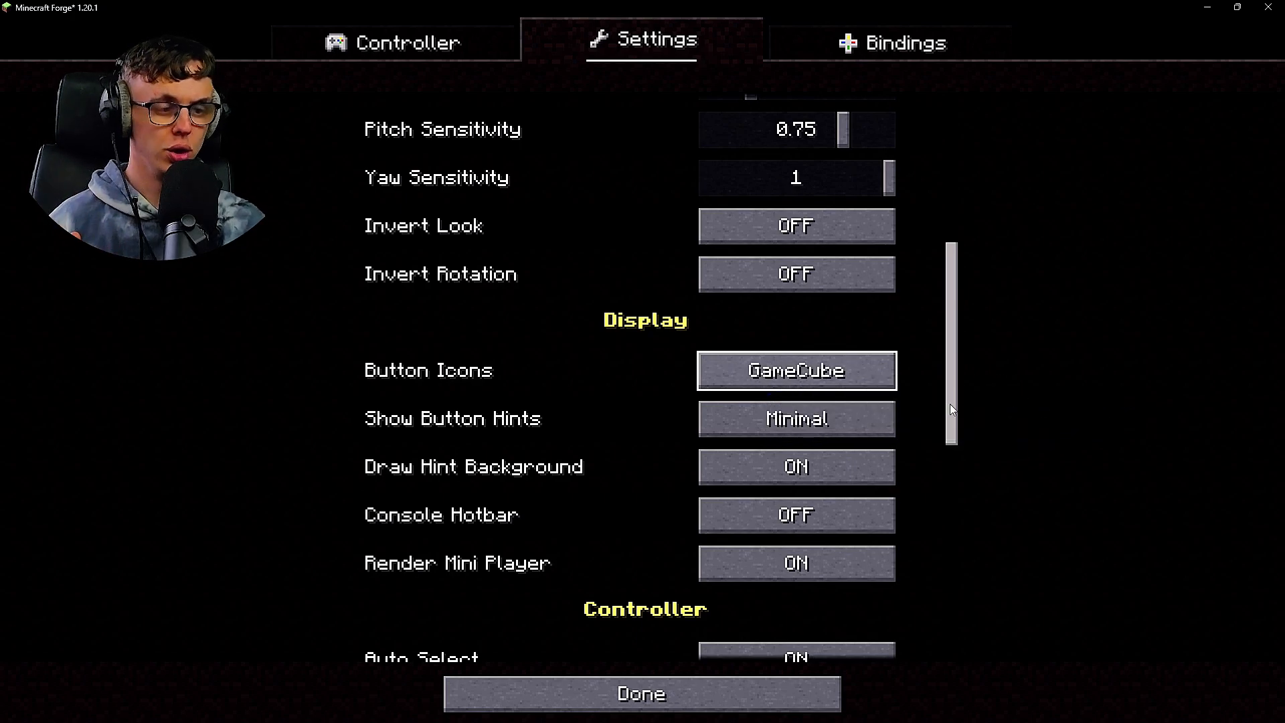
pyautogui.scroll(-3)
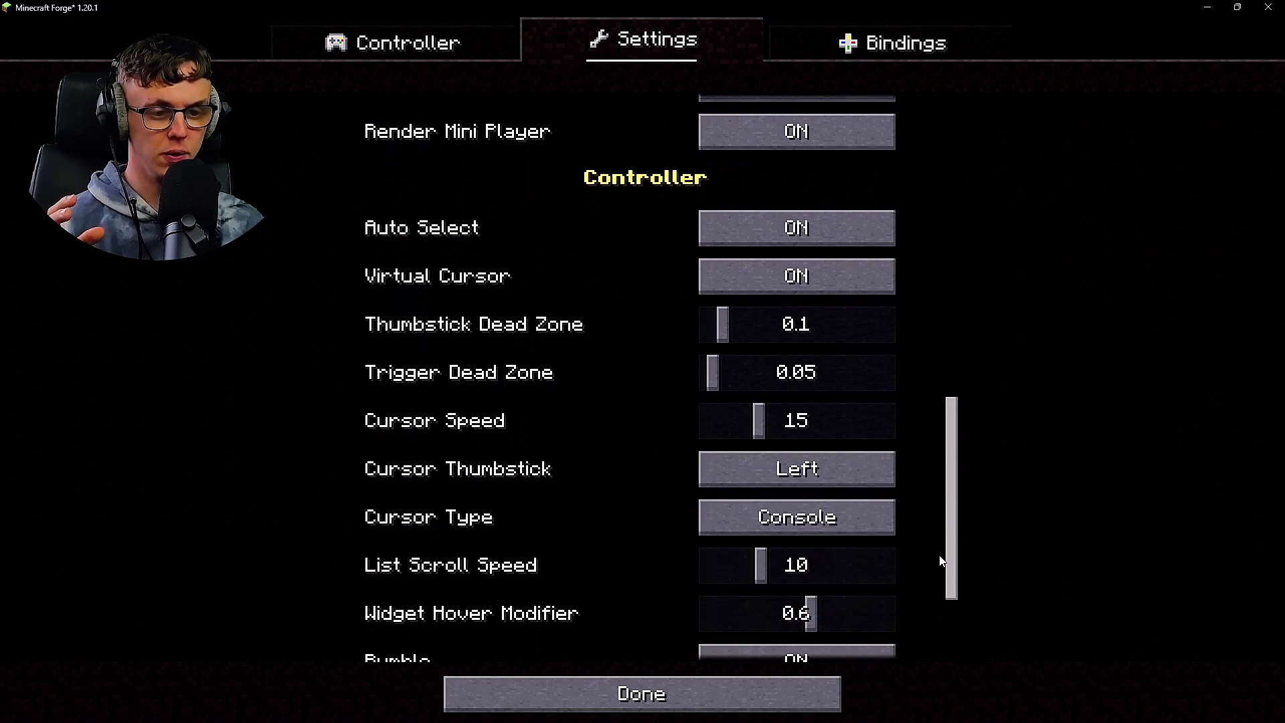
pyautogui.click(890, 43)
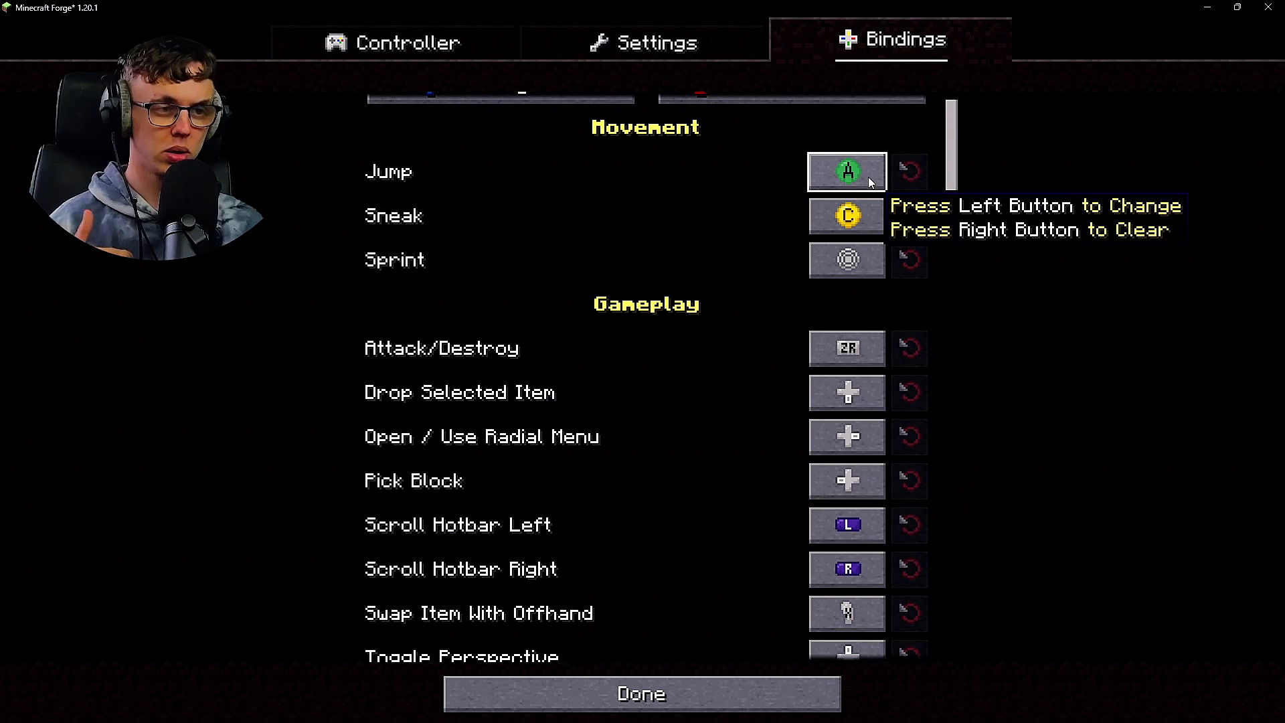
# Step: Start and cancel a Jump rebind, scroll the bindings list, then close with Done
pyautogui.click(846, 171)
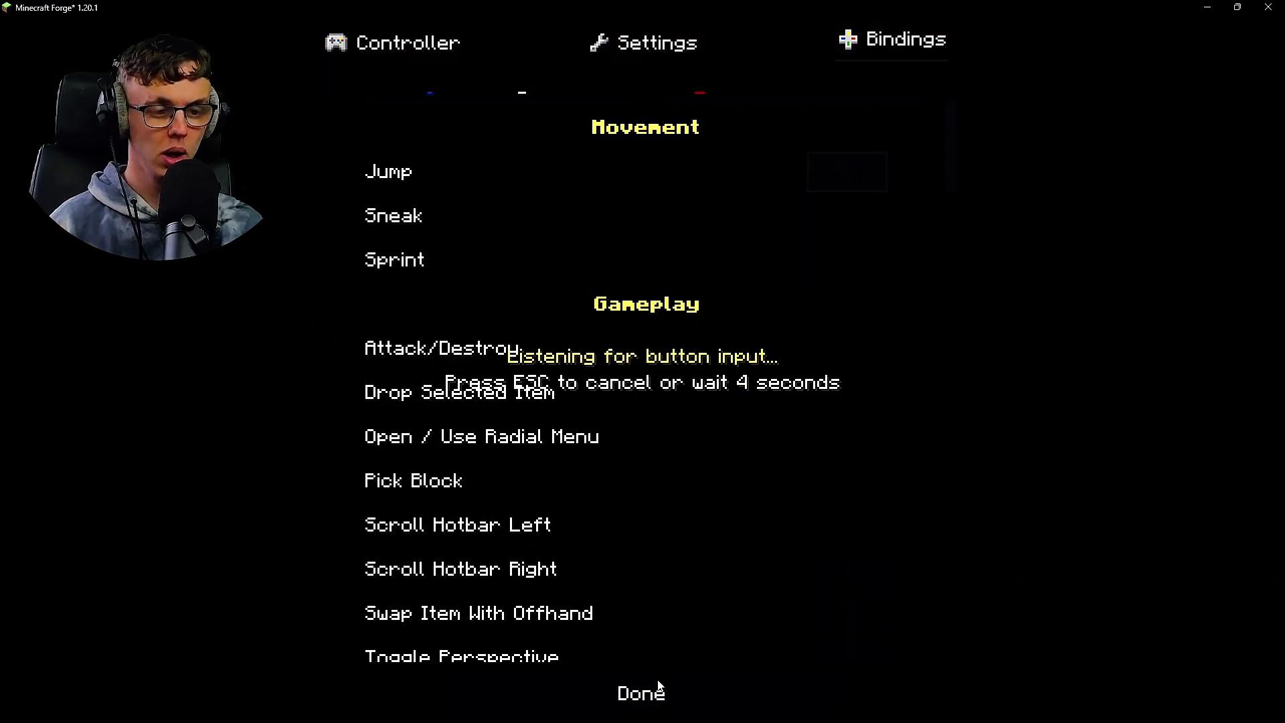
pyautogui.click(392, 43)
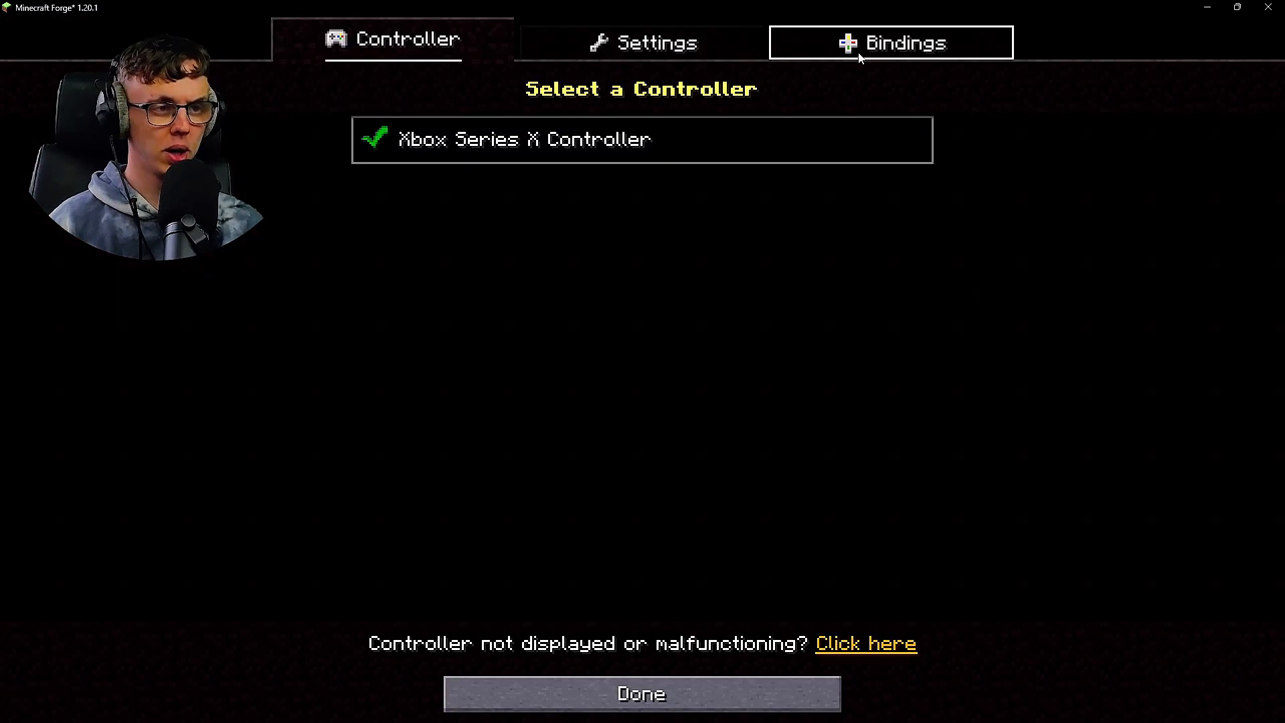
pyautogui.click(890, 43)
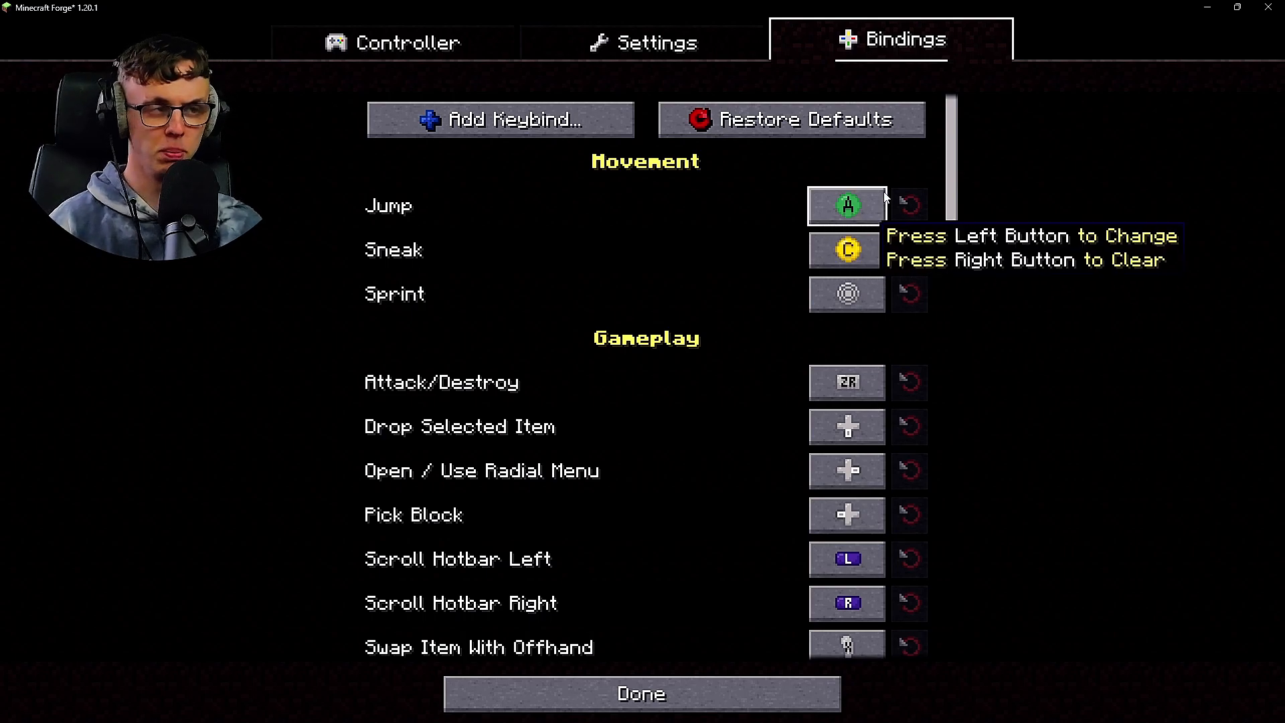
pyautogui.scroll(-3)
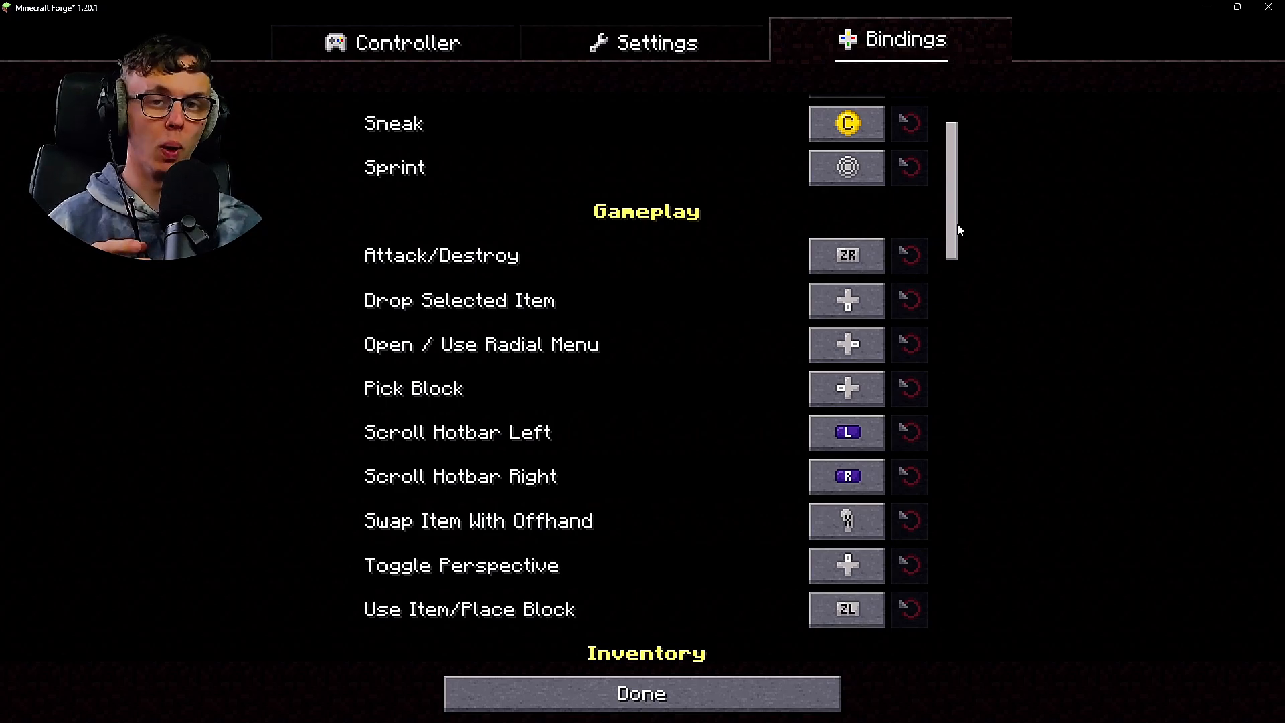
pyautogui.scroll(-3)
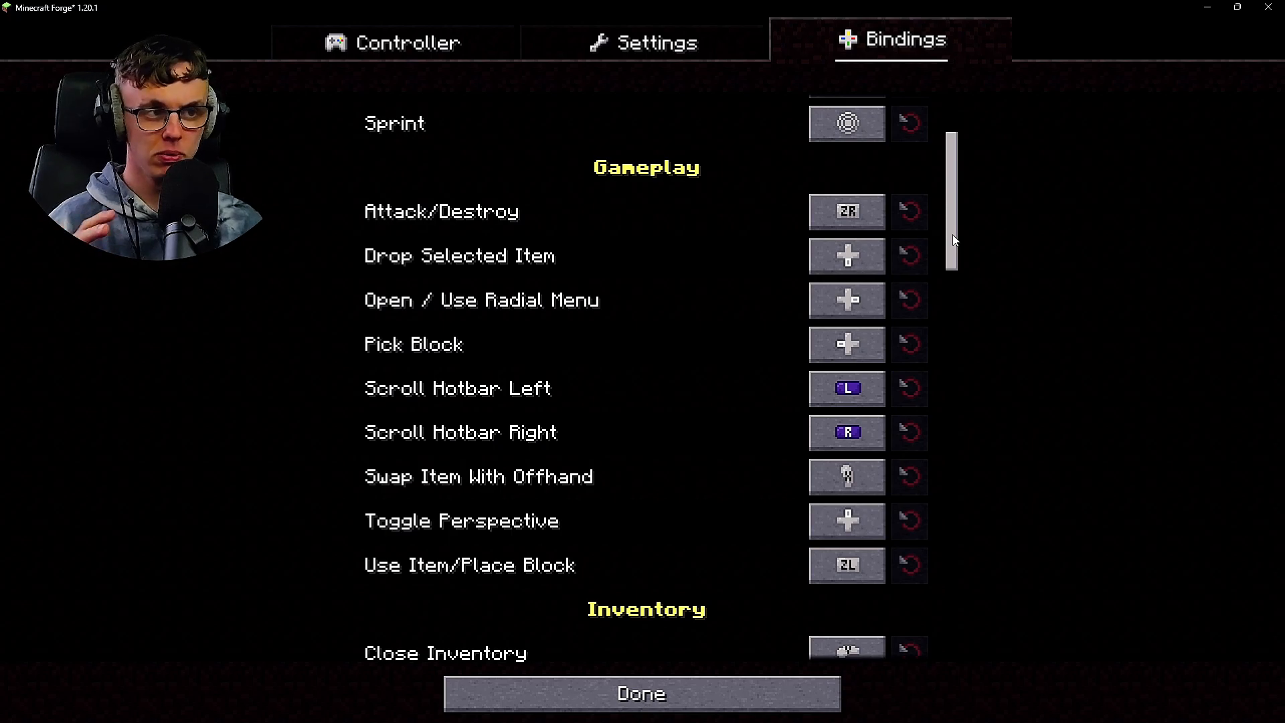
pyautogui.click(641, 693)
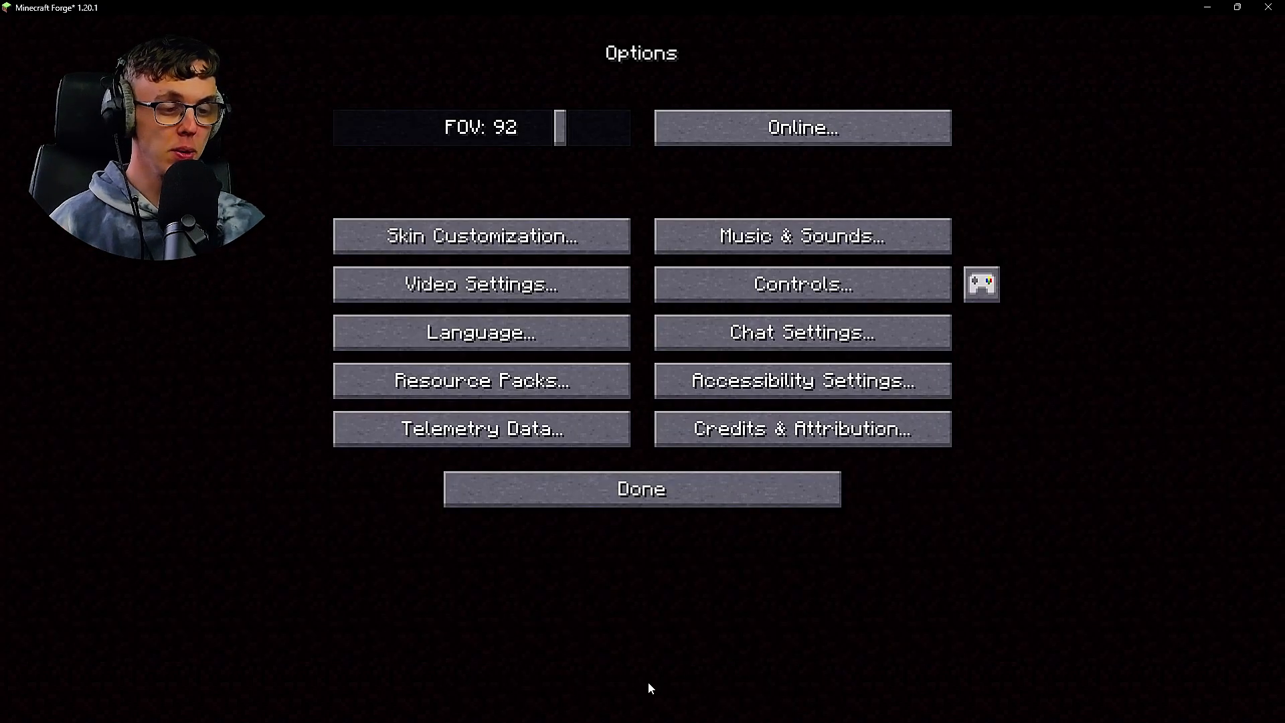
# Step: Leave the Options screen and open Multiplayer from the title screen
pyautogui.click(641, 488)
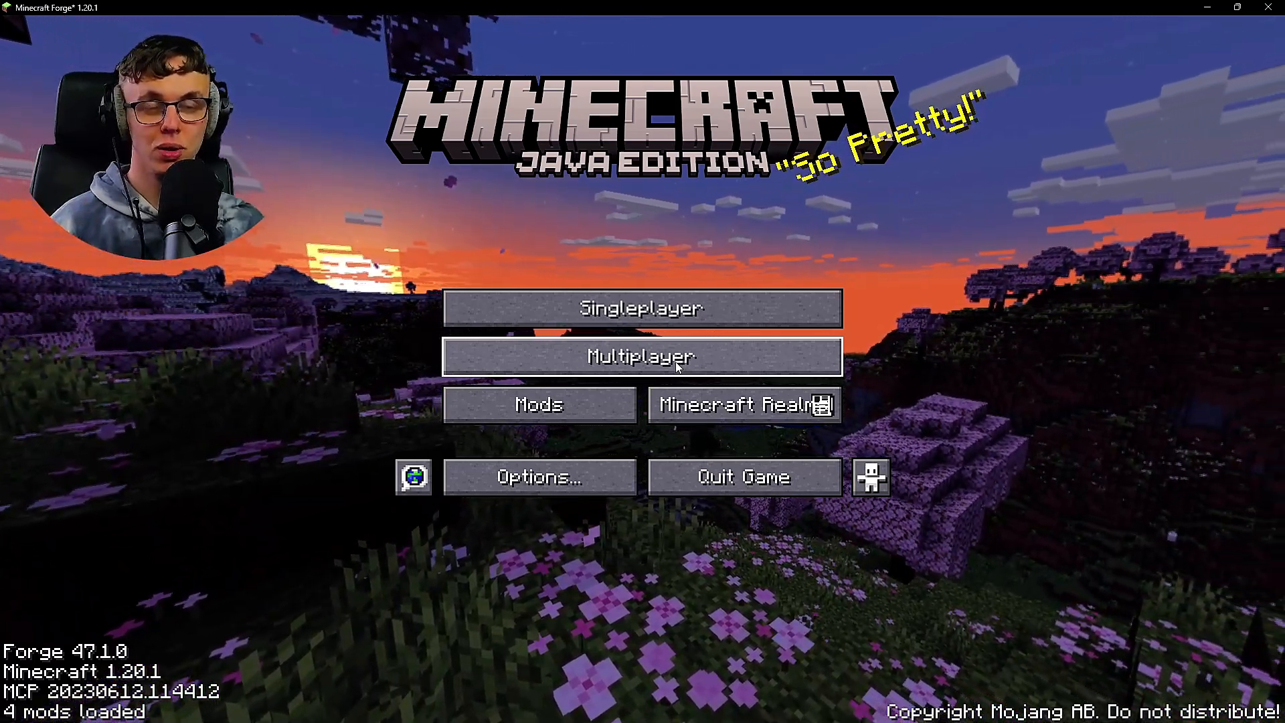
pyautogui.click(642, 356)
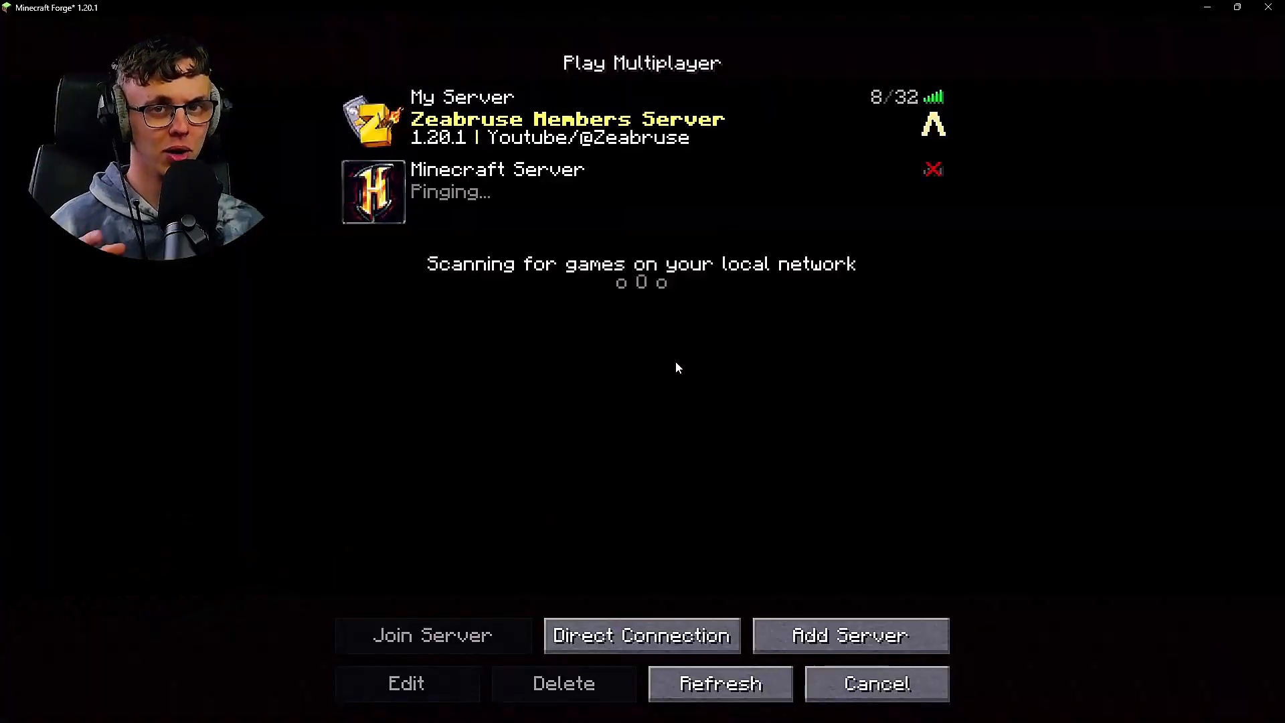